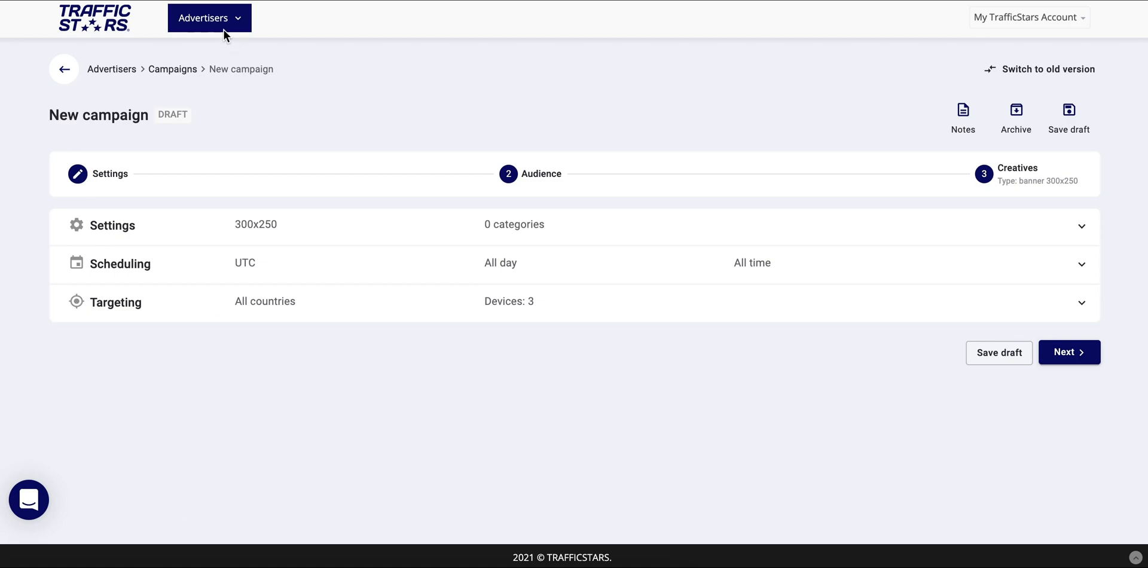
- Start creating a new campaign from the Advertisers navigation
left_click(208, 16)
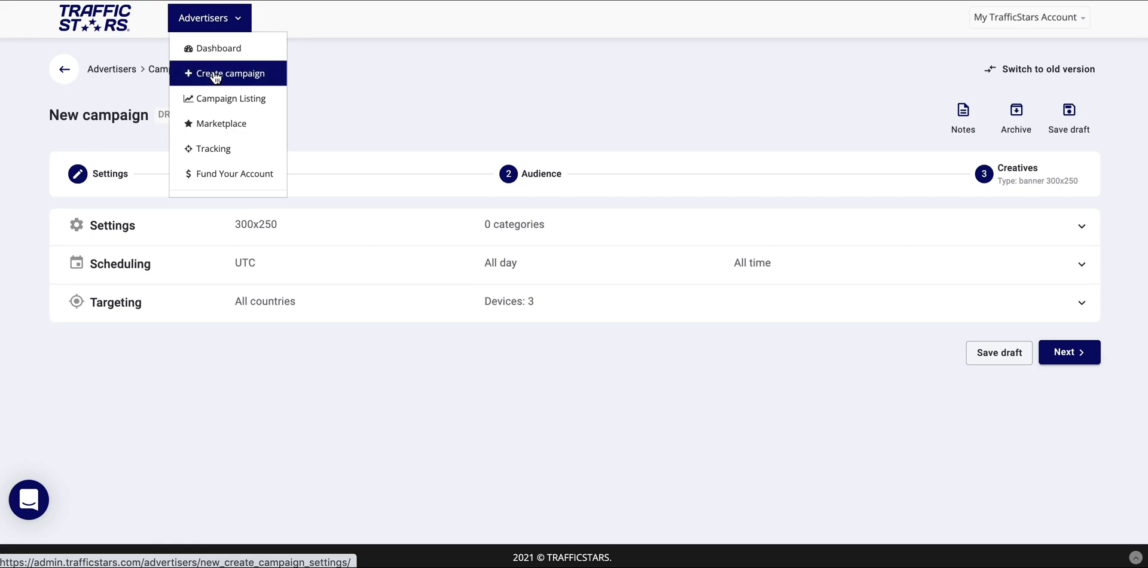
left_click(341, 86)
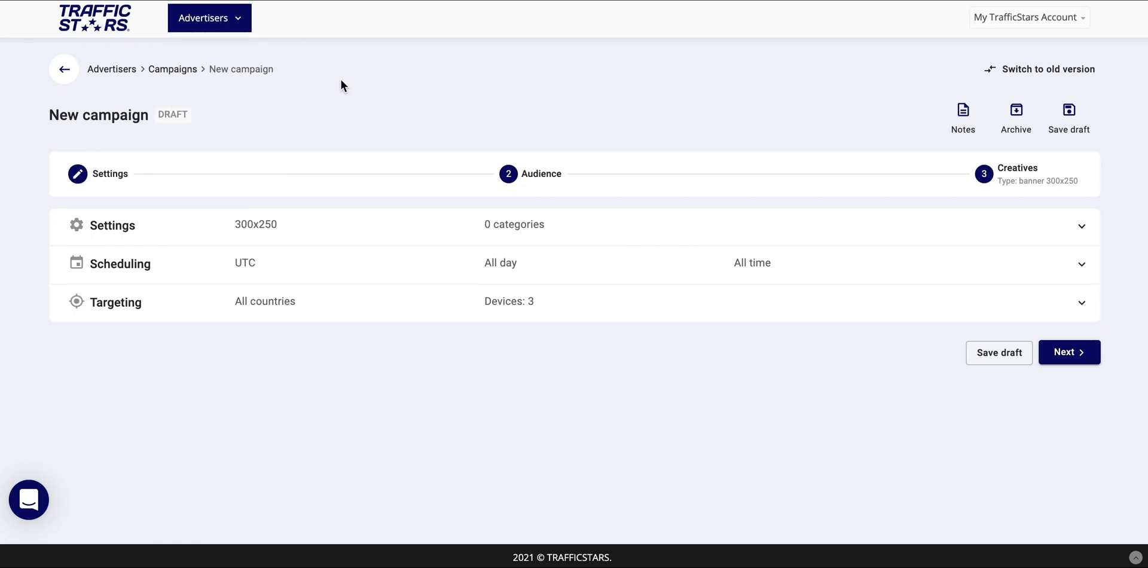
mouse_move(136, 241)
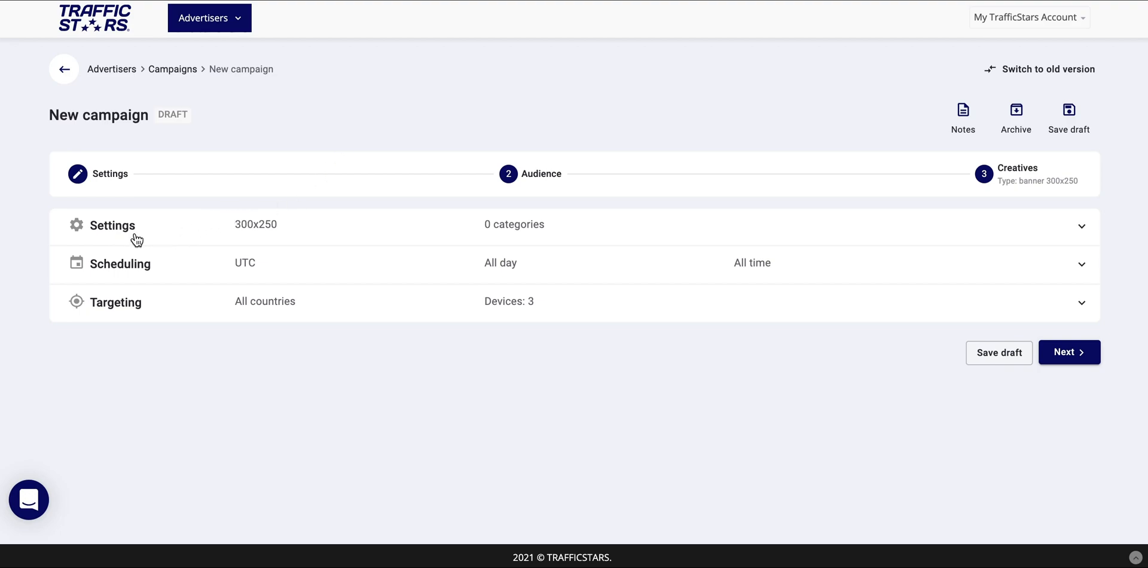
mouse_move(147, 315)
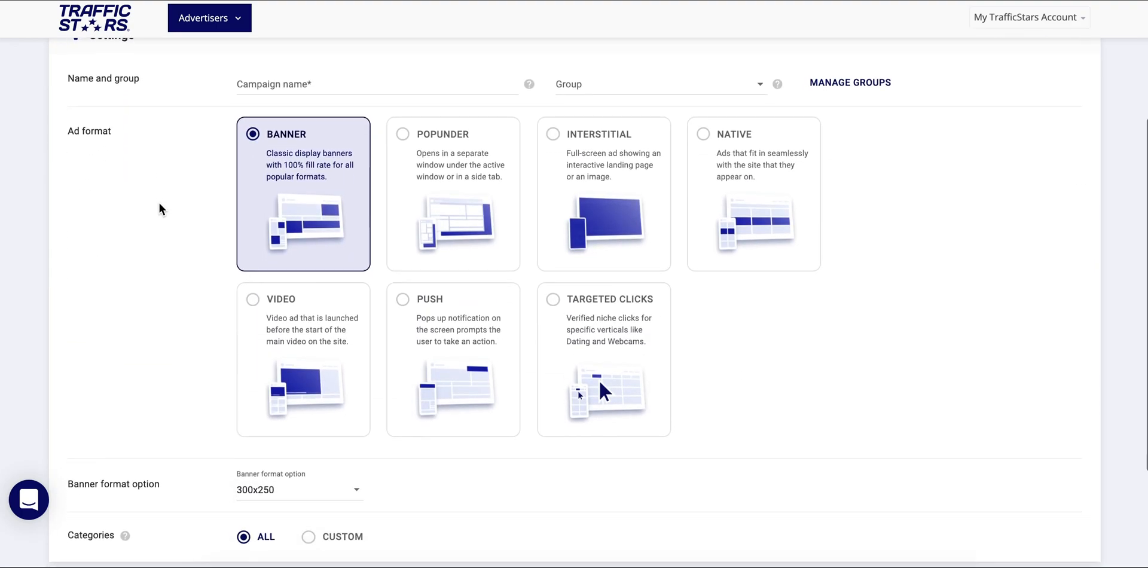
- Name the campaign 'Product - Country - Site & Ad Spot'
left_click(377, 84)
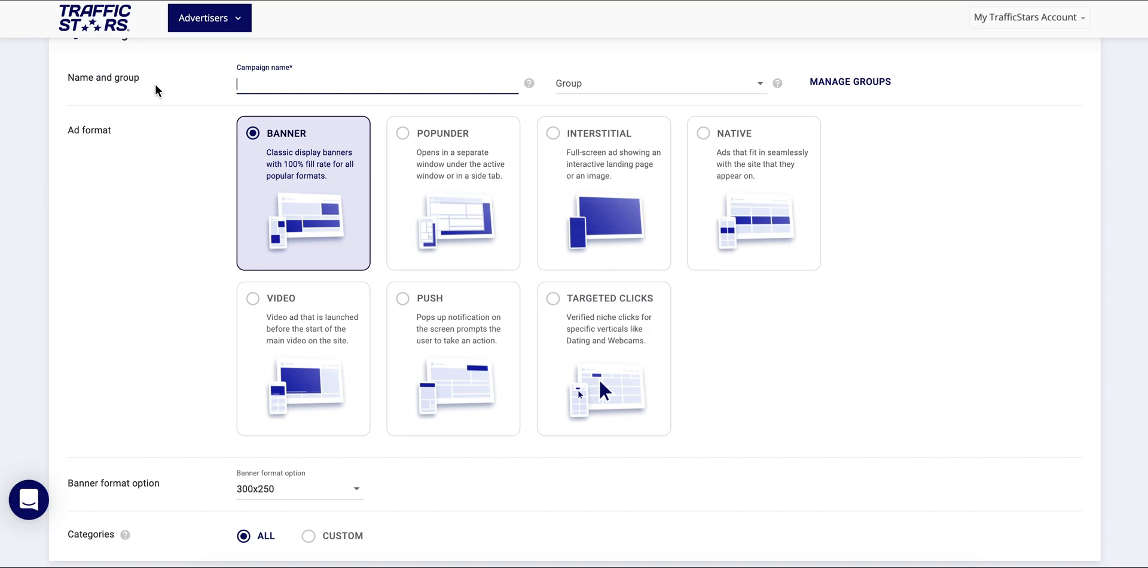
type("Product - Country - Site & Ad")
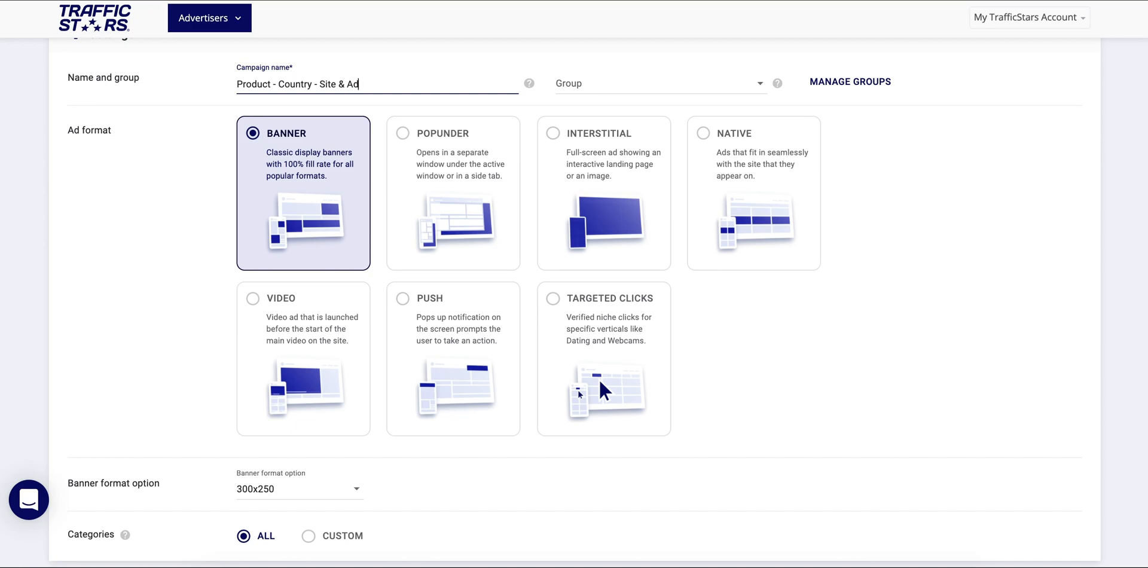
type("pot")
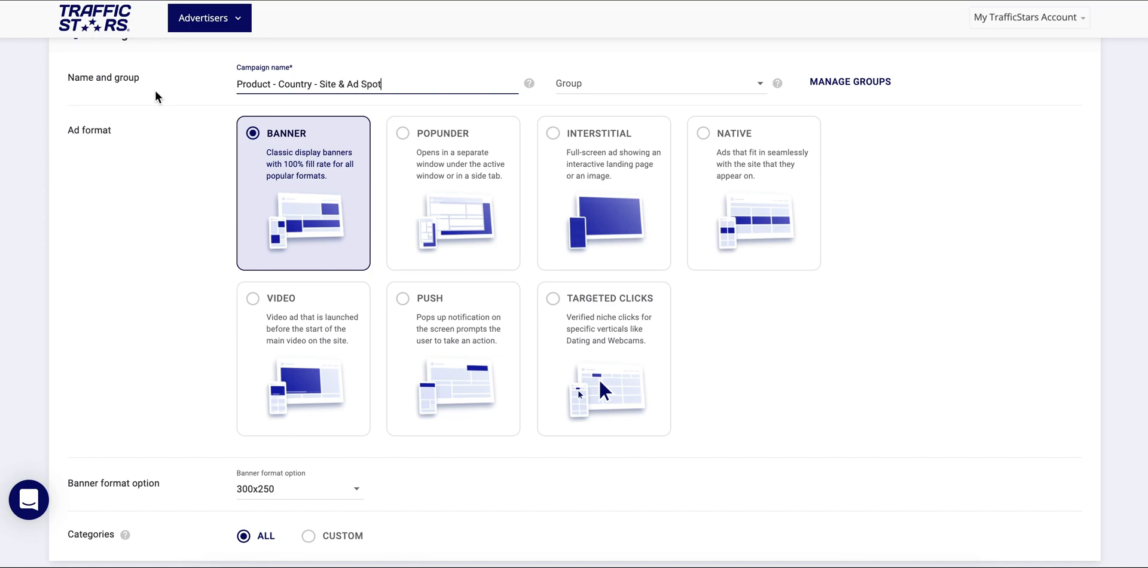
mouse_move(764, 51)
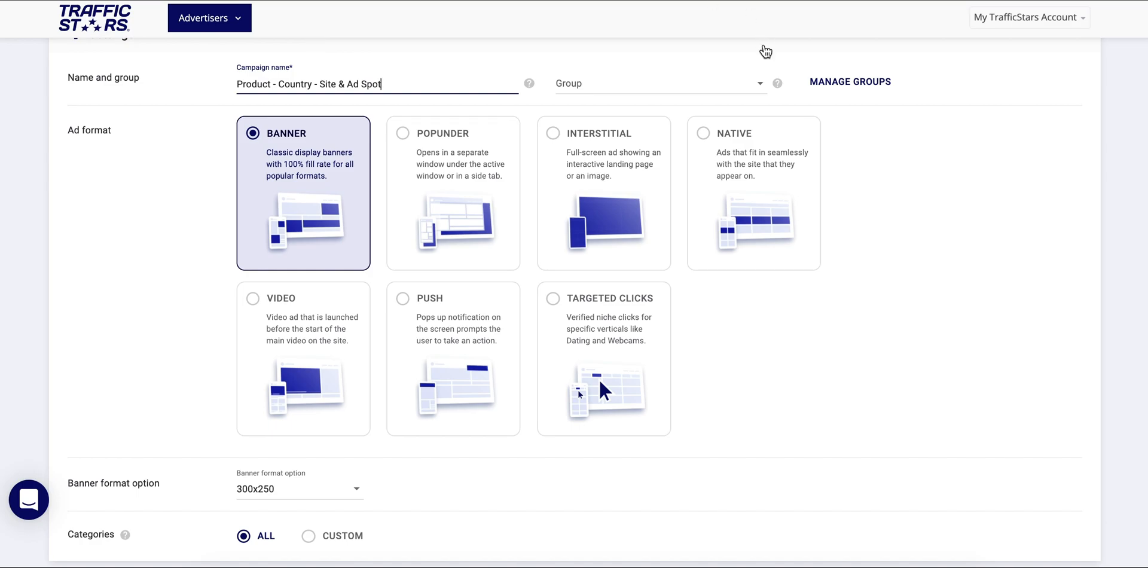
left_click(850, 81)
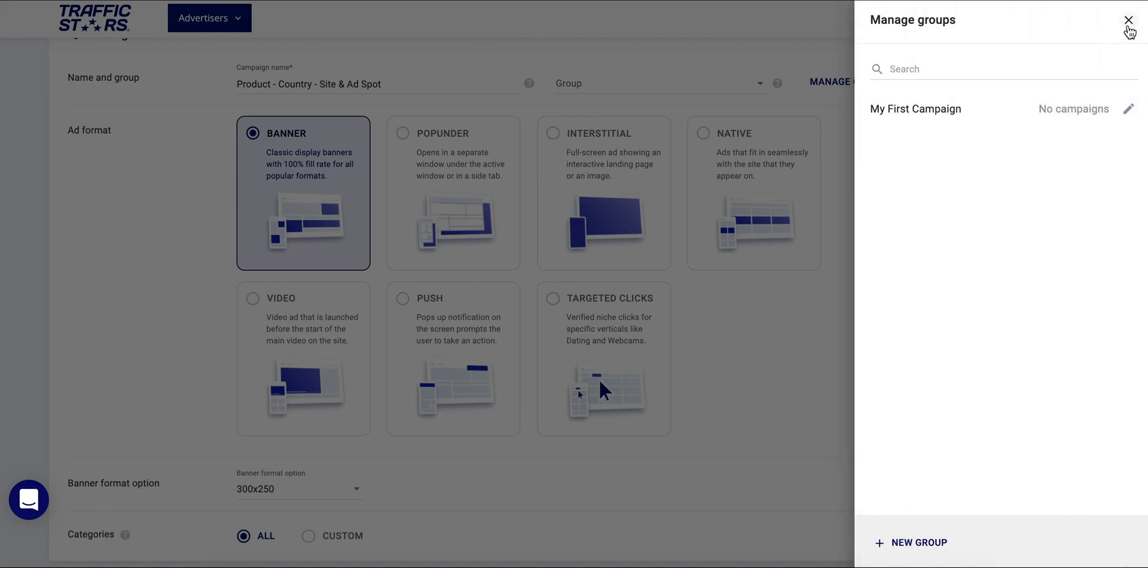
left_click(1127, 20)
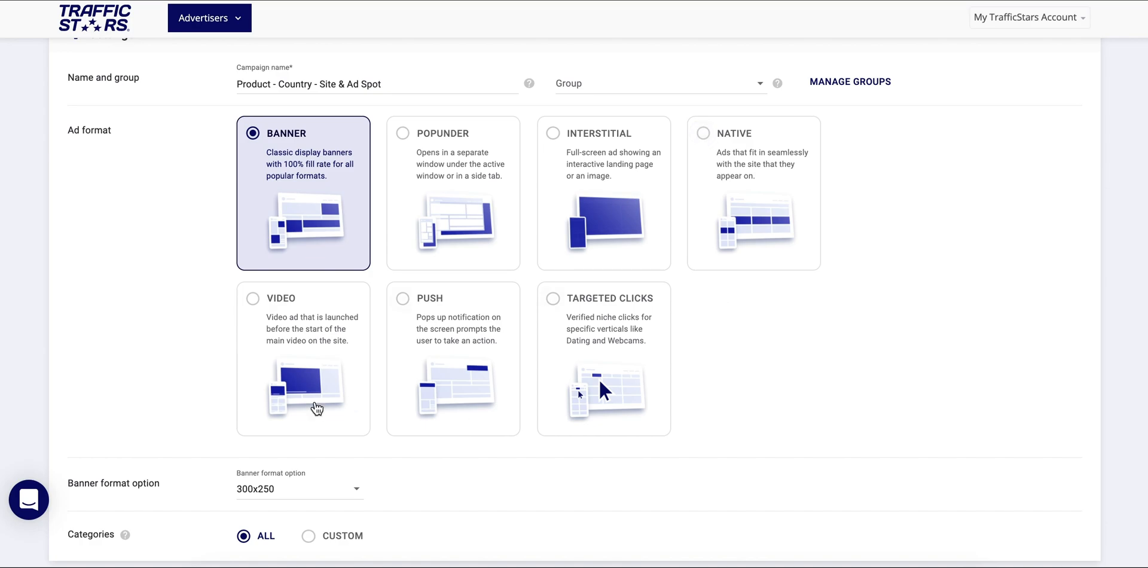
mouse_move(204, 155)
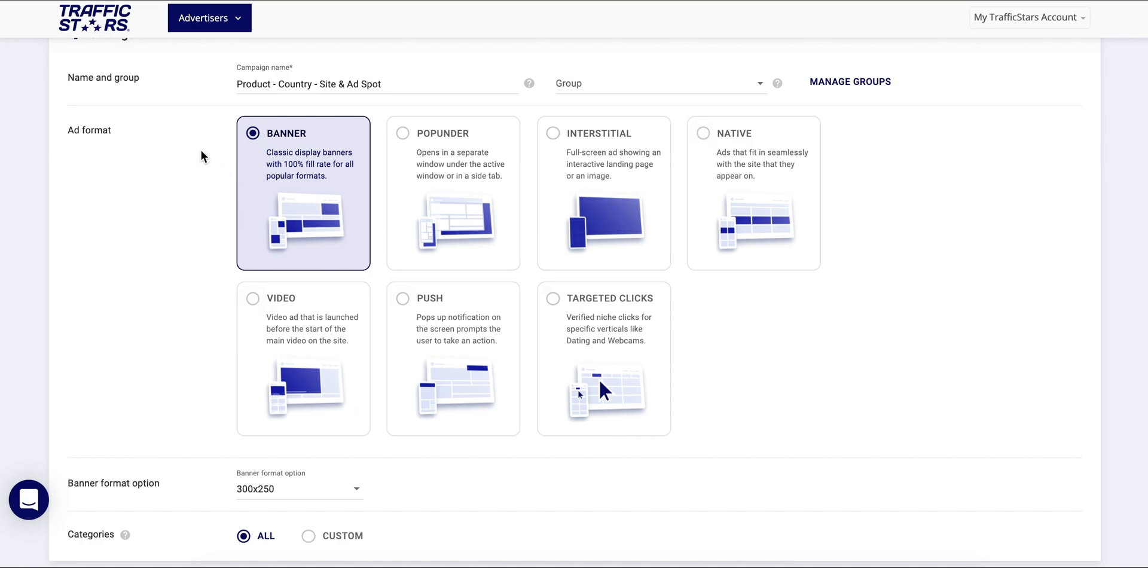
mouse_move(298, 177)
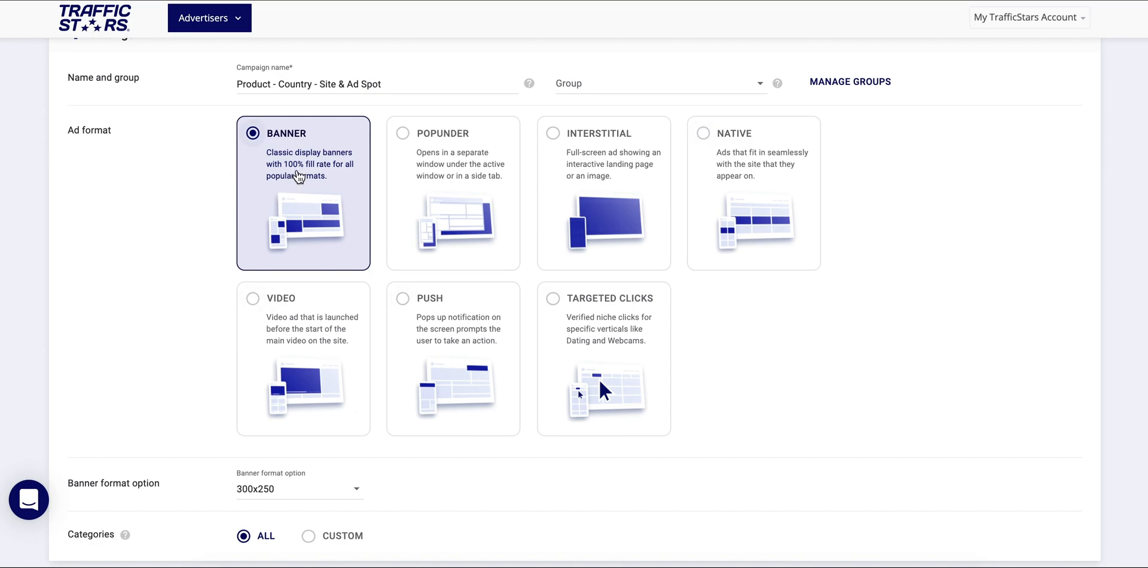
mouse_move(583, 186)
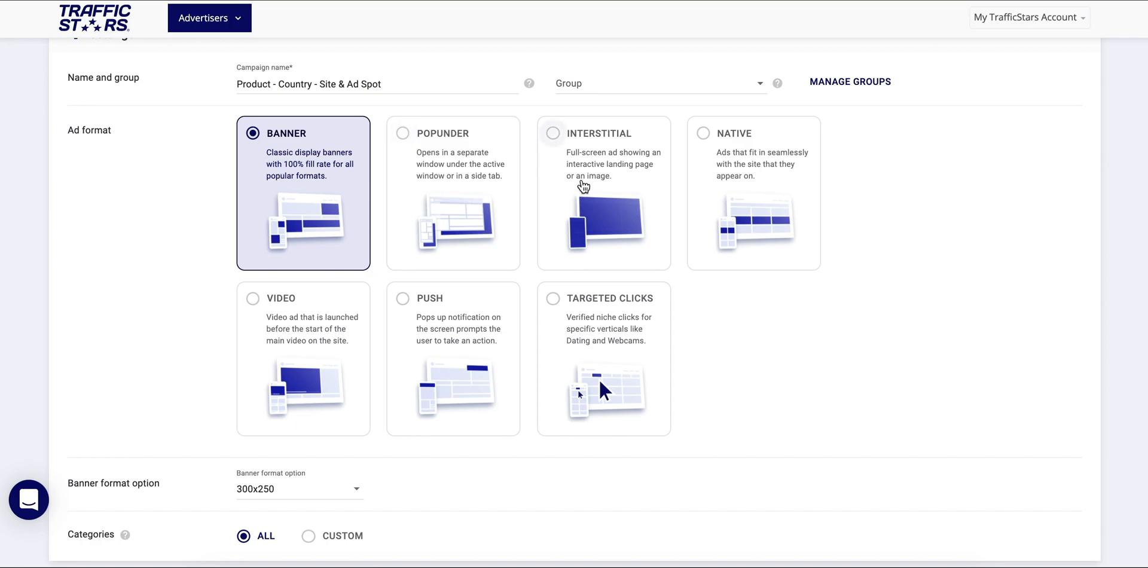
mouse_move(295, 380)
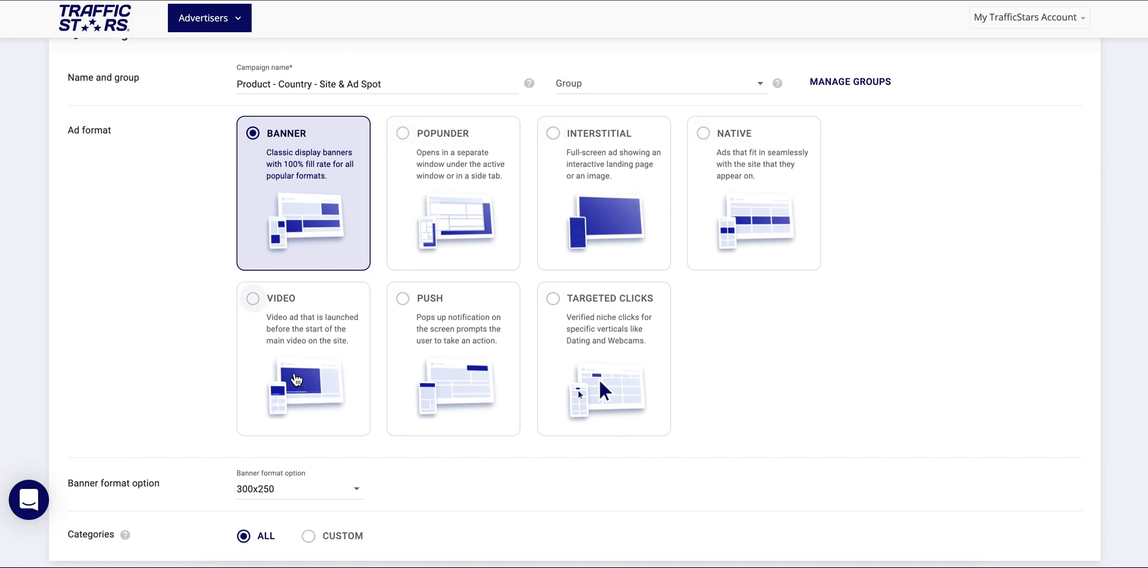
mouse_move(474, 391)
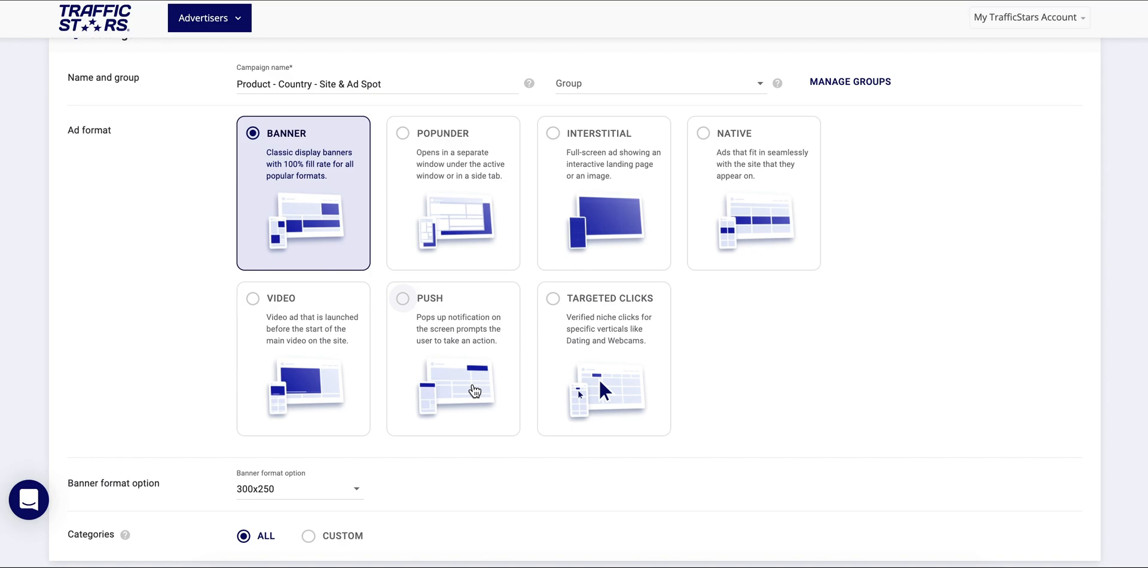
mouse_move(608, 369)
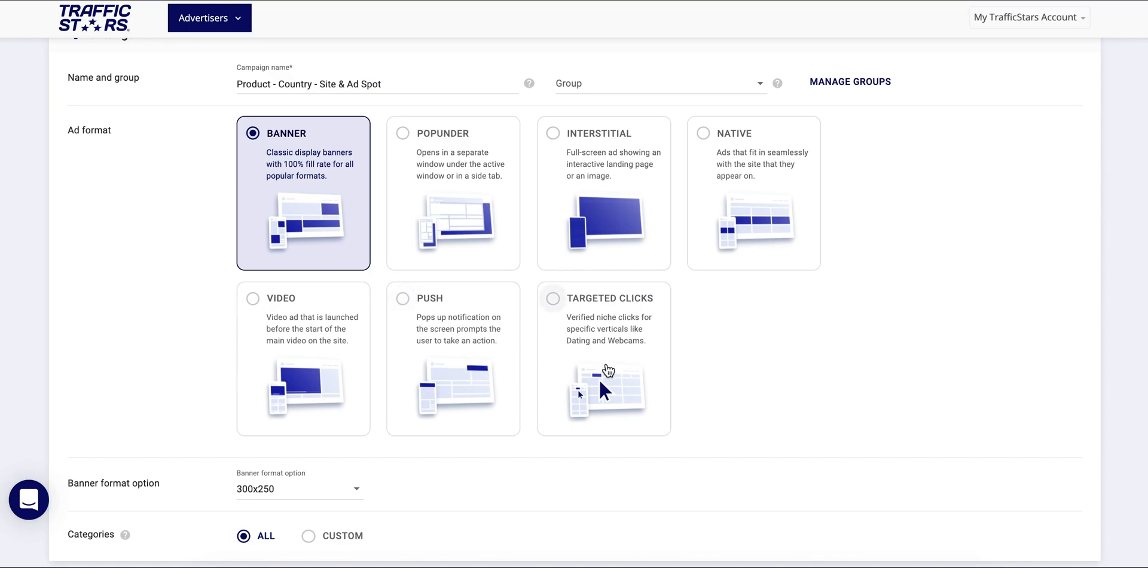
mouse_move(298, 198)
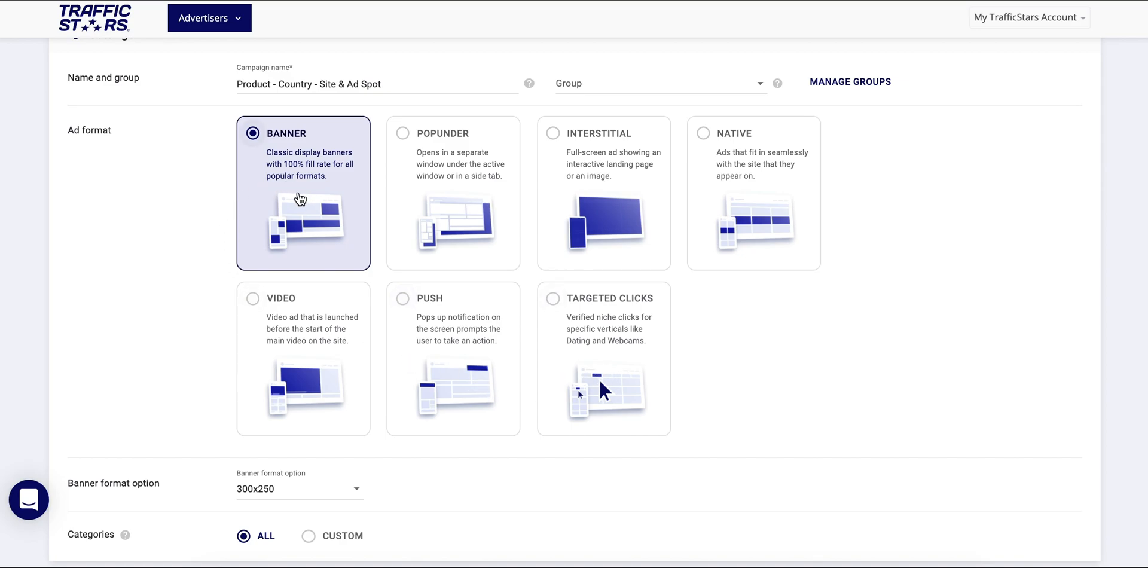
left_click(299, 488)
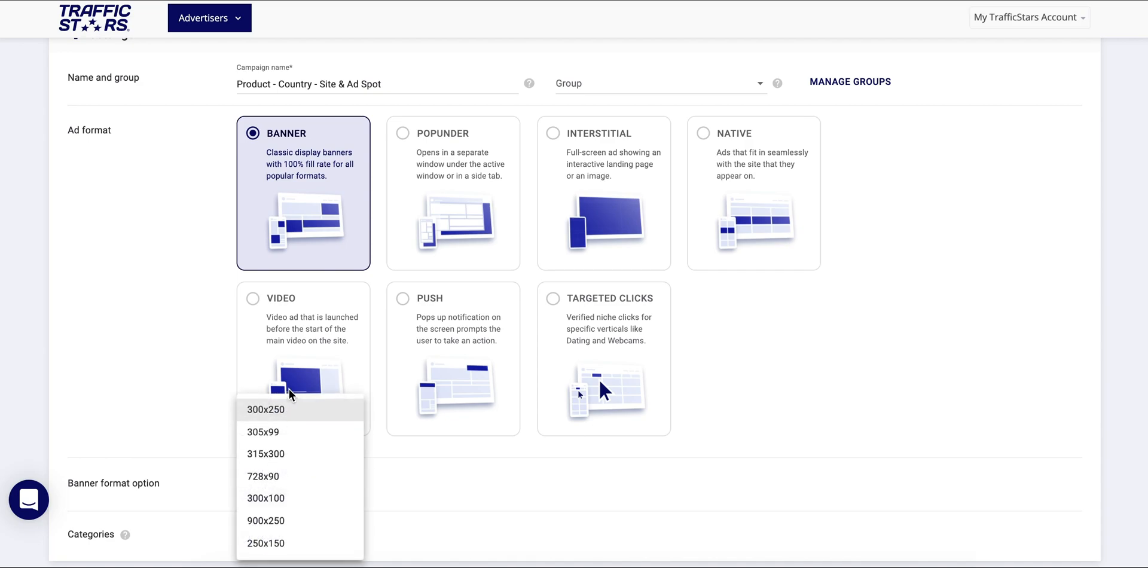
left_click(265, 409)
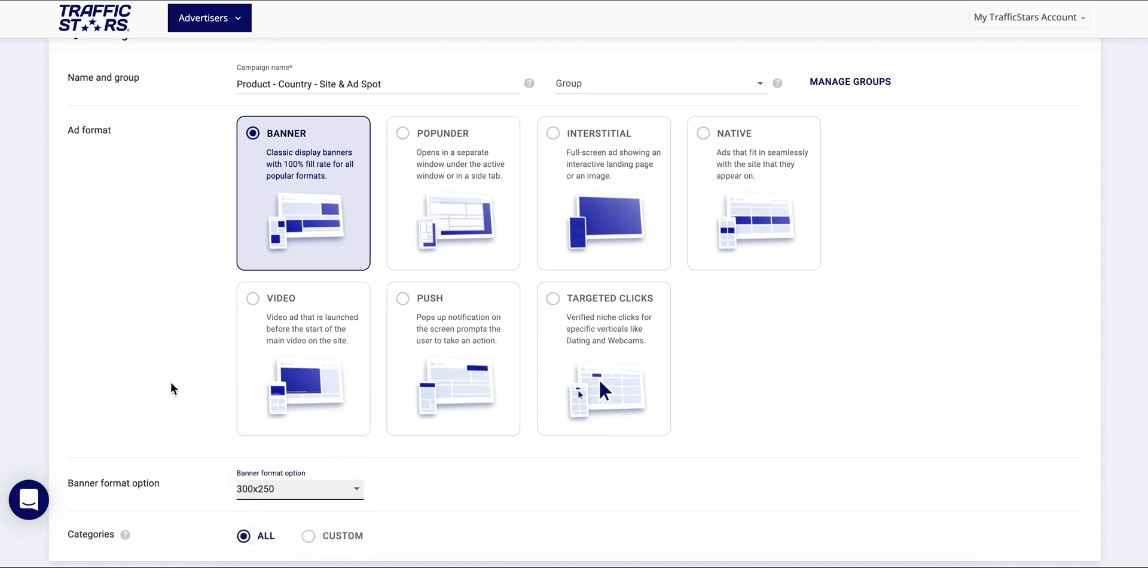
- Set Categories to custom, clear all tags, then choose the Gay and Shemale / Tranny tags
scroll("down", 3)
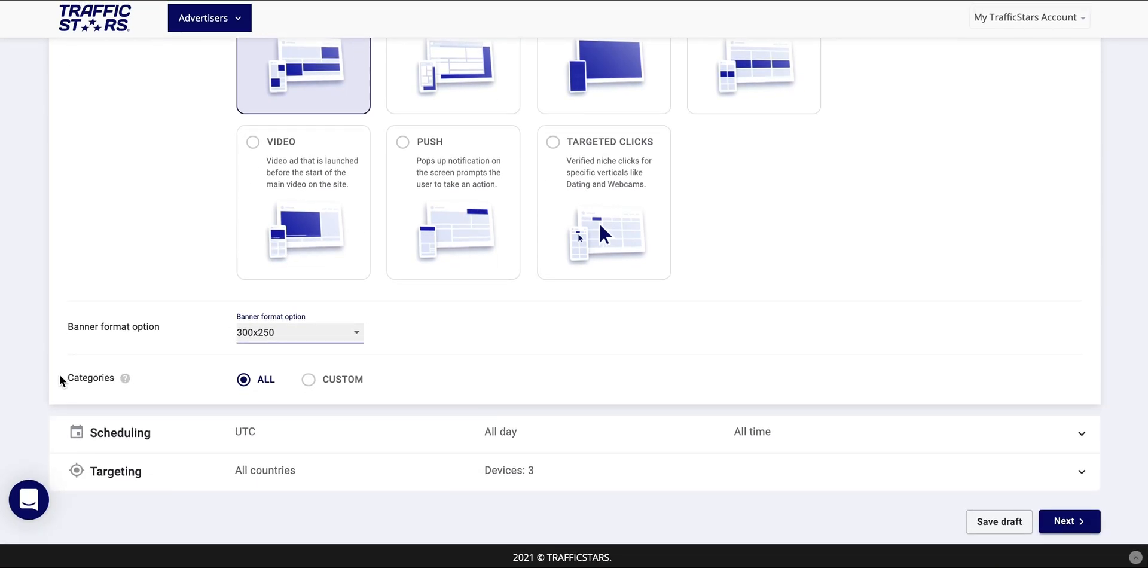
mouse_move(120, 395)
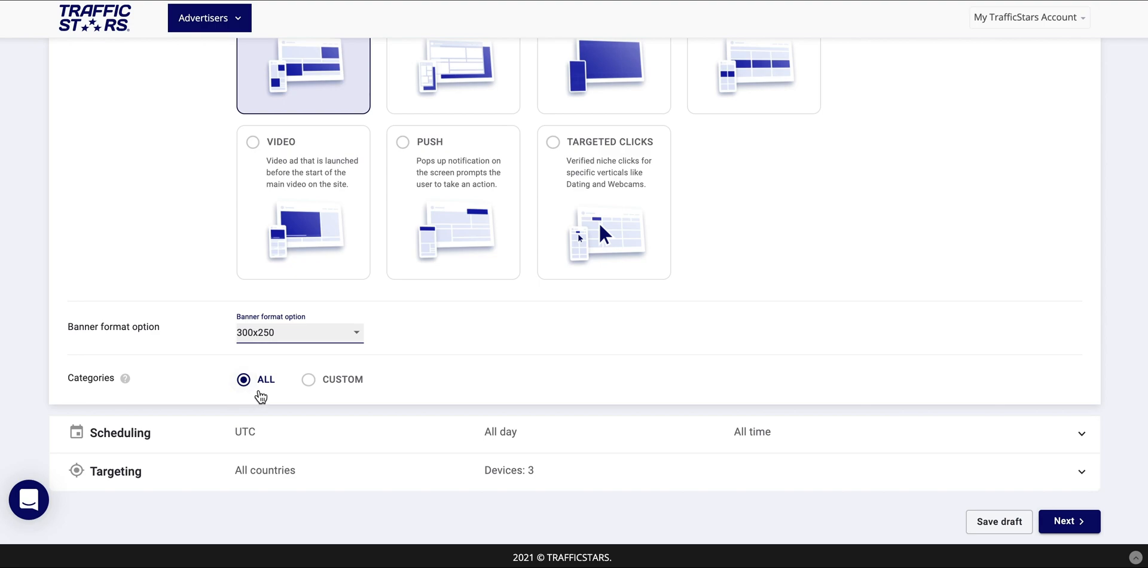
mouse_move(265, 392)
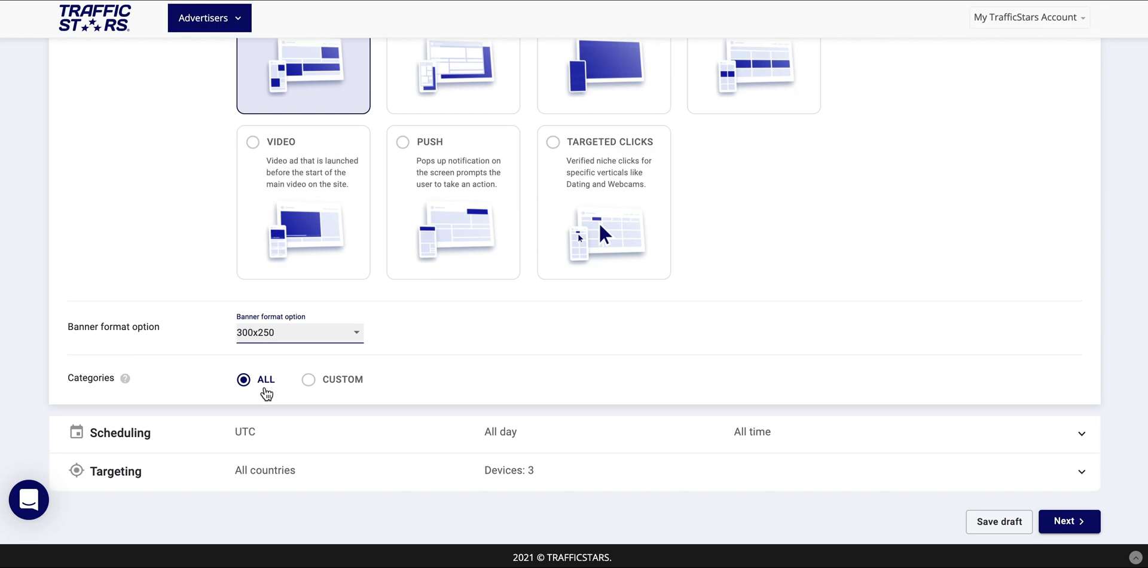
mouse_move(308, 379)
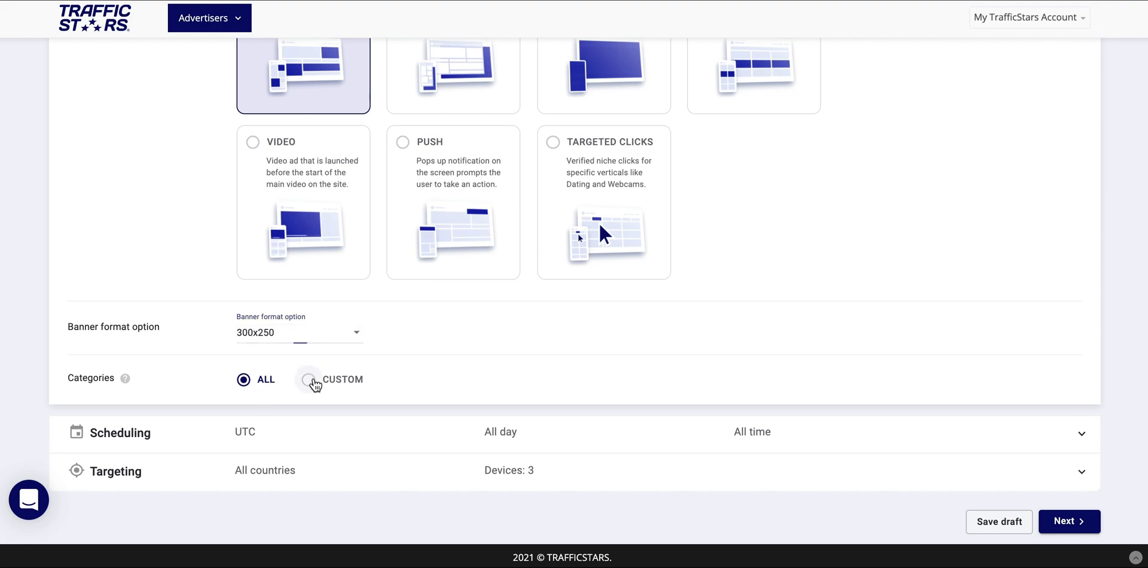
left_click(308, 379)
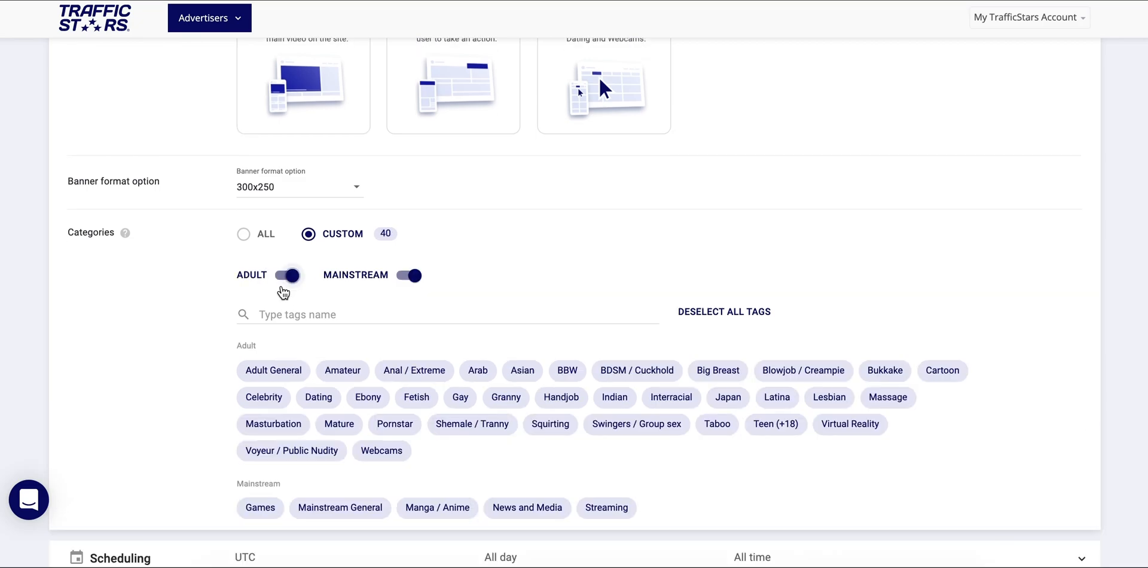
mouse_move(458, 410)
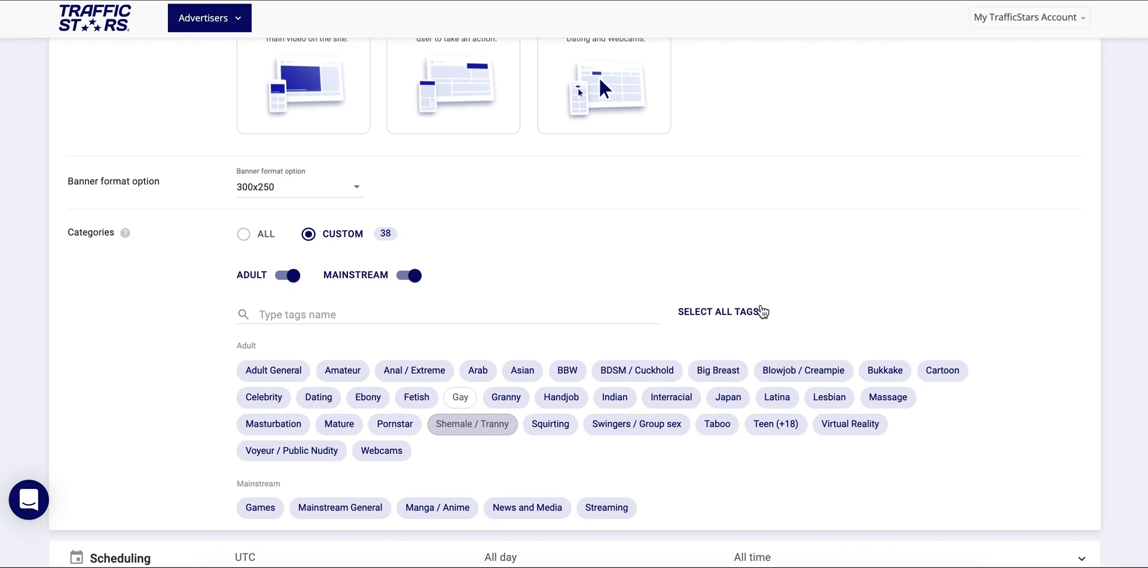
left_click(471, 423)
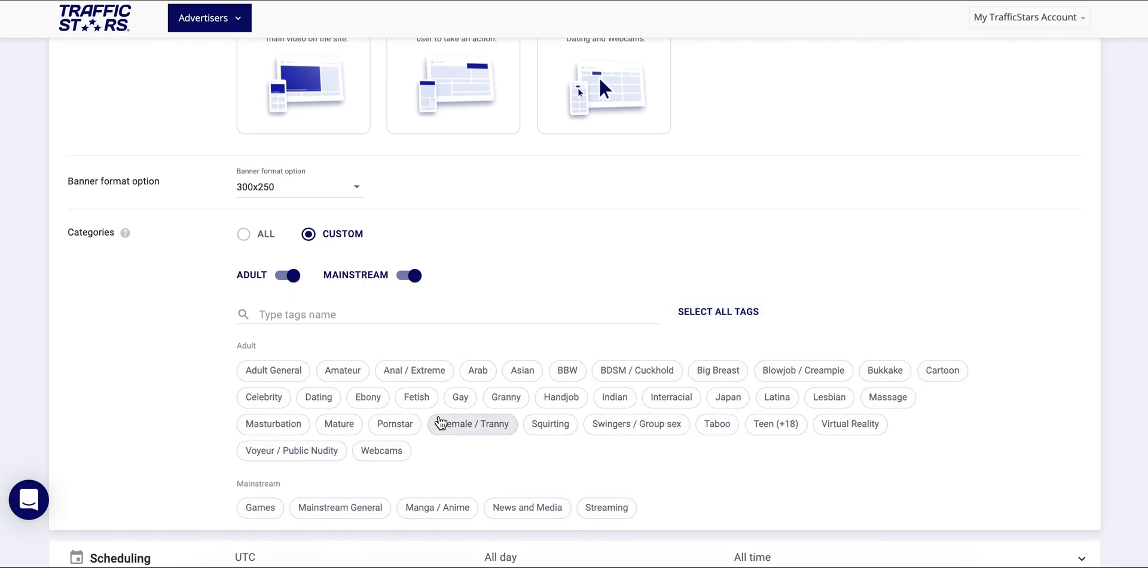
left_click(471, 423)
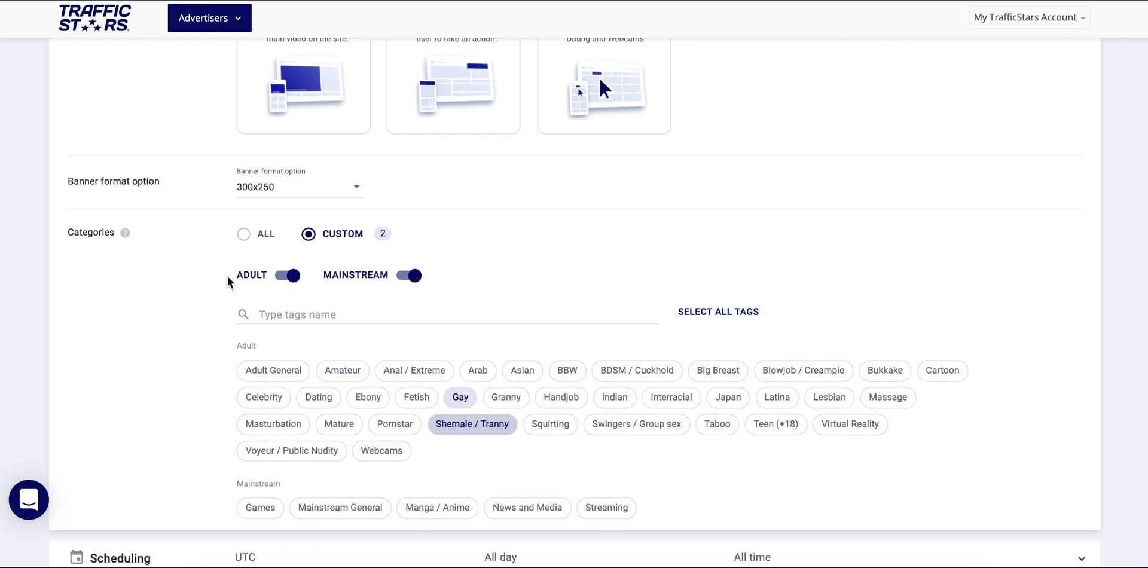
left_click(244, 233)
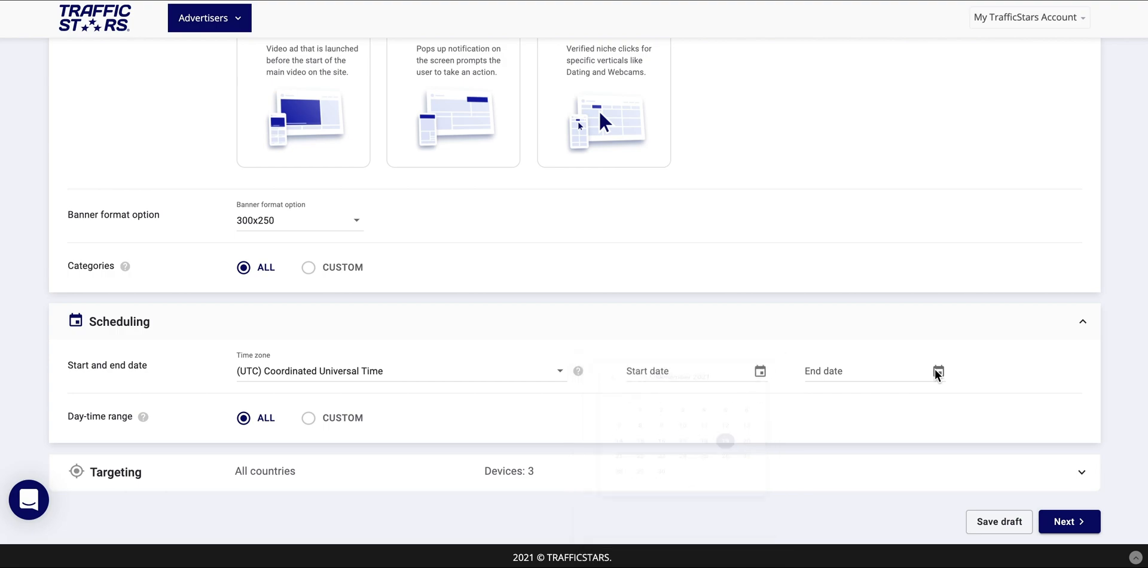
- Review the Scheduling section with UTC time zone and all day-time hours
left_click(937, 370)
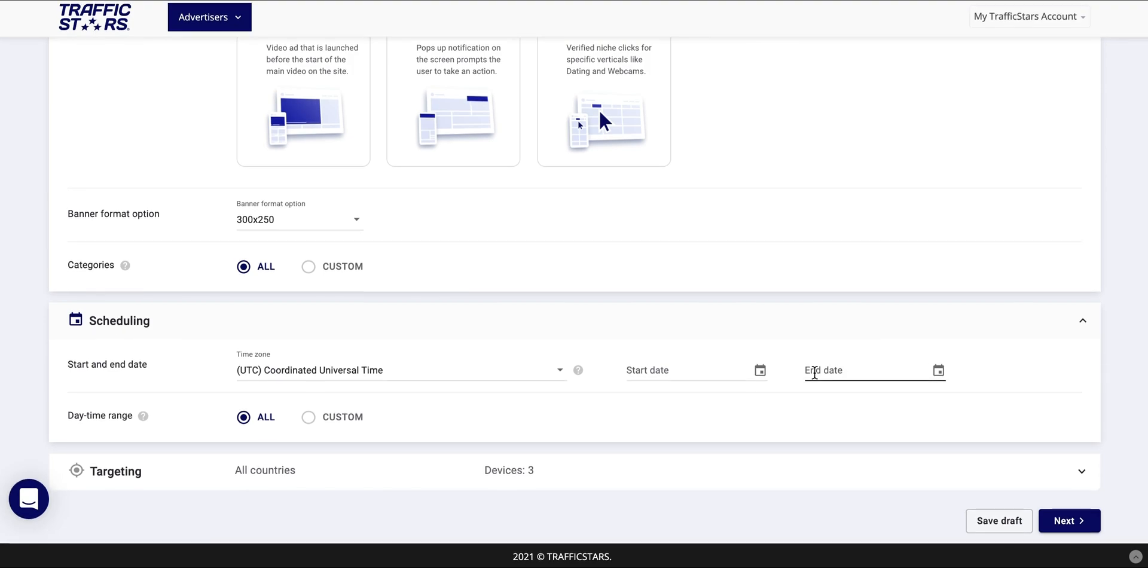
mouse_move(84, 410)
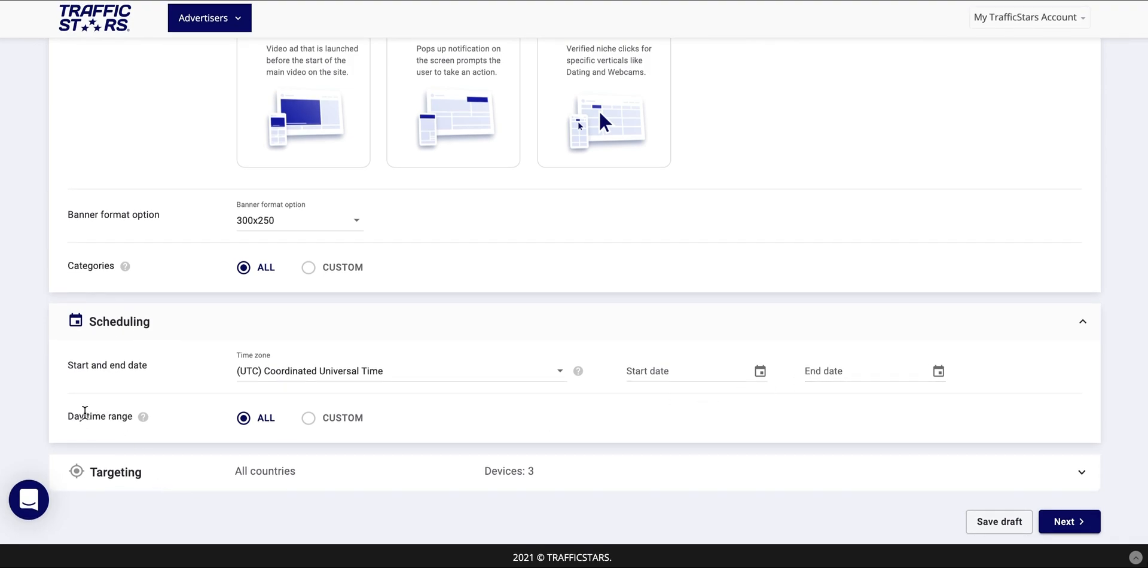
mouse_move(297, 421)
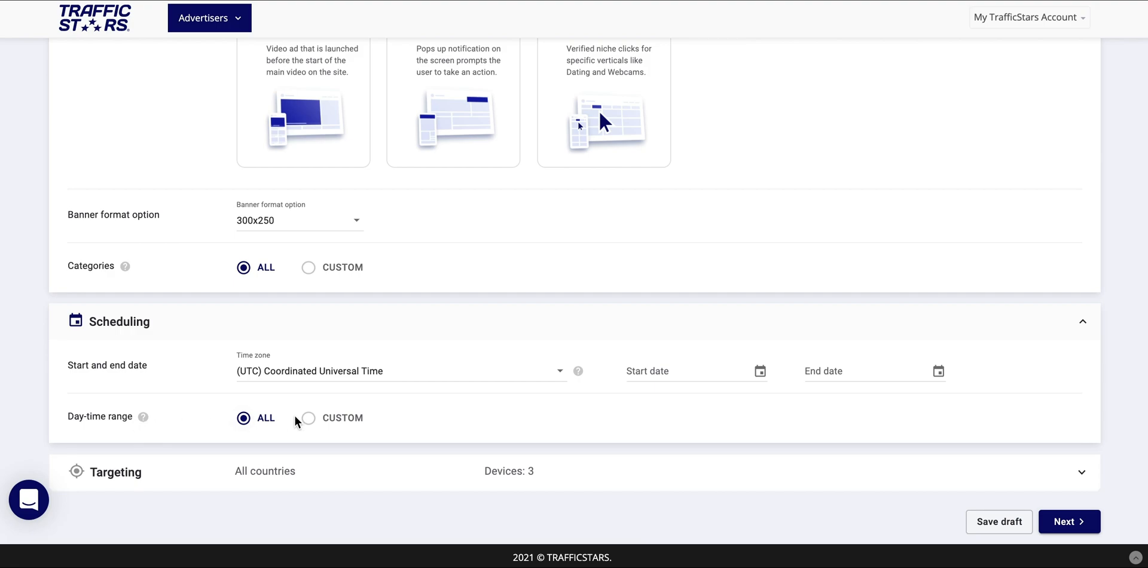
- Set a custom day-time range in UTC limited to working hours 7–19 every day
left_click(307, 418)
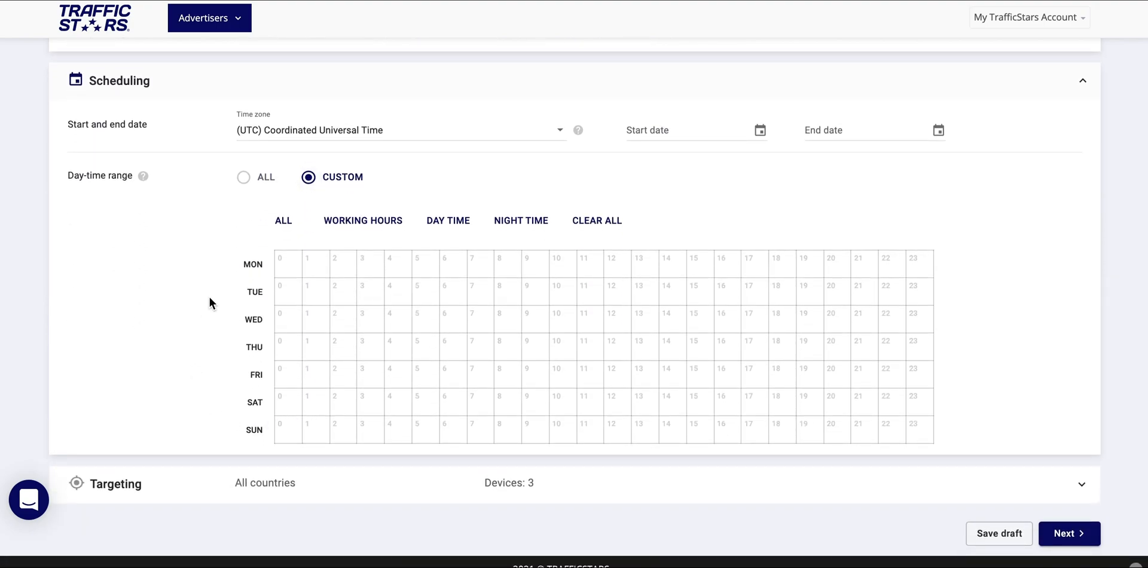
left_click(399, 129)
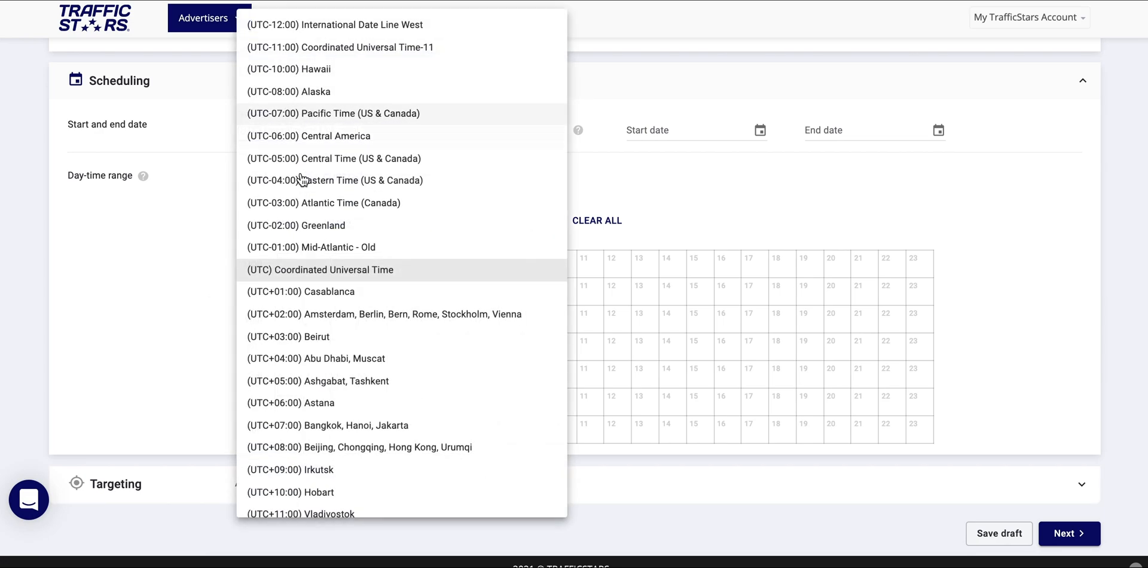
left_click(319, 269)
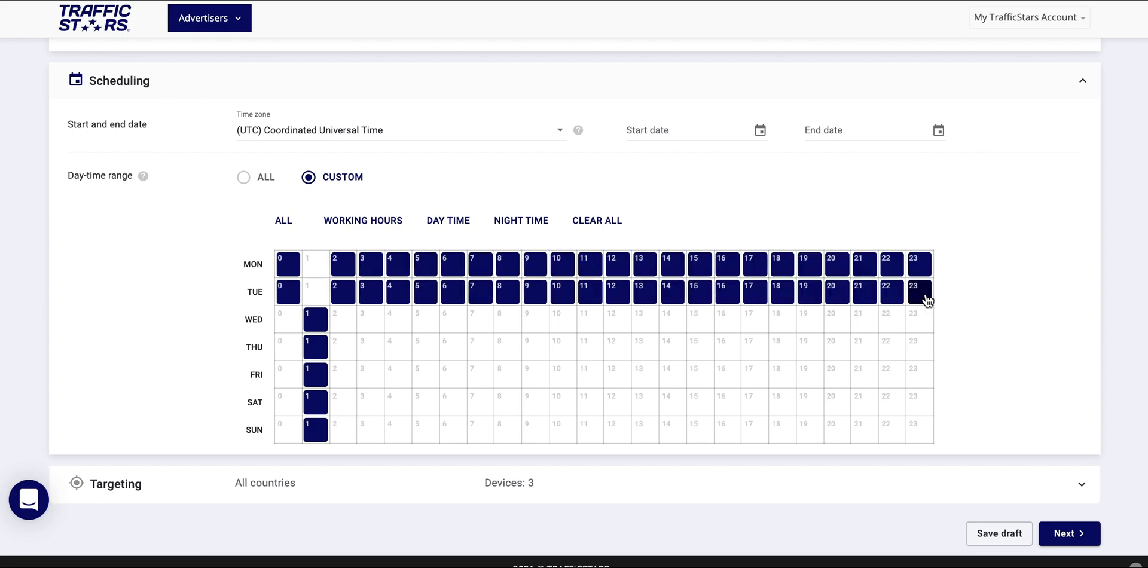
left_click(920, 291)
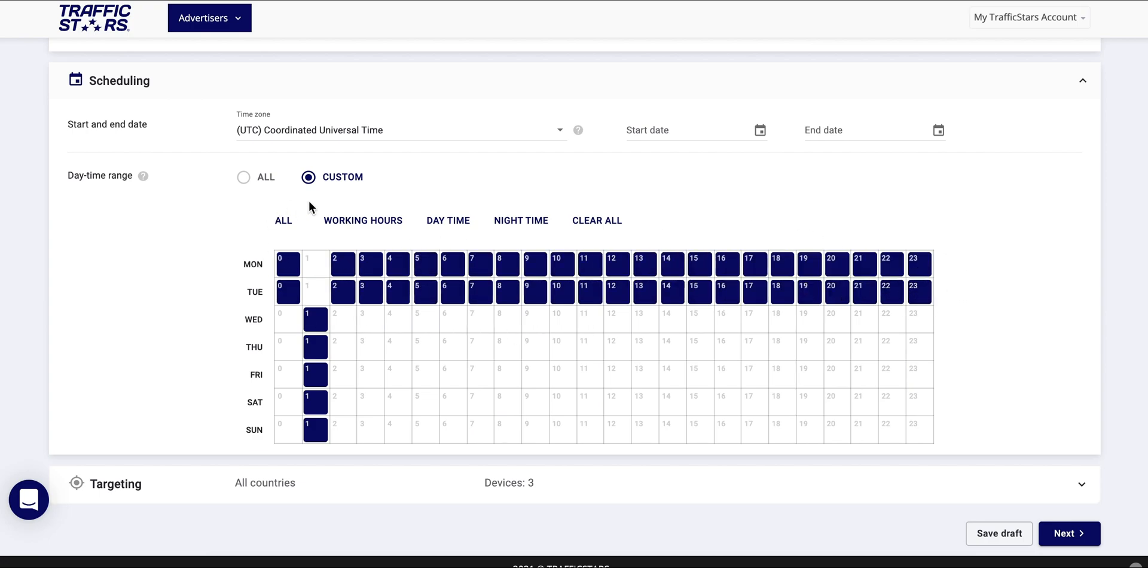
mouse_move(393, 220)
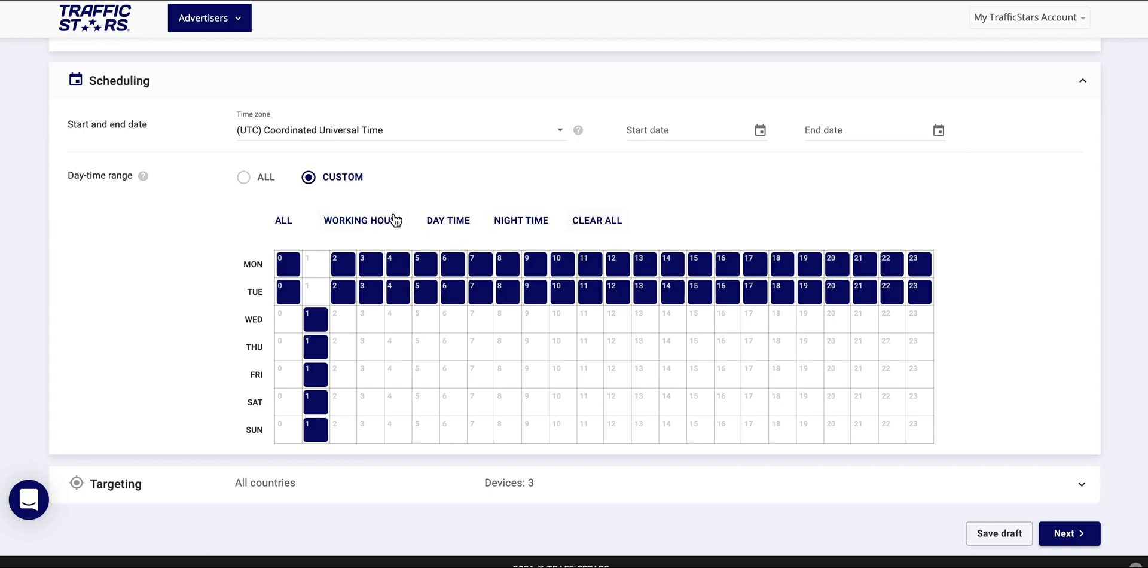
left_click(520, 220)
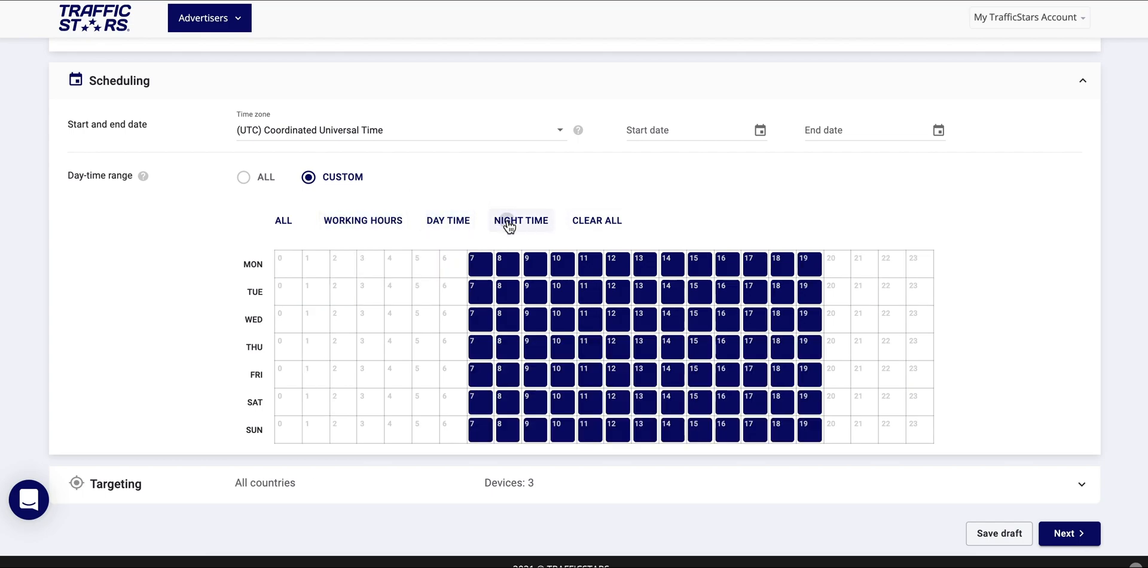
- Return the day-time range to all hours and move down to Targeting
left_click(283, 220)
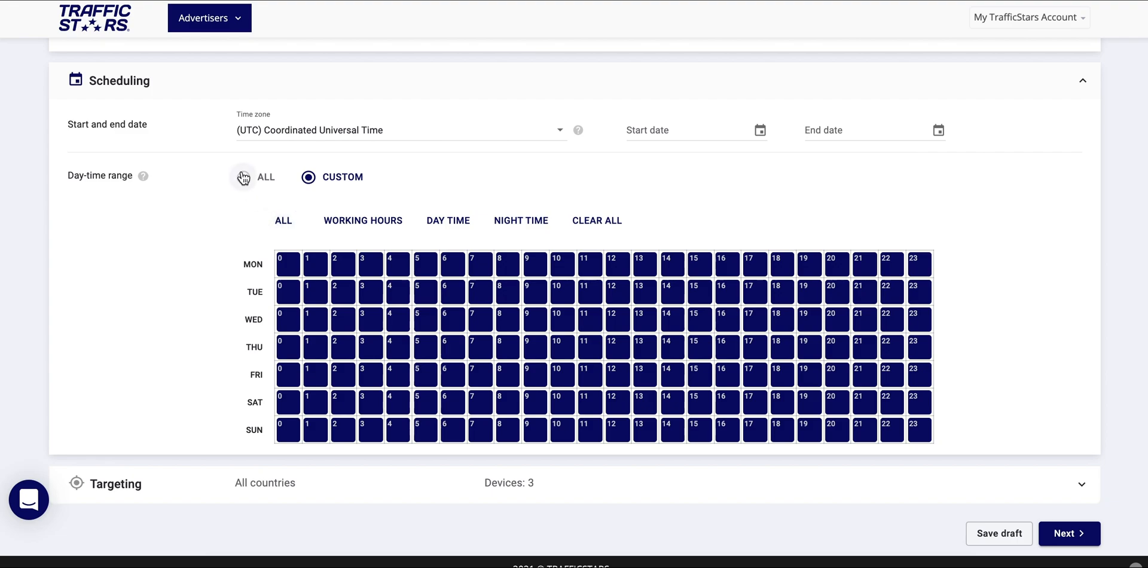
left_click(243, 177)
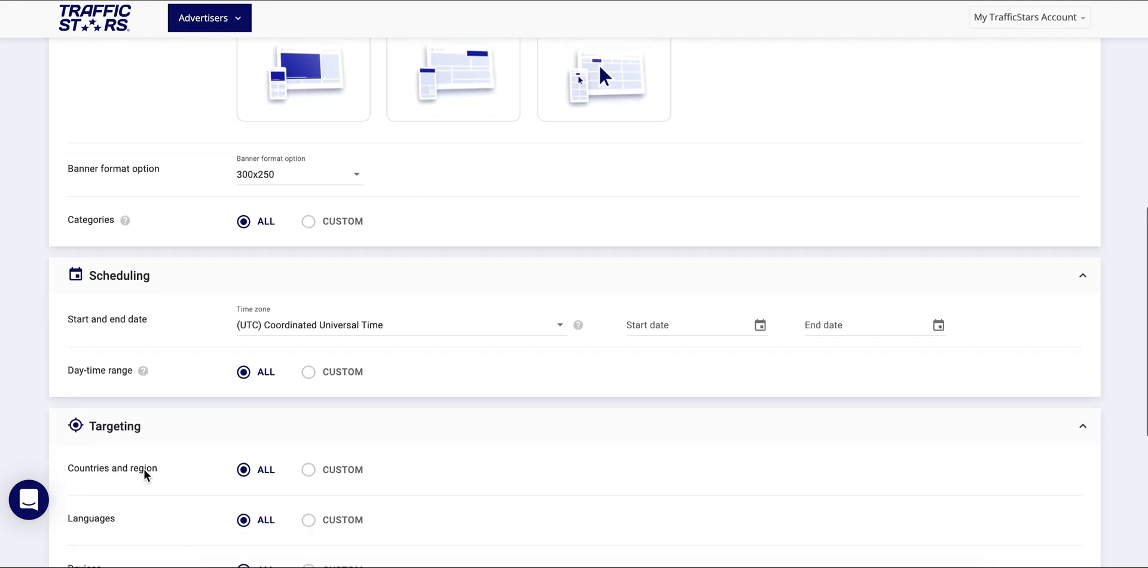
scroll("down", 3)
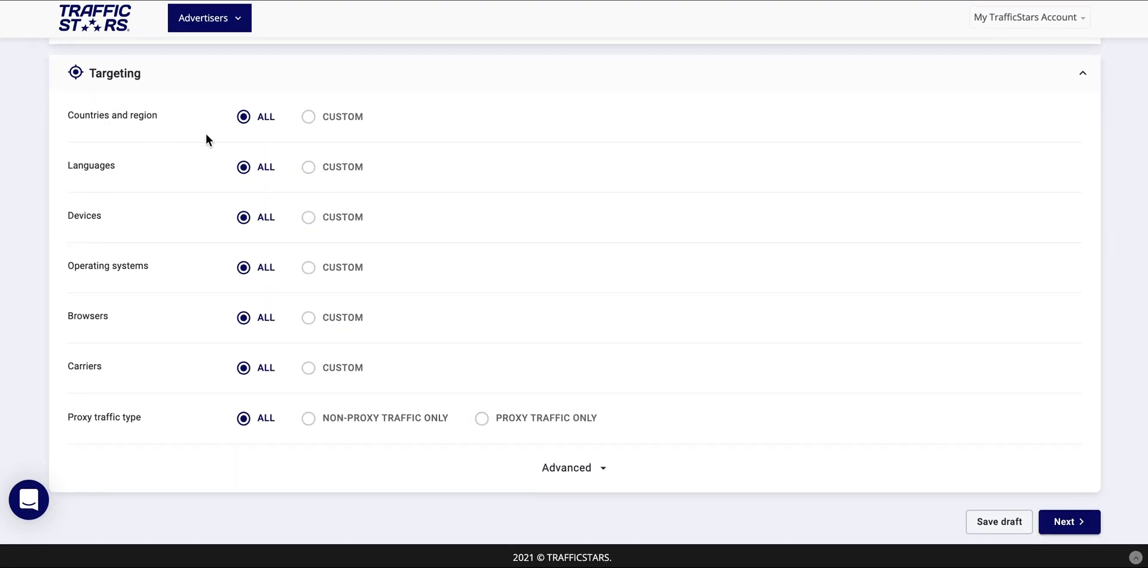
mouse_move(175, 132)
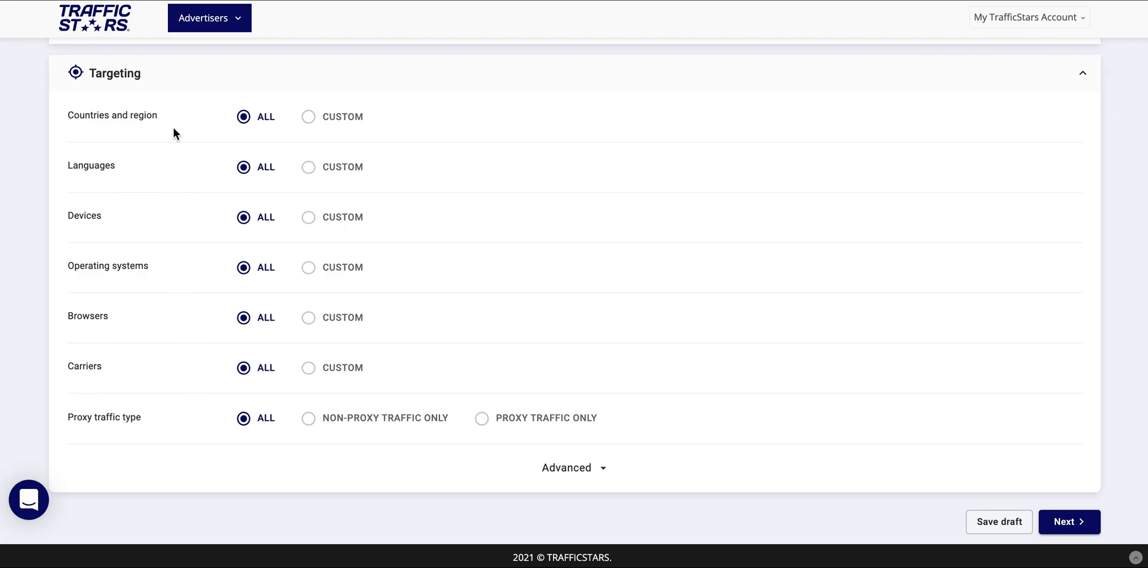
mouse_move(308, 117)
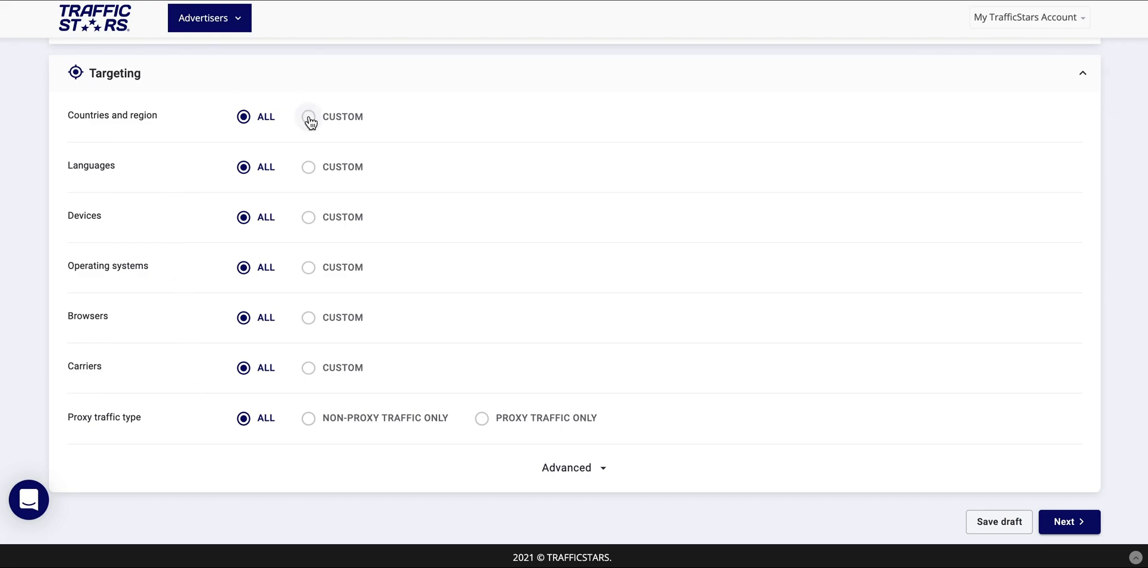
- Set custom country targeting, add United States via the 'us' search and check the Tier3 filter
left_click(309, 116)
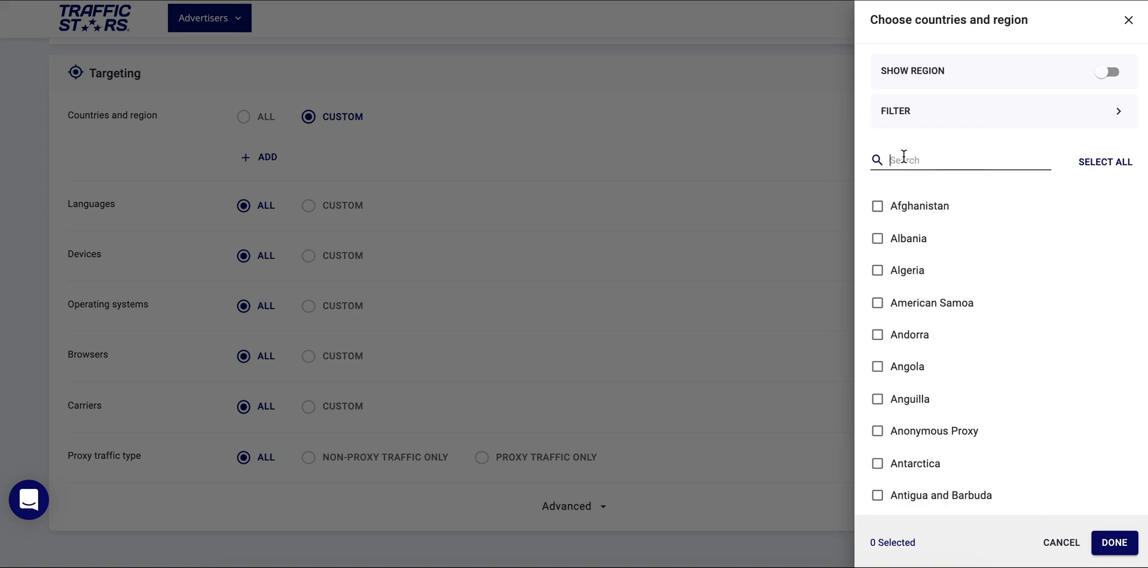
type("us")
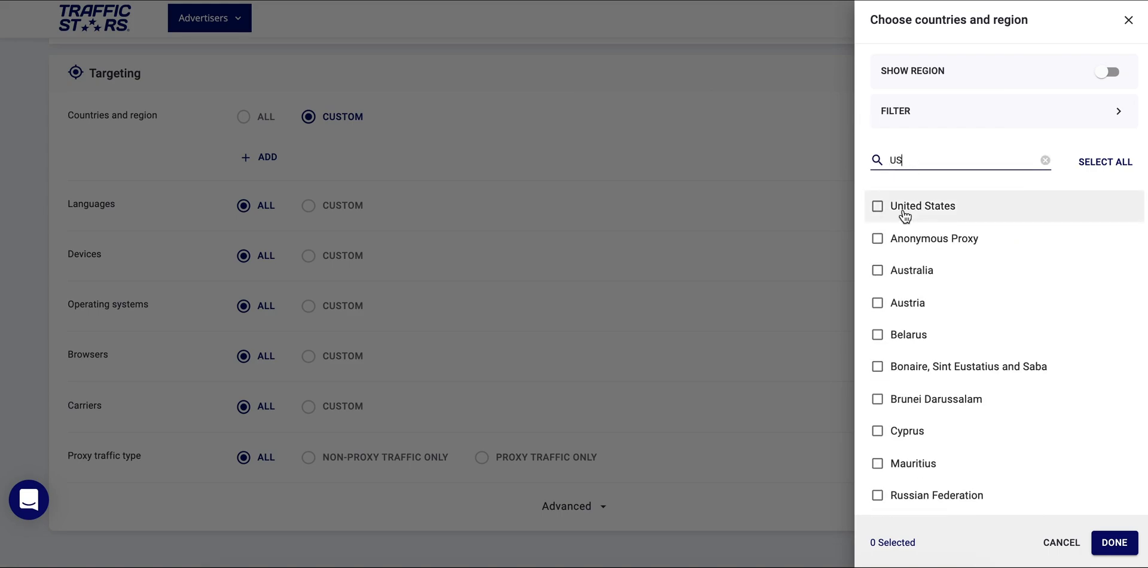
left_click(876, 270)
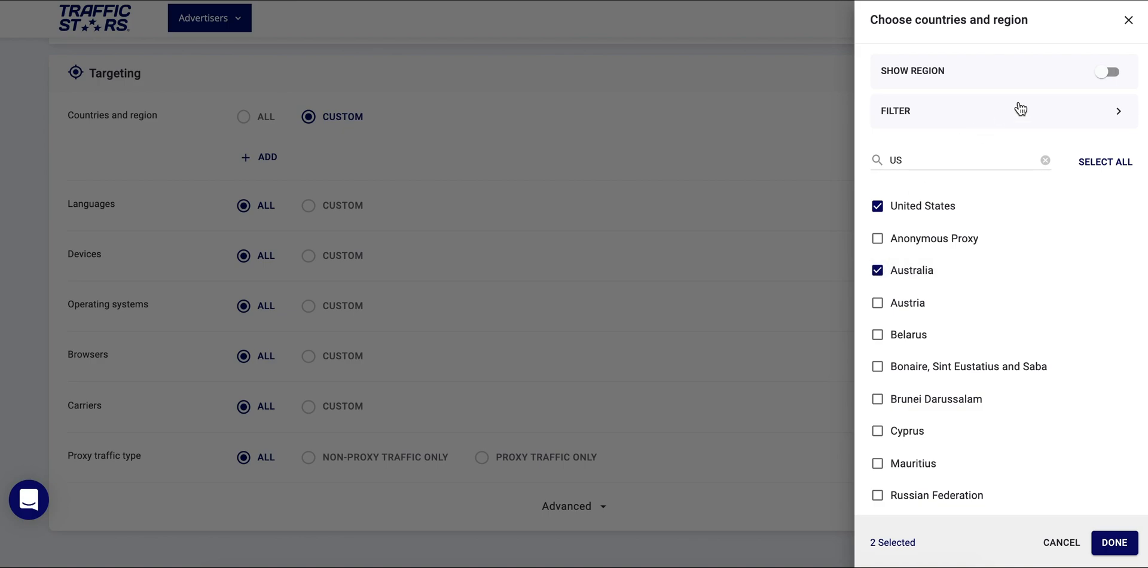
left_click(1003, 110)
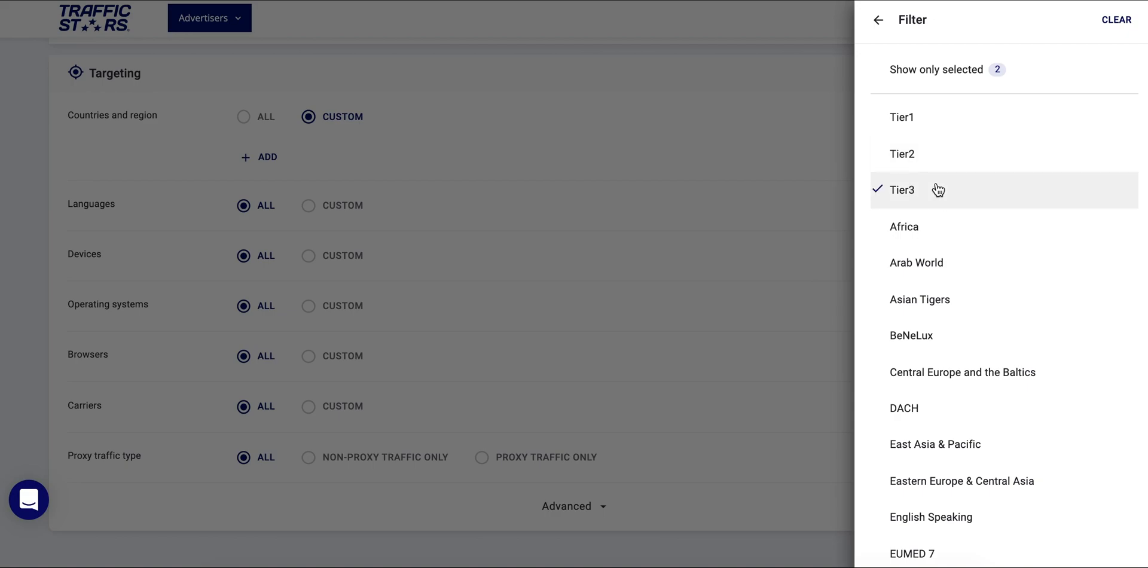
left_click(901, 190)
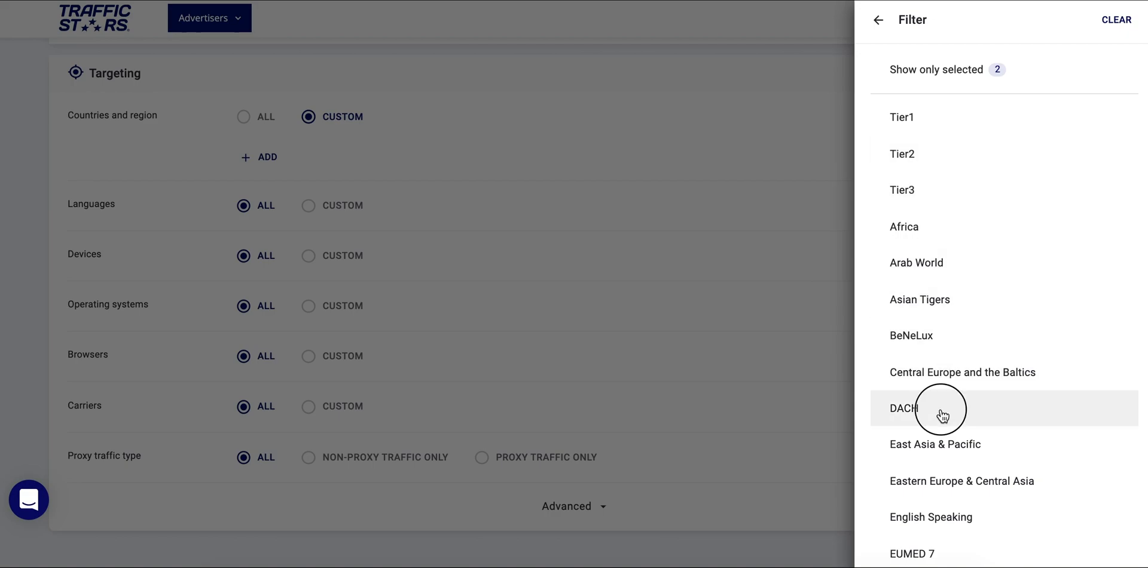
mouse_move(878, 43)
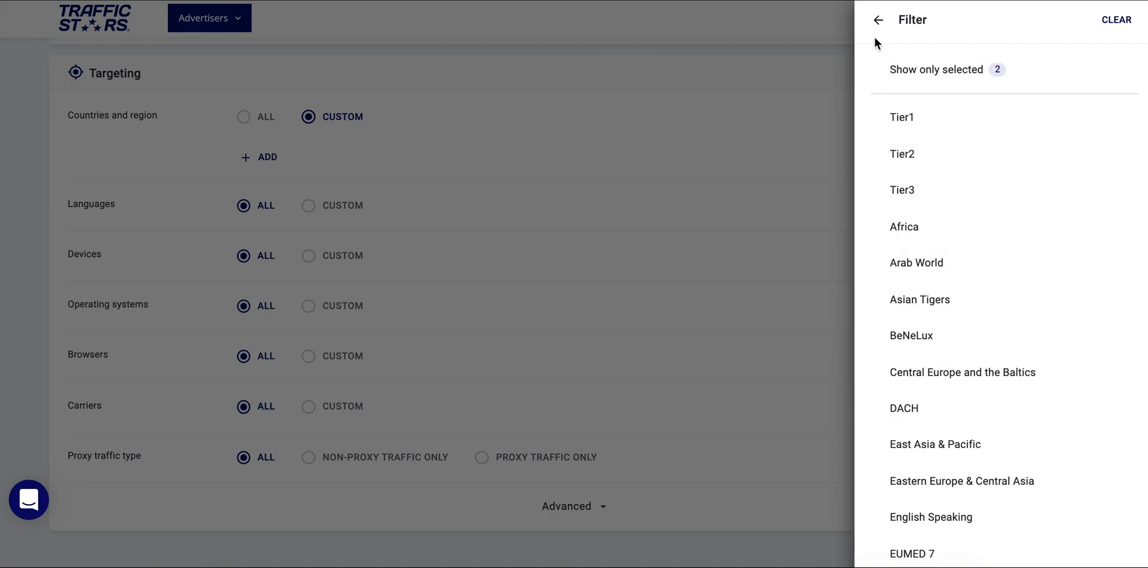
left_click(878, 20)
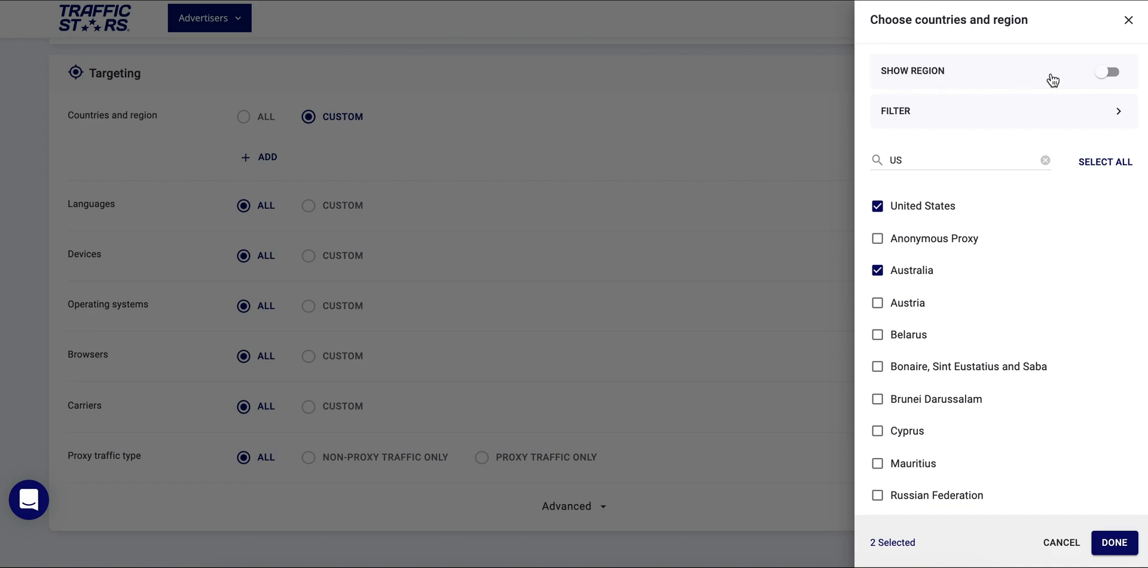
- Show regions for the listed countries and browse the United States regions
left_click(1107, 71)
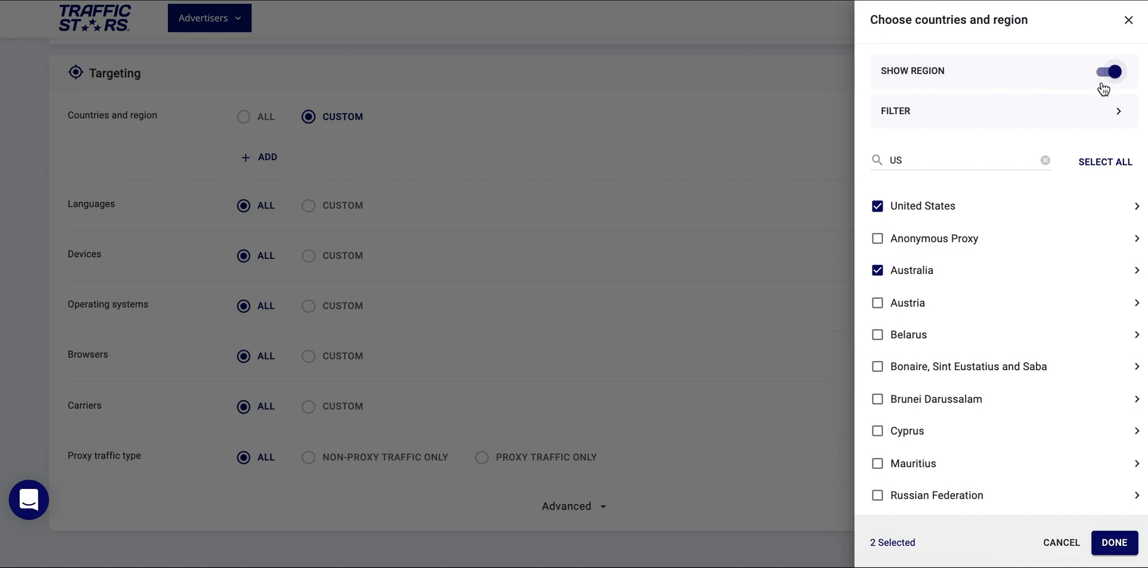
left_click(1136, 206)
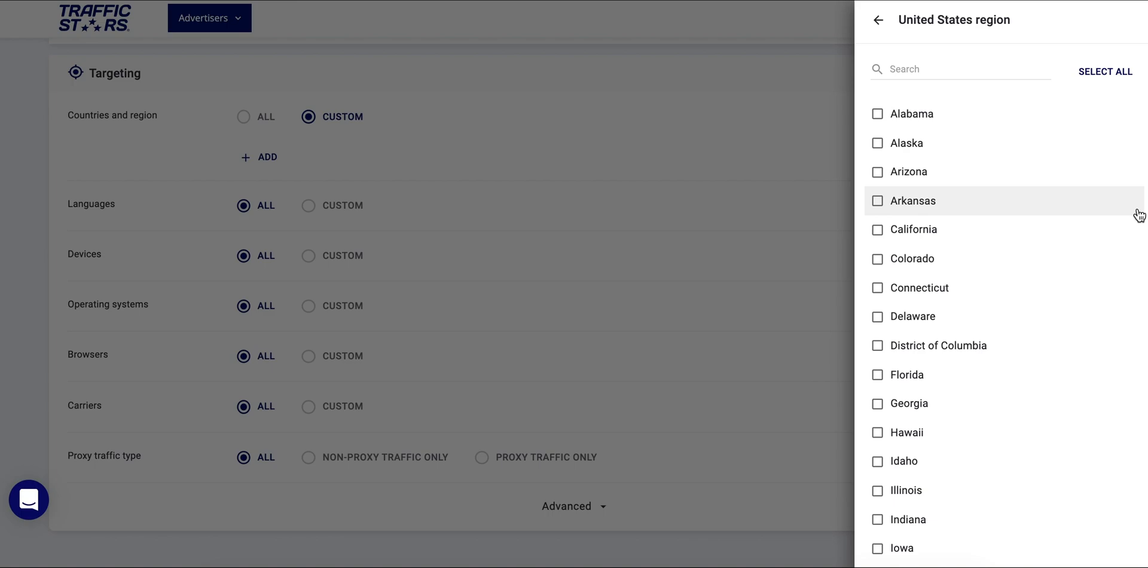
scroll("down", 3)
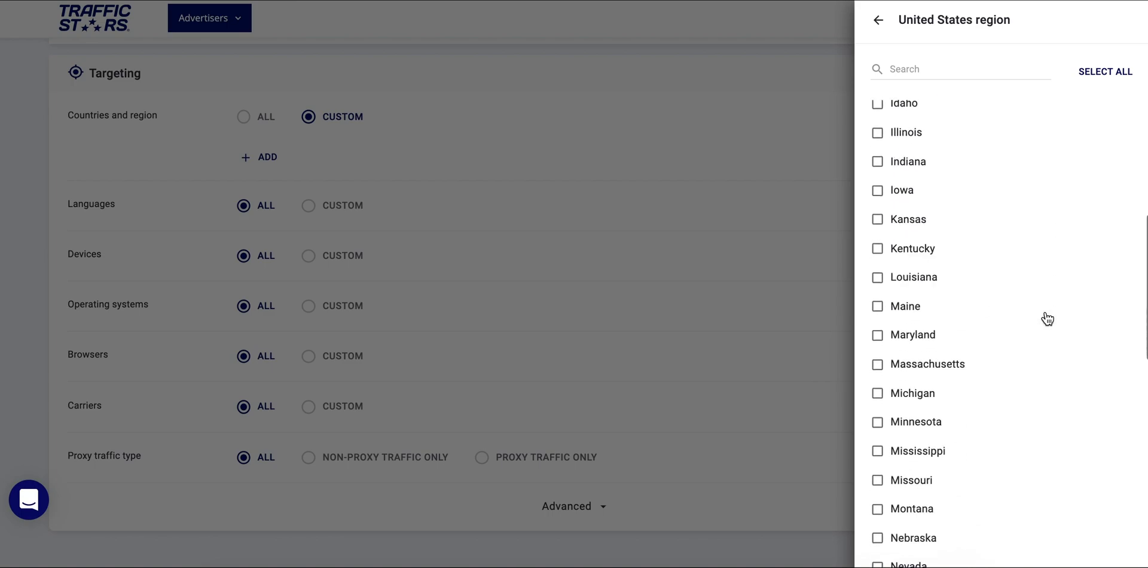
scroll("up", 3)
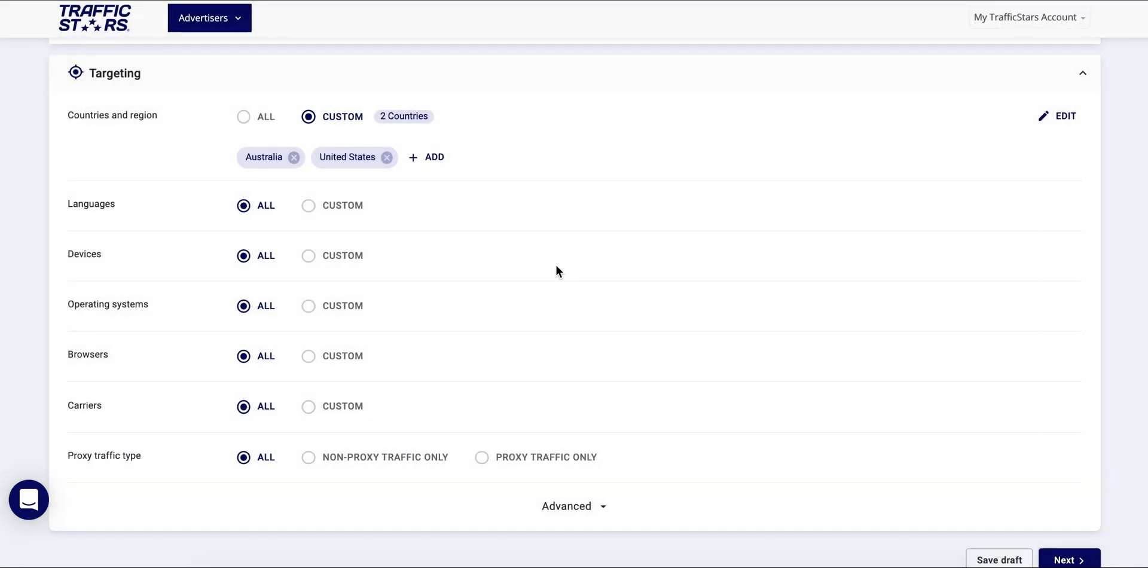
mouse_move(278, 180)
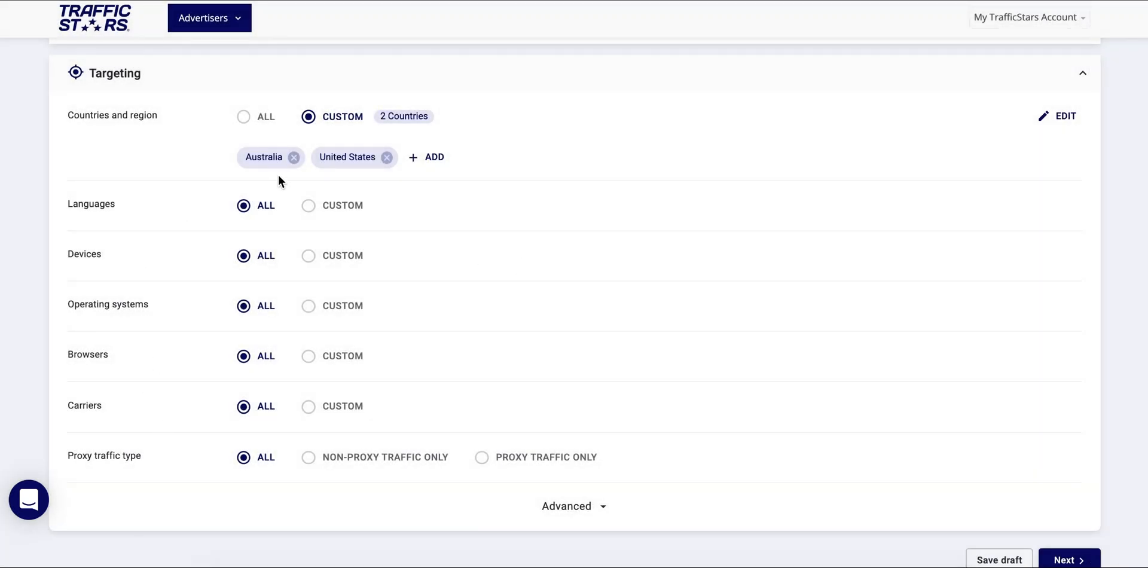
- Set custom language targeting to English
left_click(308, 204)
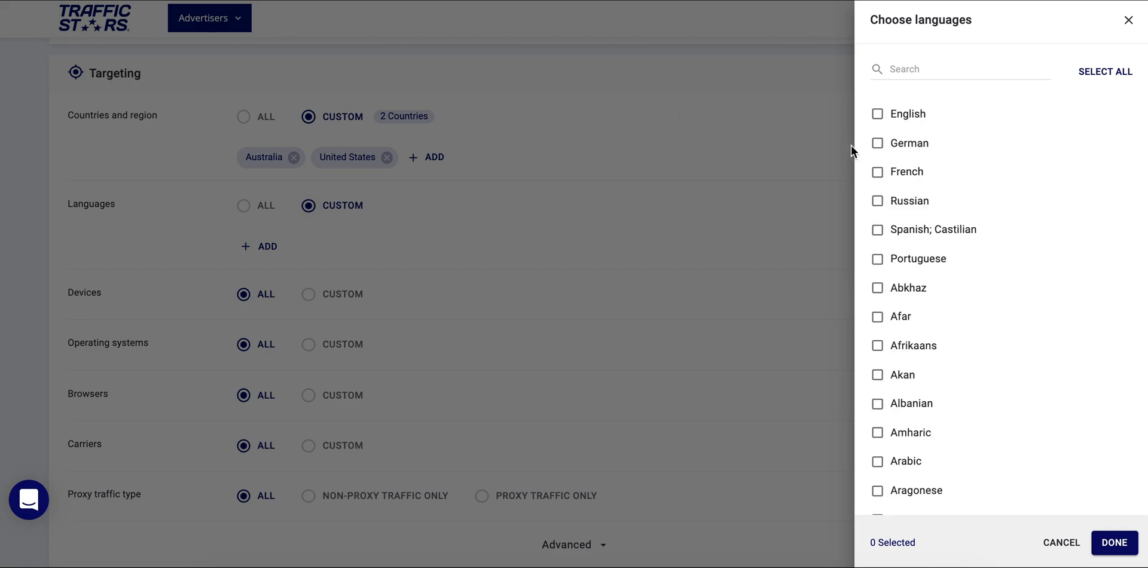
left_click(877, 114)
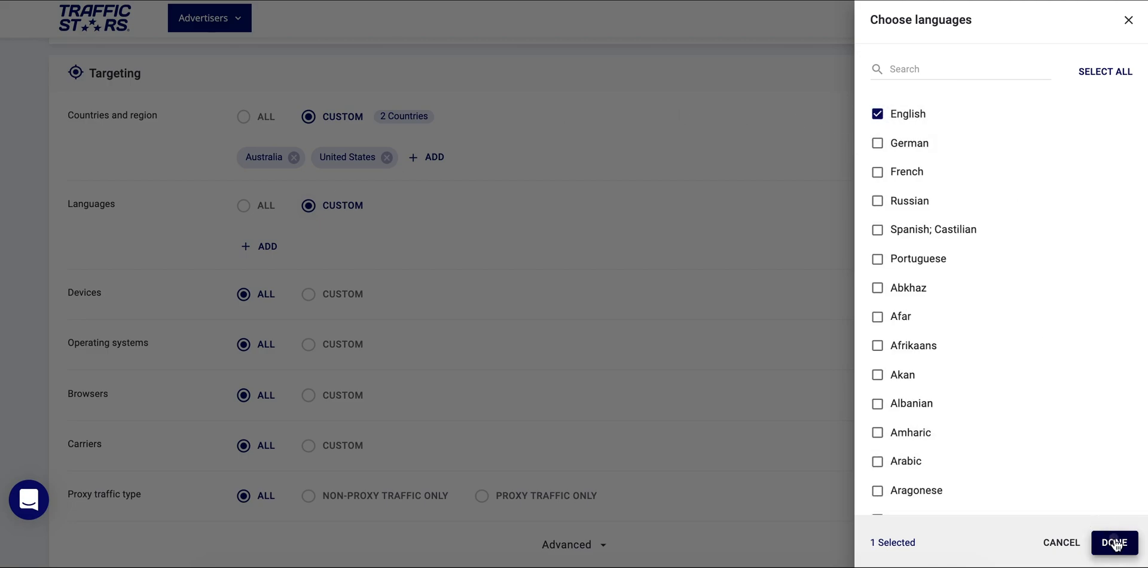
left_click(1113, 543)
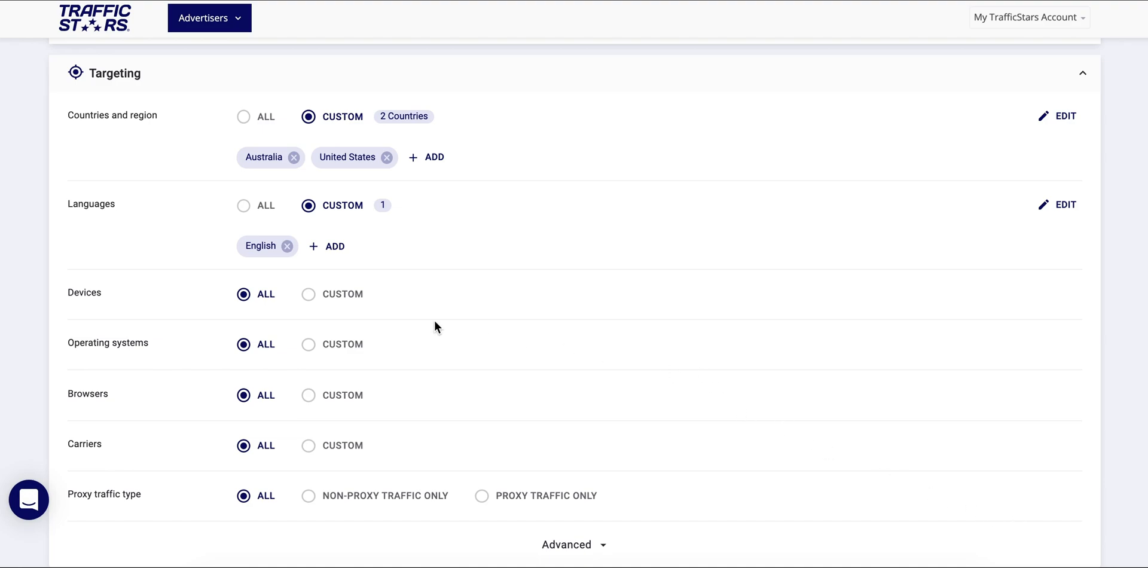
mouse_move(263, 297)
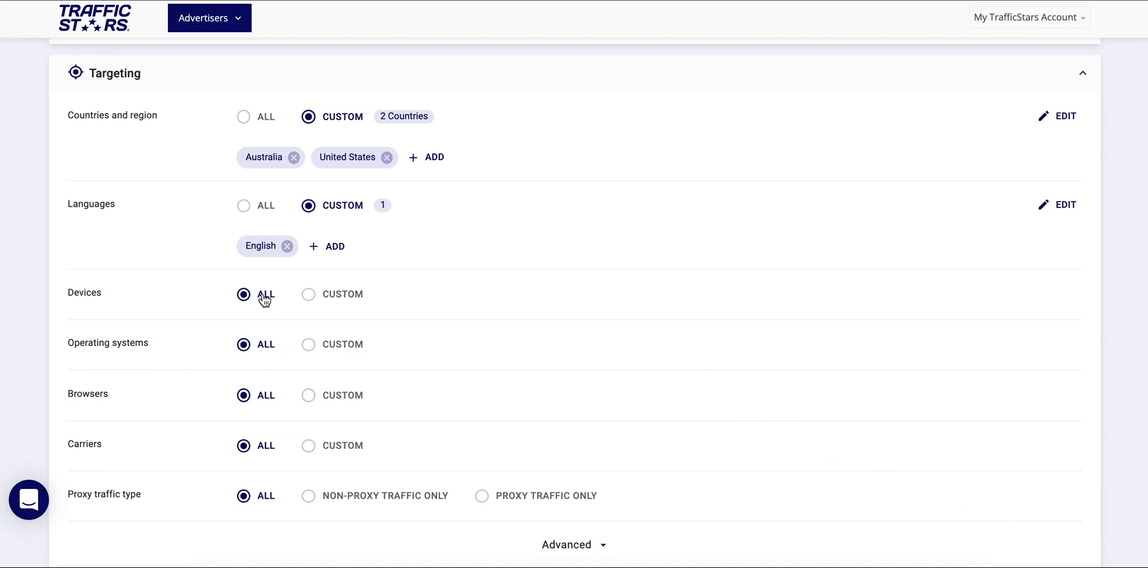
- Keep devices at All and restrict proxy traffic type to non-proxy traffic only
left_click(308, 293)
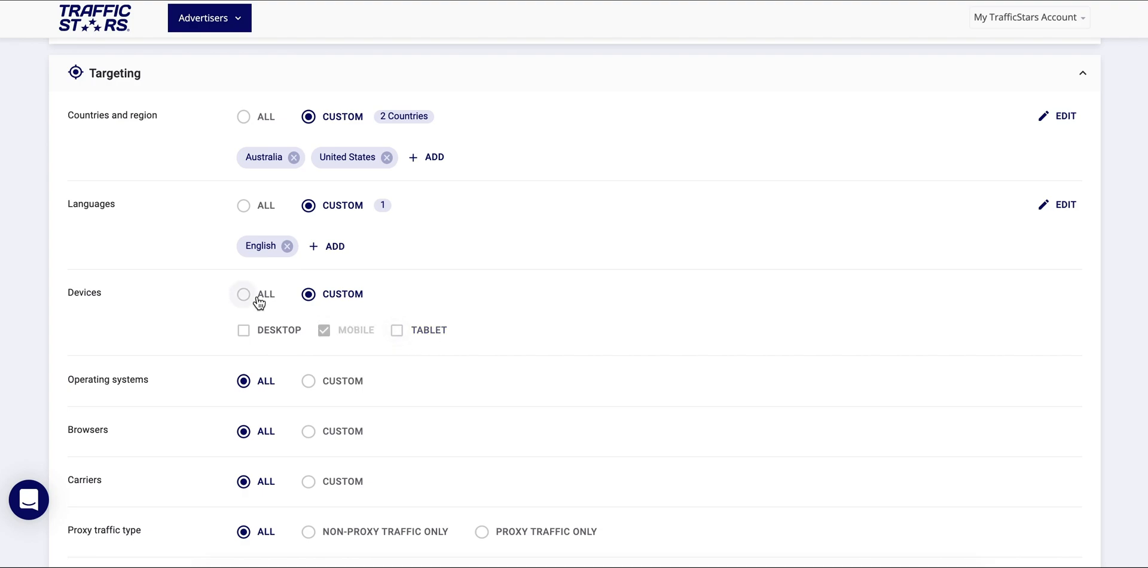
left_click(243, 293)
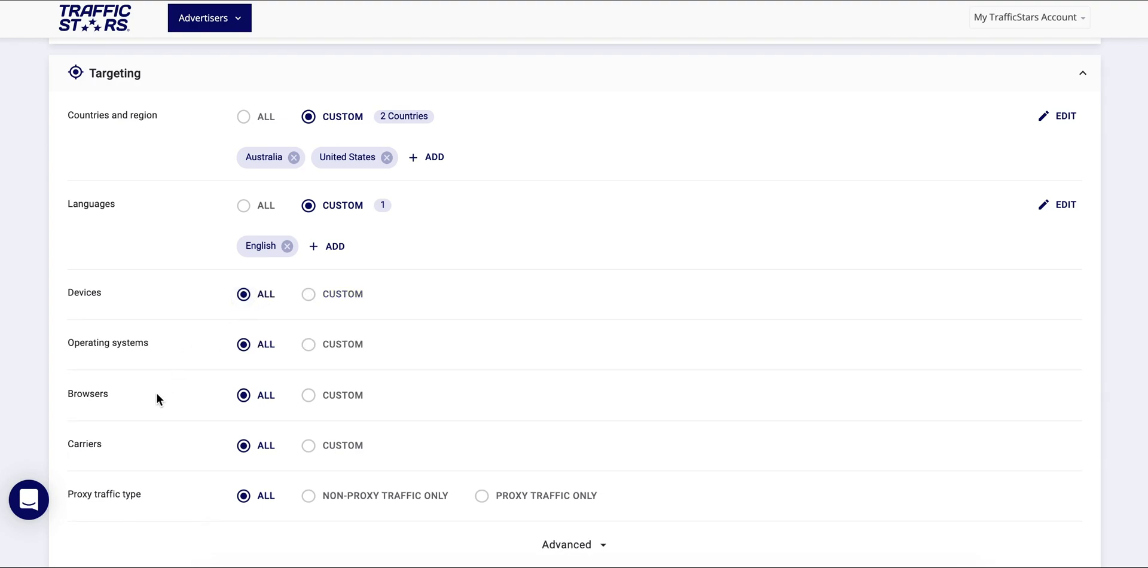
mouse_move(153, 511)
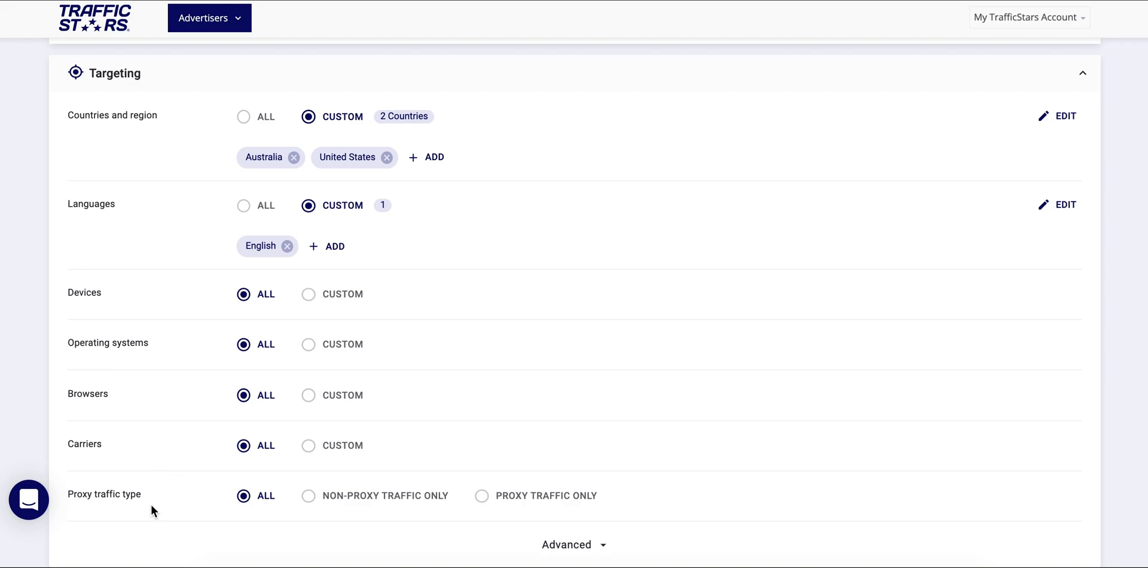
left_click(308, 495)
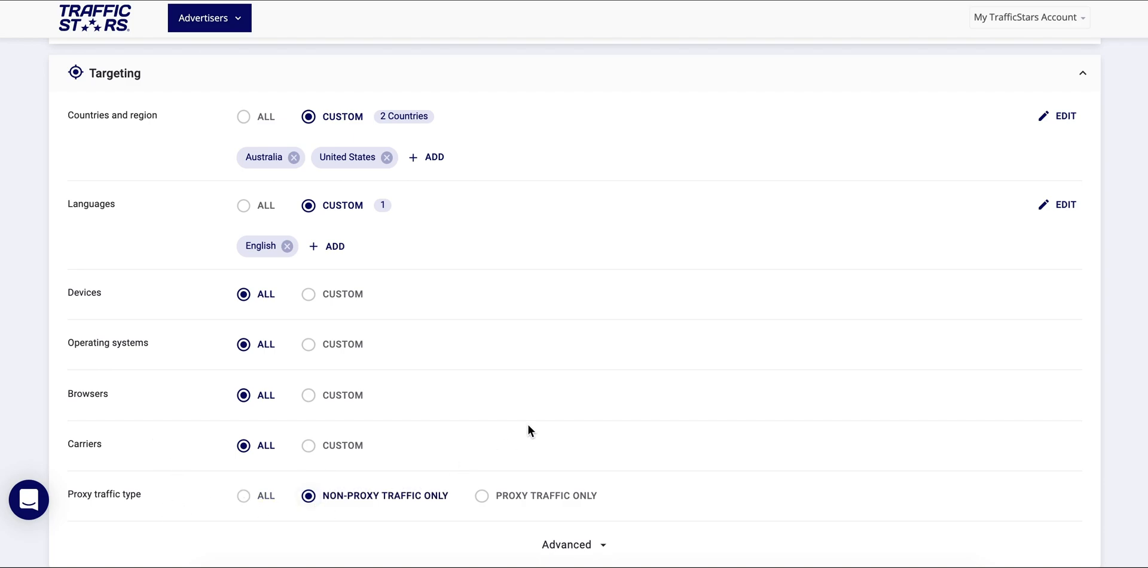
scroll("down", 3)
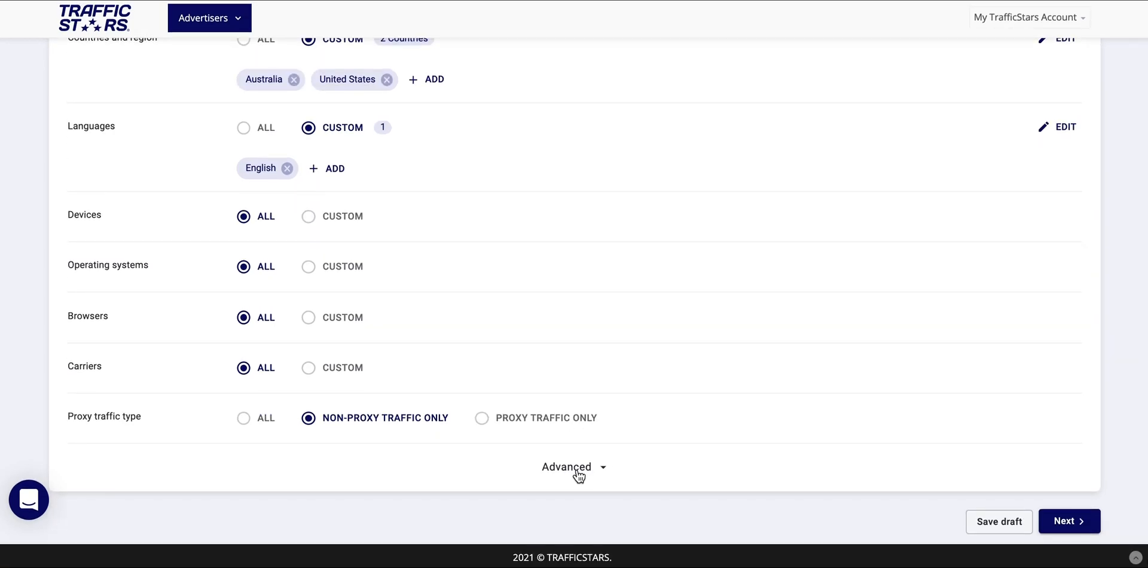
- Expand the advanced targeting options and leave them at defaults
left_click(574, 466)
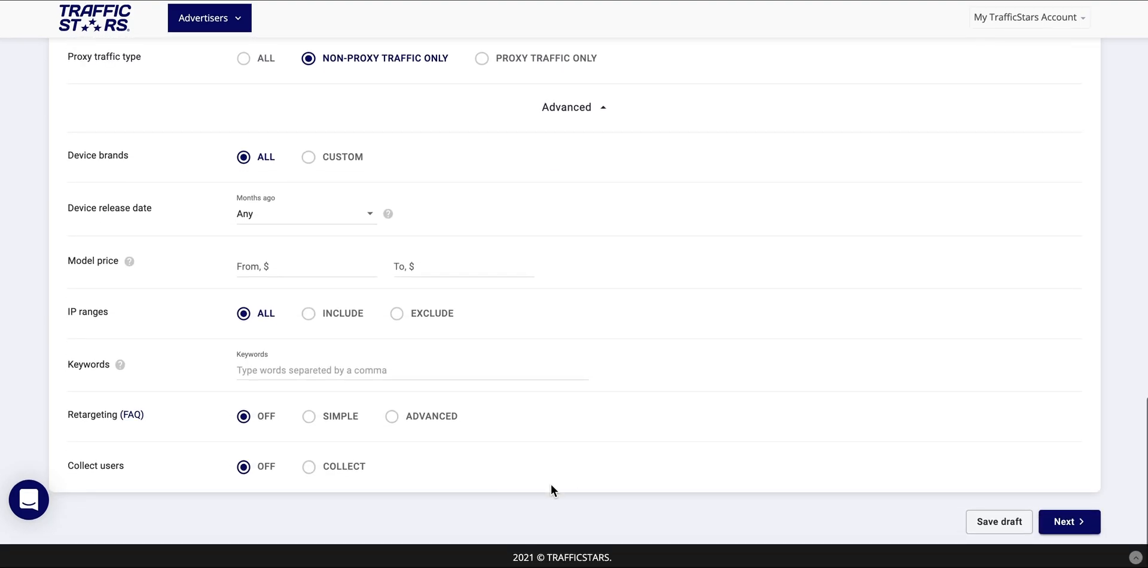
mouse_move(140, 178)
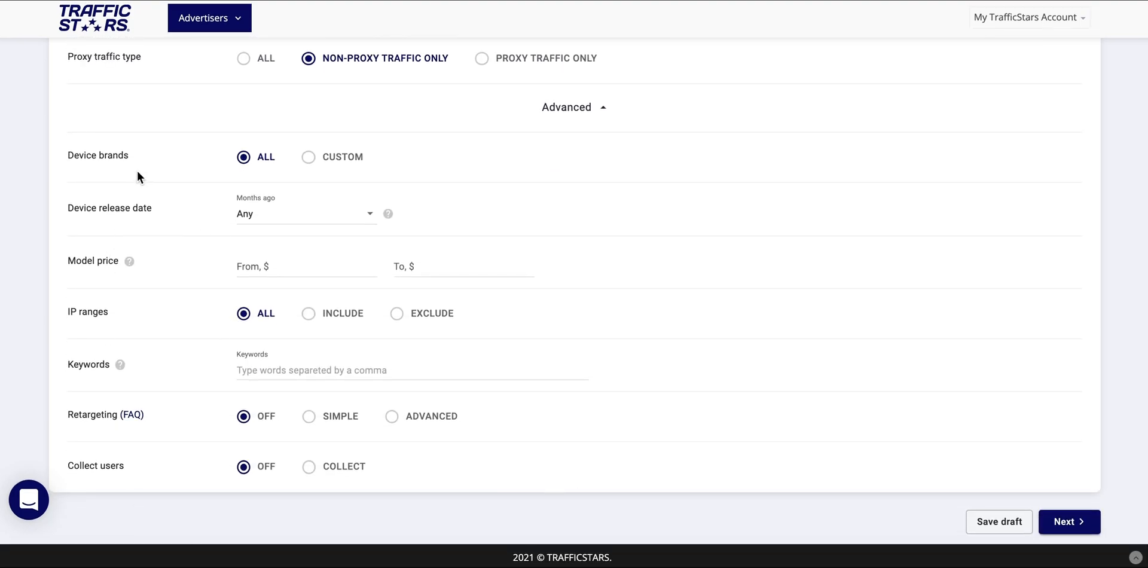
mouse_move(135, 284)
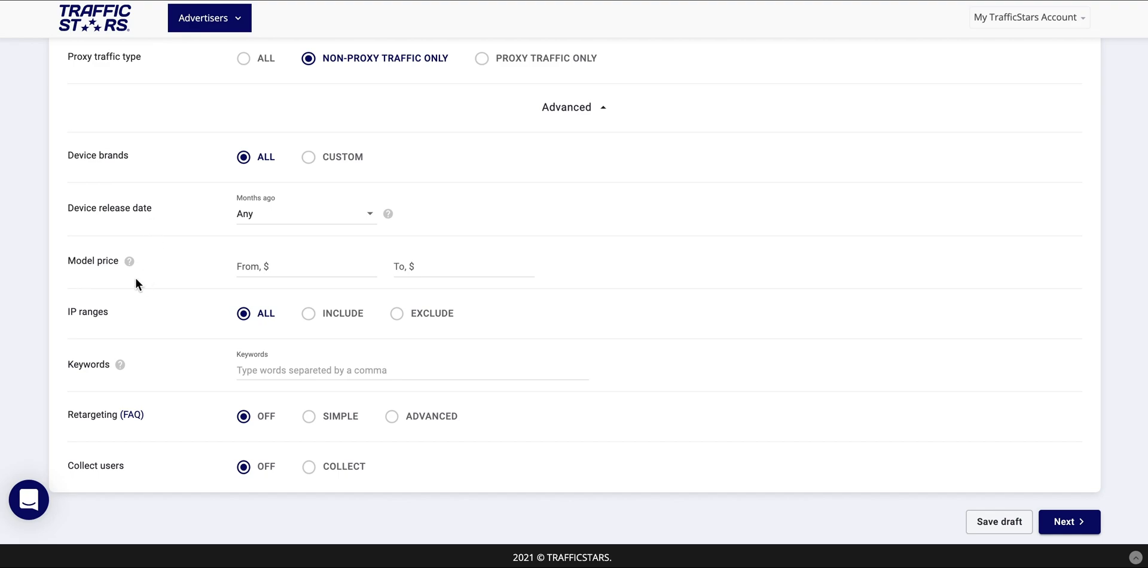
mouse_move(130, 329)
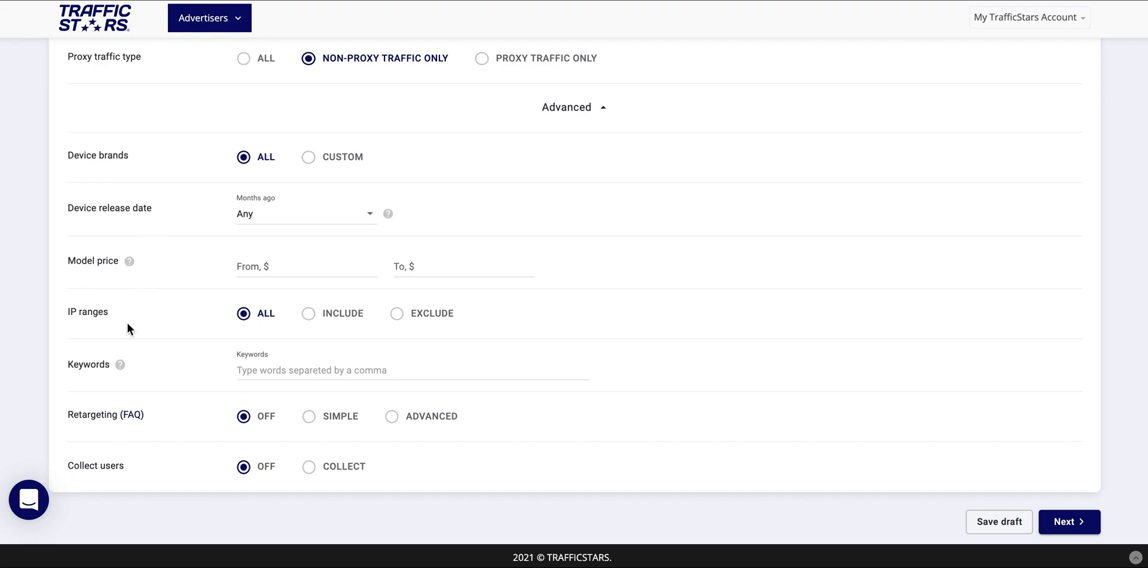
mouse_move(136, 374)
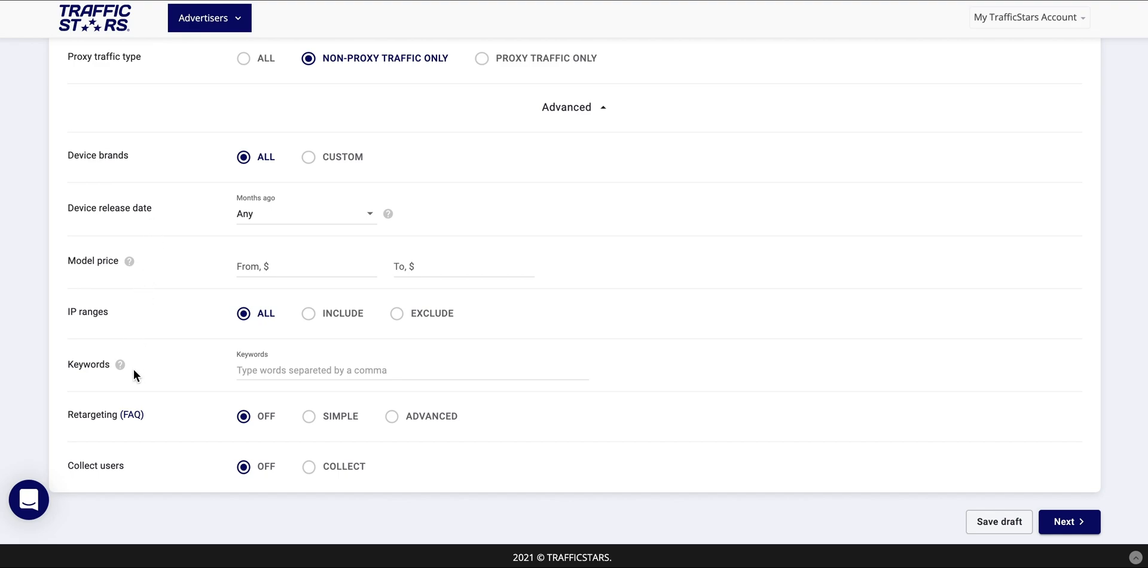
mouse_move(223, 435)
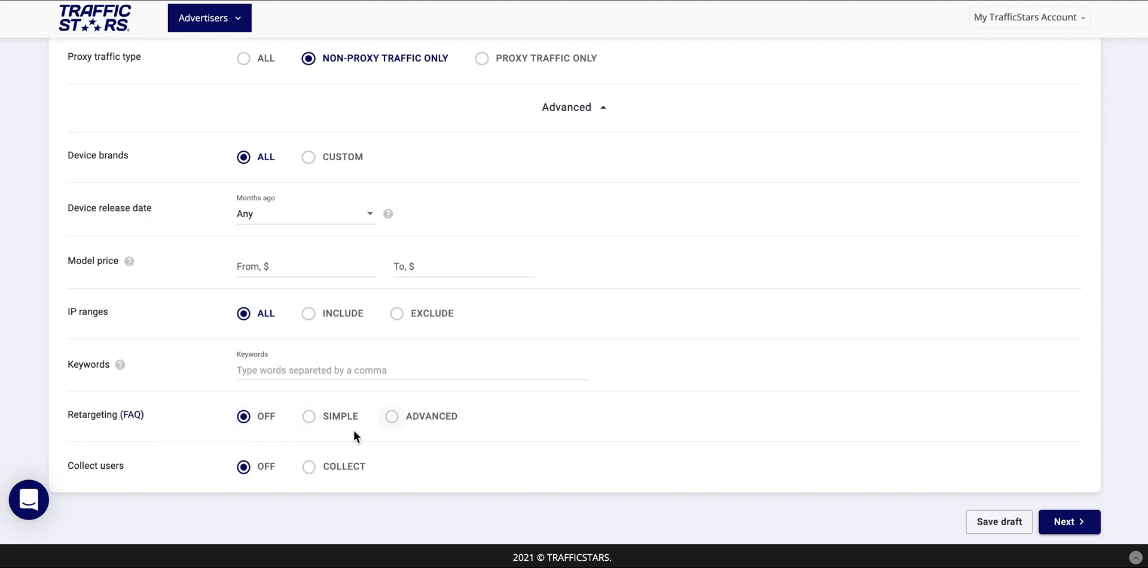
left_click(307, 466)
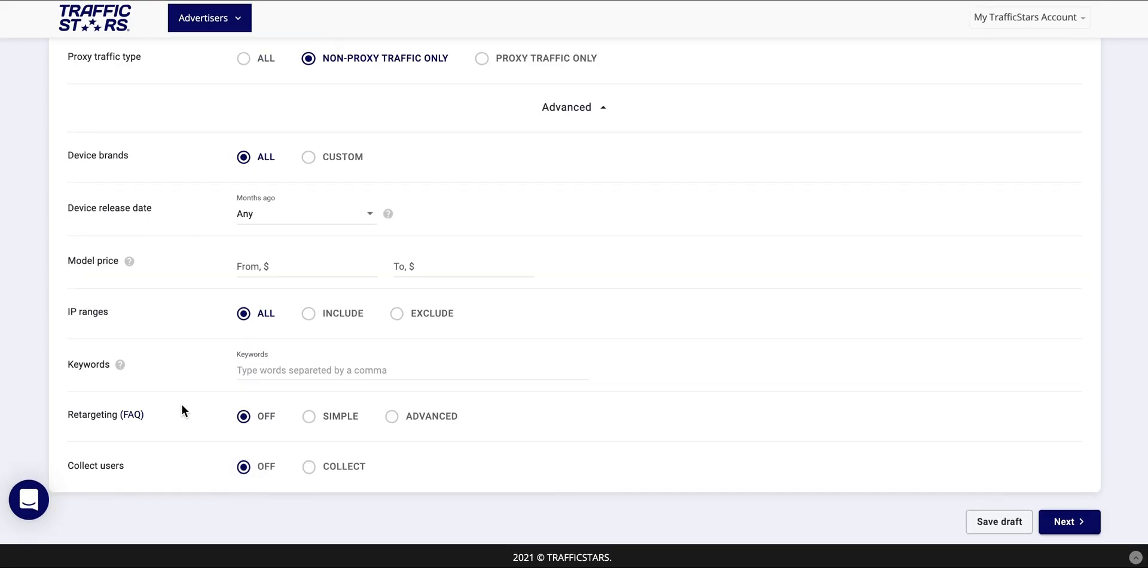
mouse_move(132, 421)
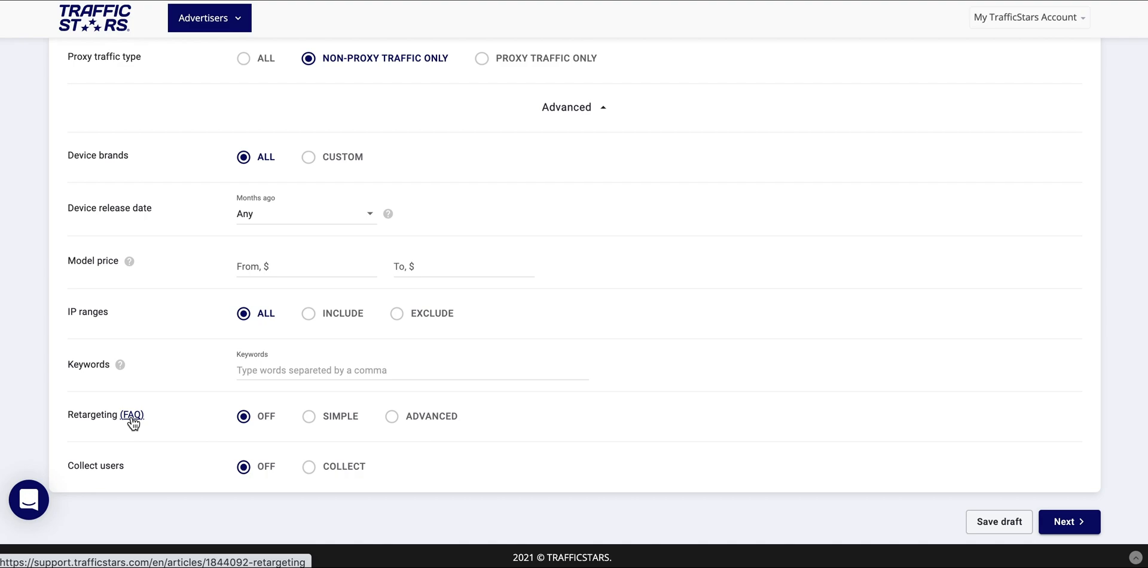
mouse_move(1067, 504)
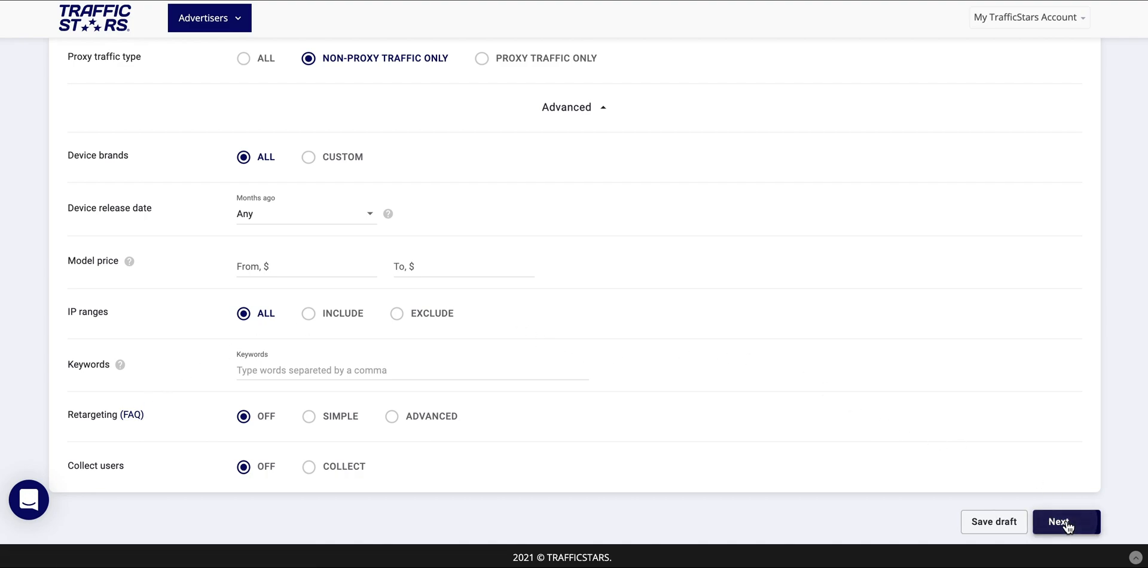
- Continue to the Audience step and set Site ID to Blacklist with ID 45 entered
left_click(1064, 521)
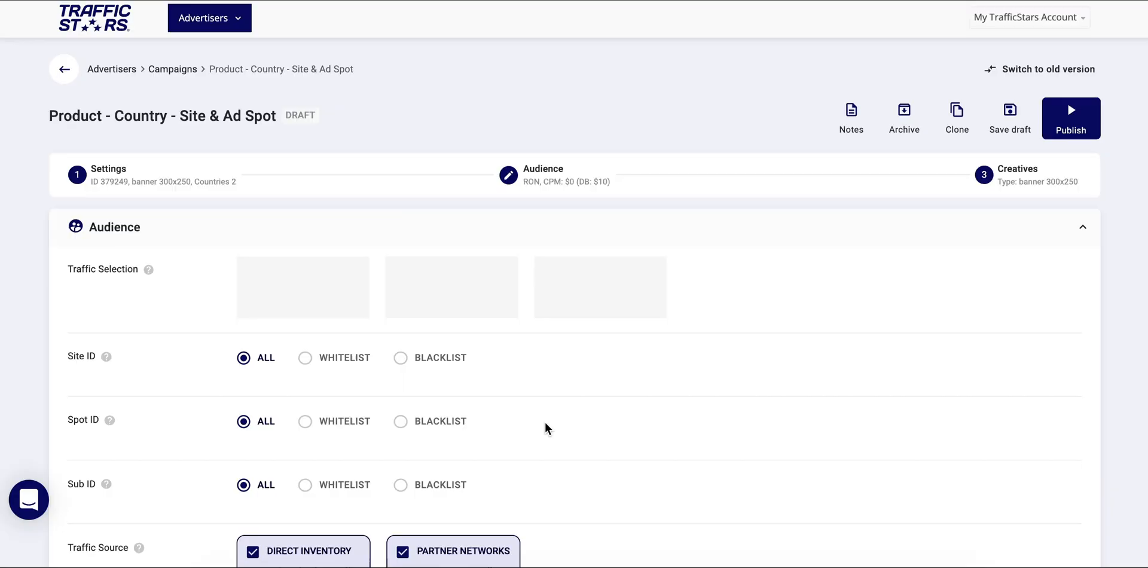
scroll("down", 3)
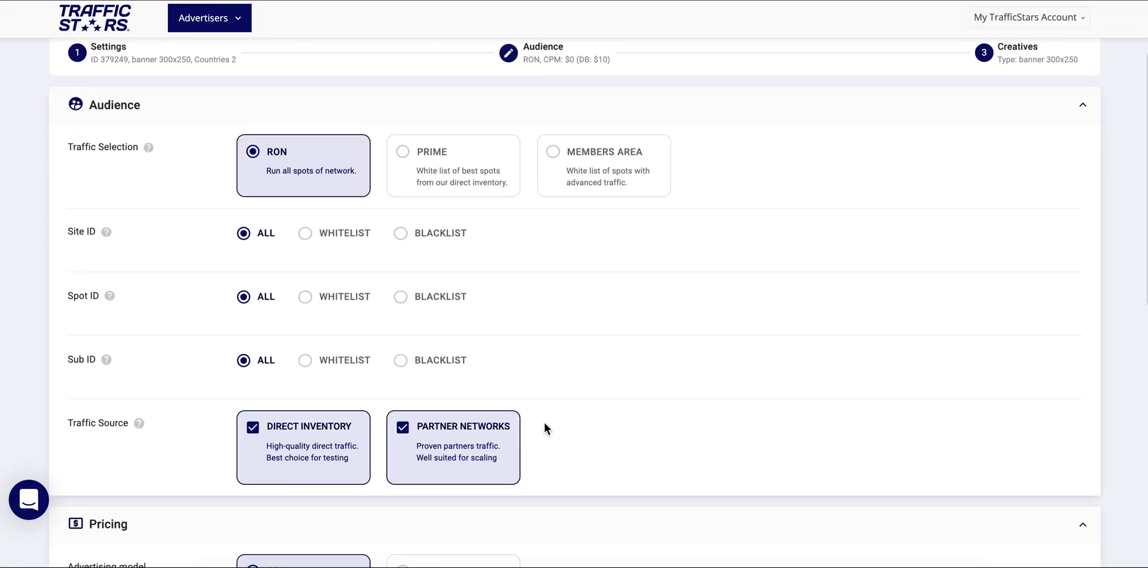
mouse_move(189, 197)
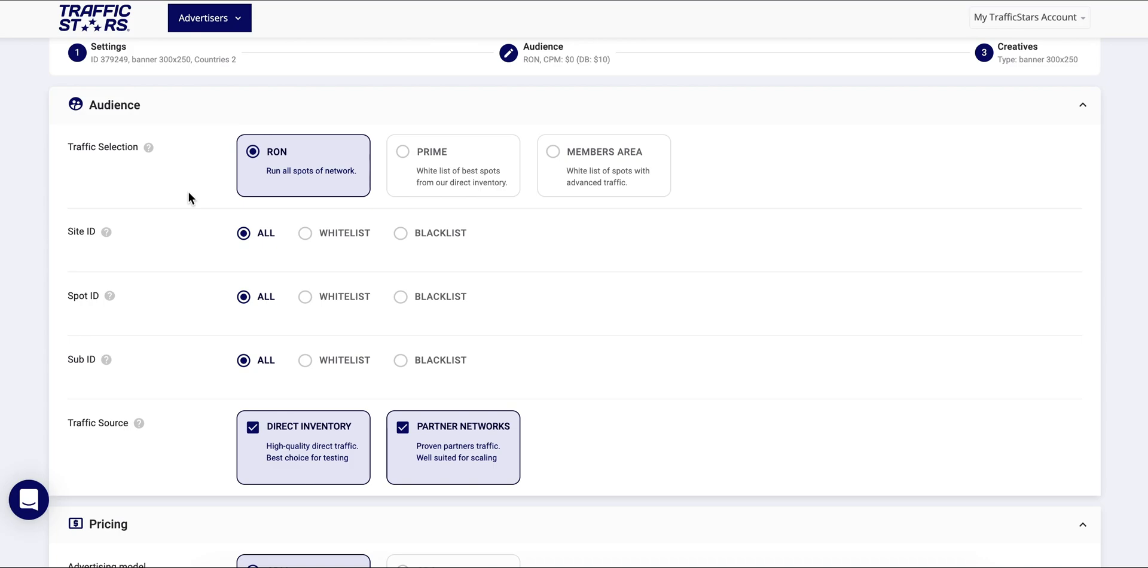
mouse_move(291, 176)
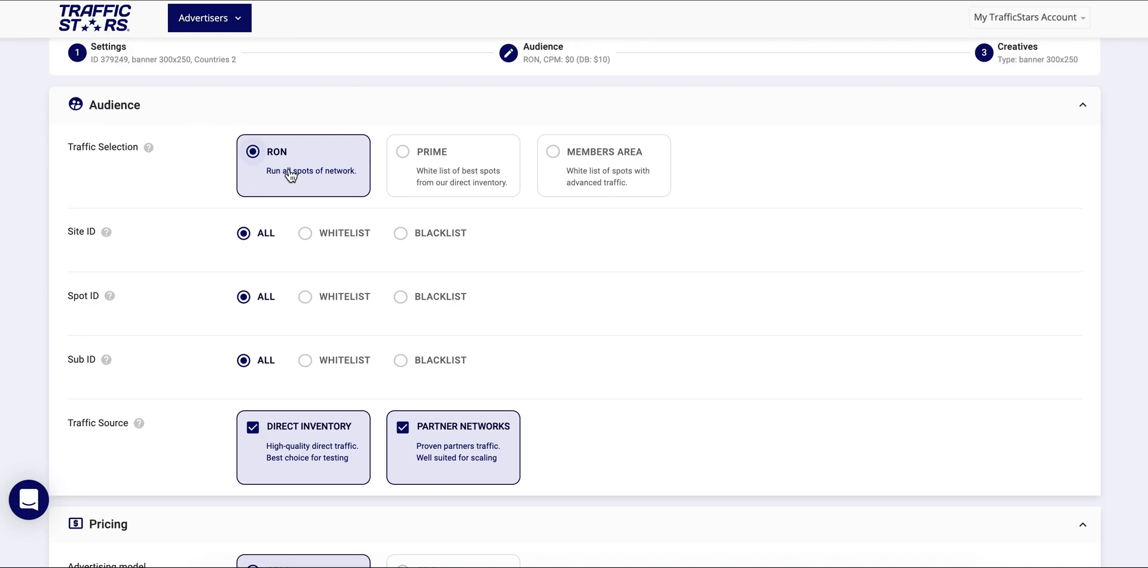
mouse_move(450, 176)
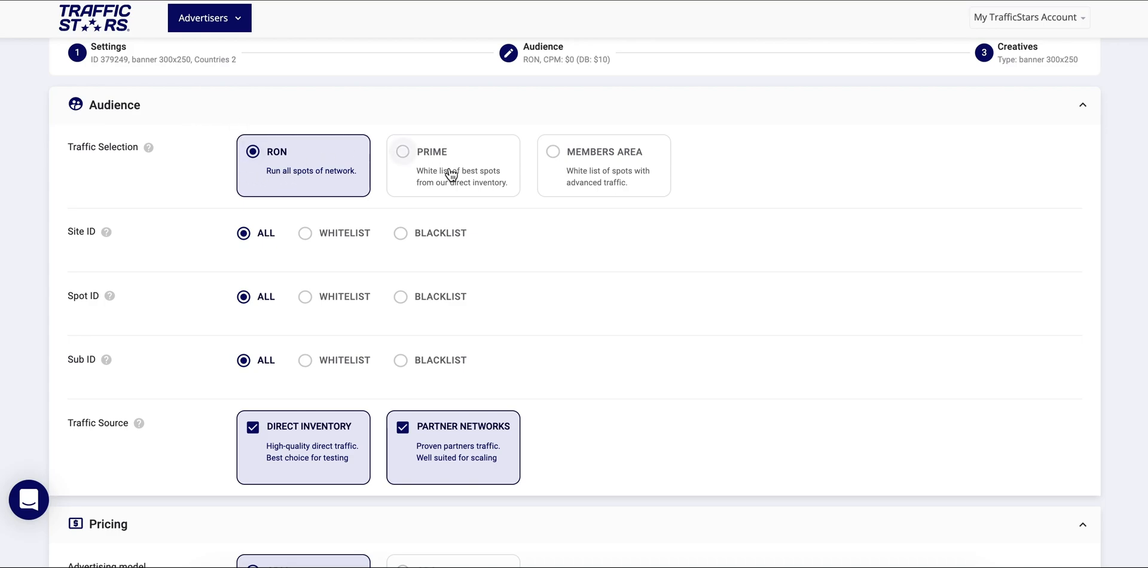
mouse_move(613, 168)
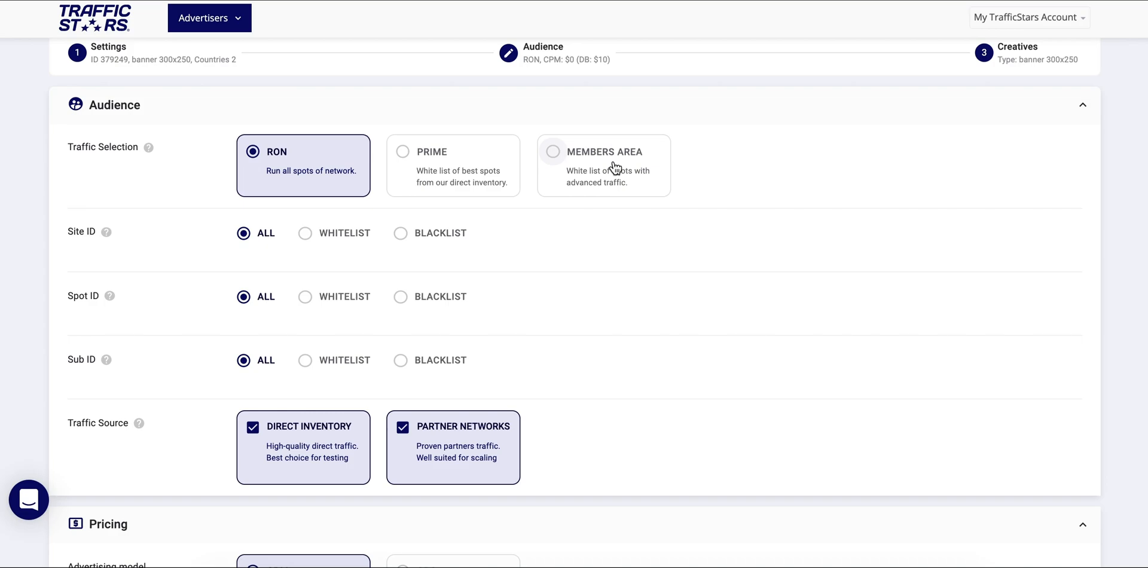
mouse_move(323, 162)
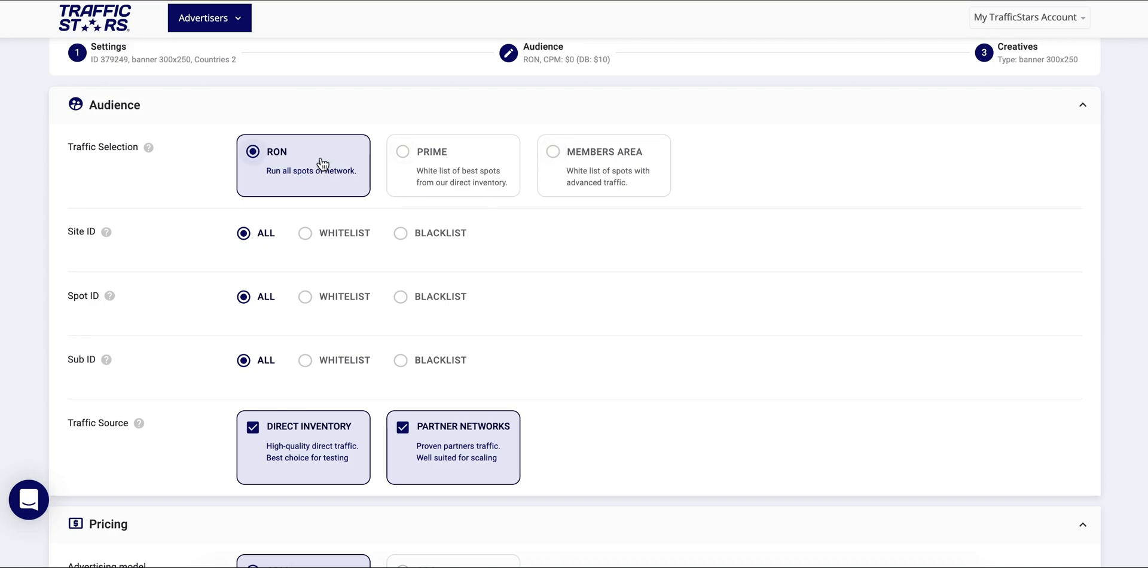
mouse_move(289, 249)
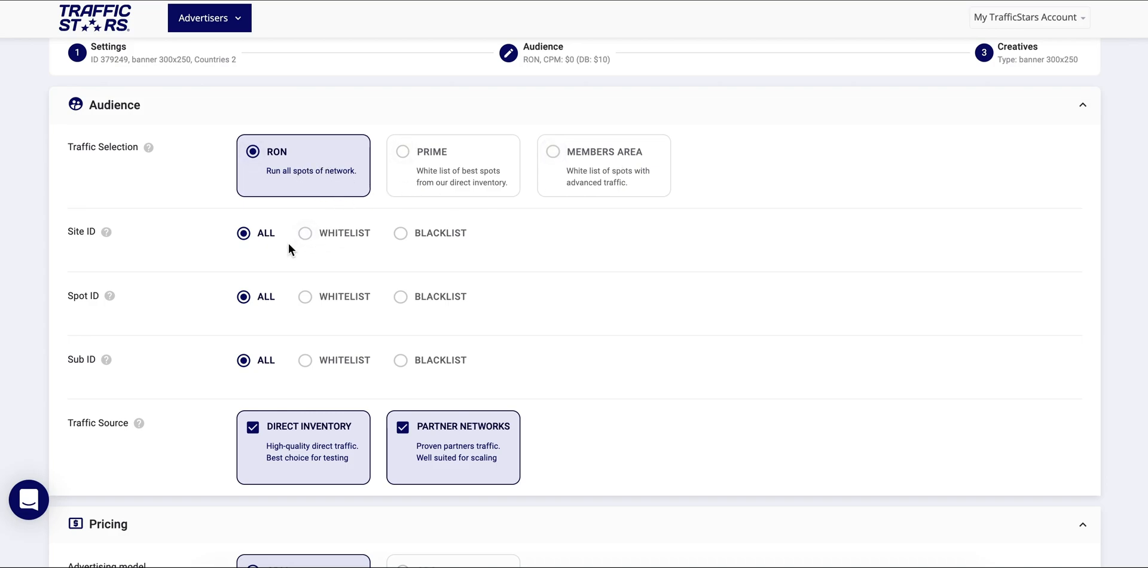
left_click(305, 233)
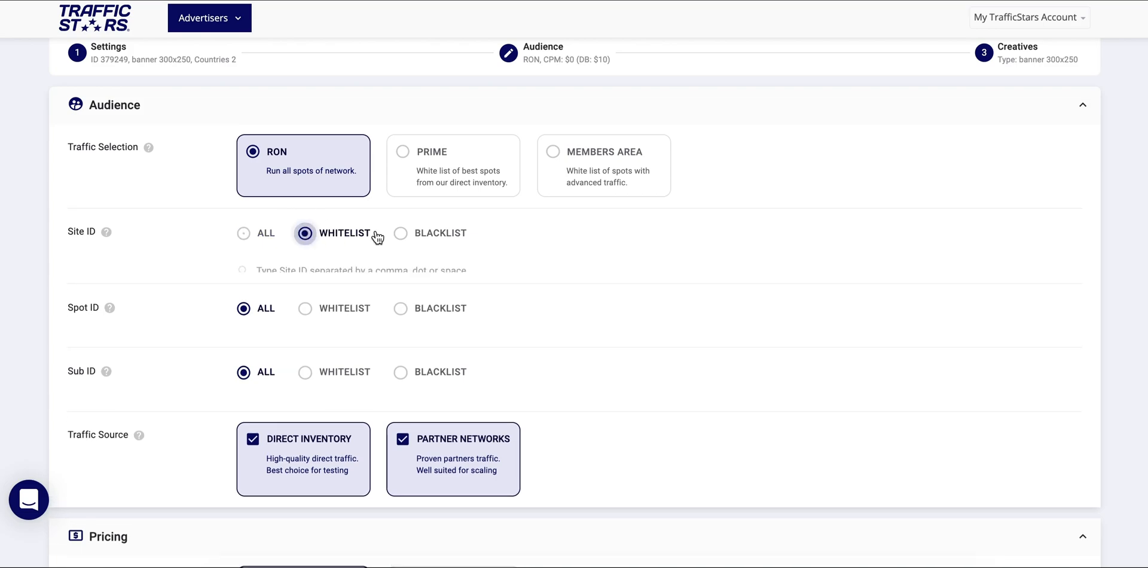
left_click(401, 234)
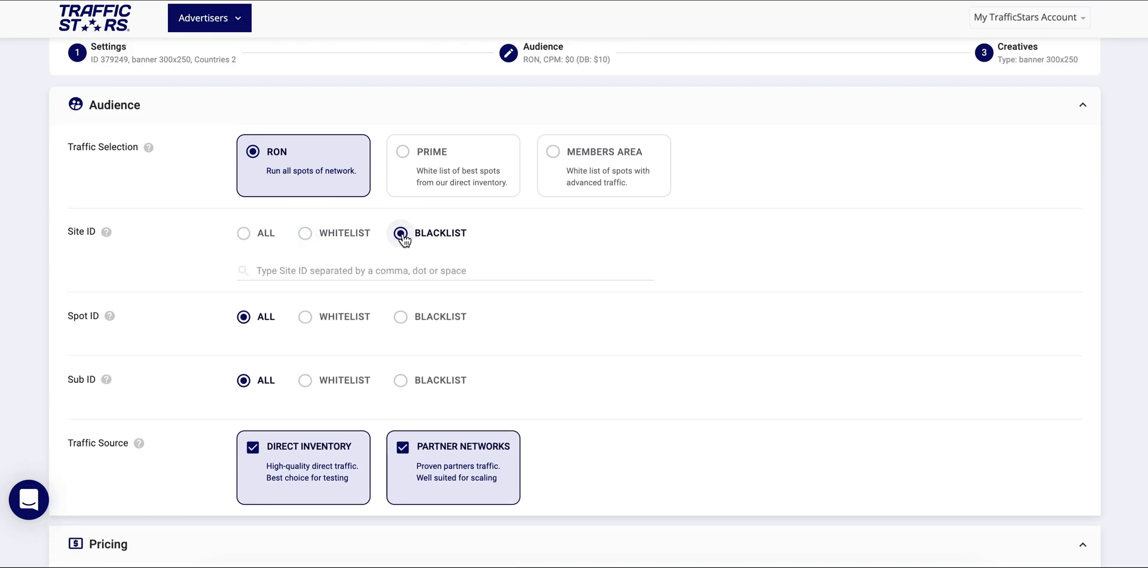
left_click(401, 233)
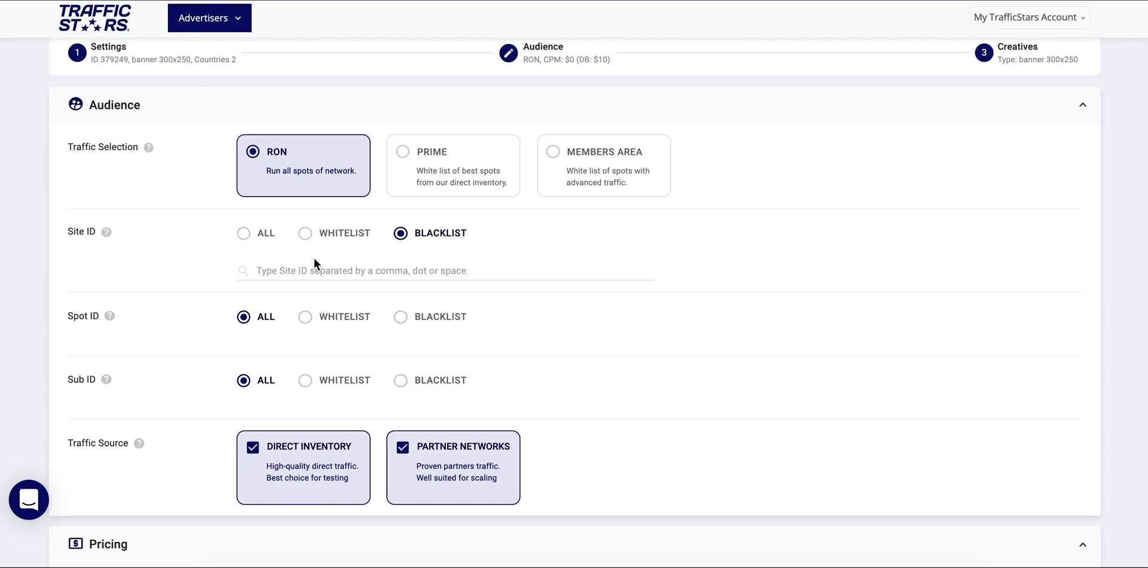
type("45")
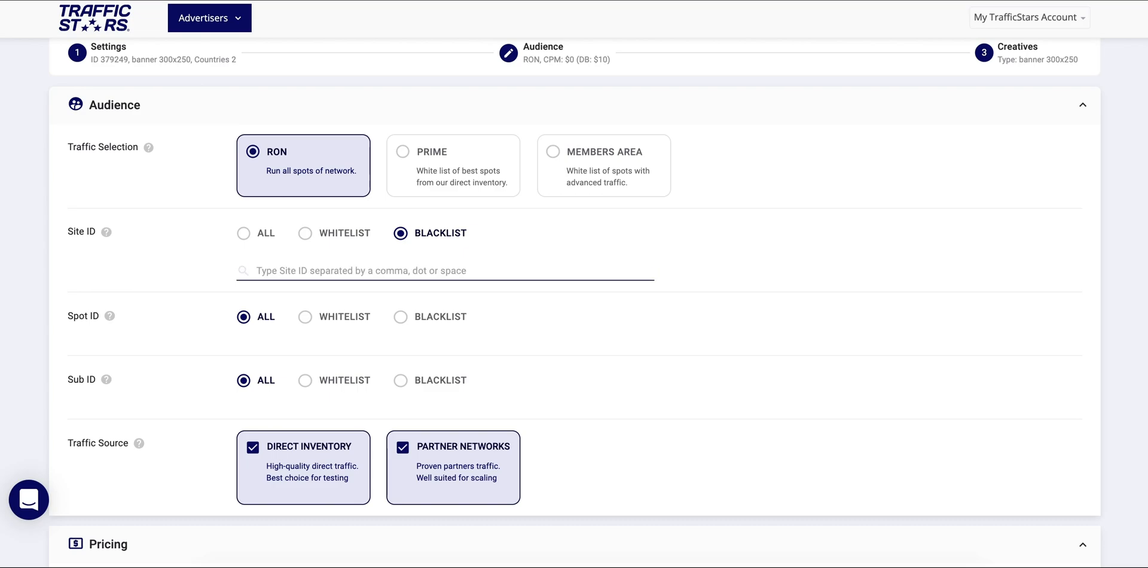
mouse_move(331, 476)
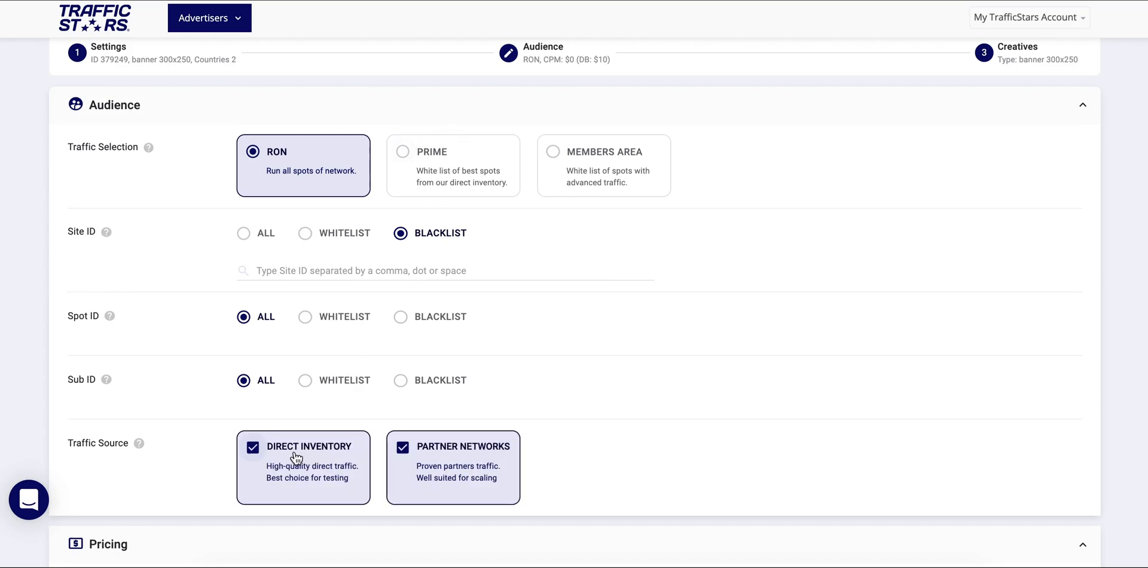
- Choose the Prime traffic option listing its premium spots
left_click(452, 165)
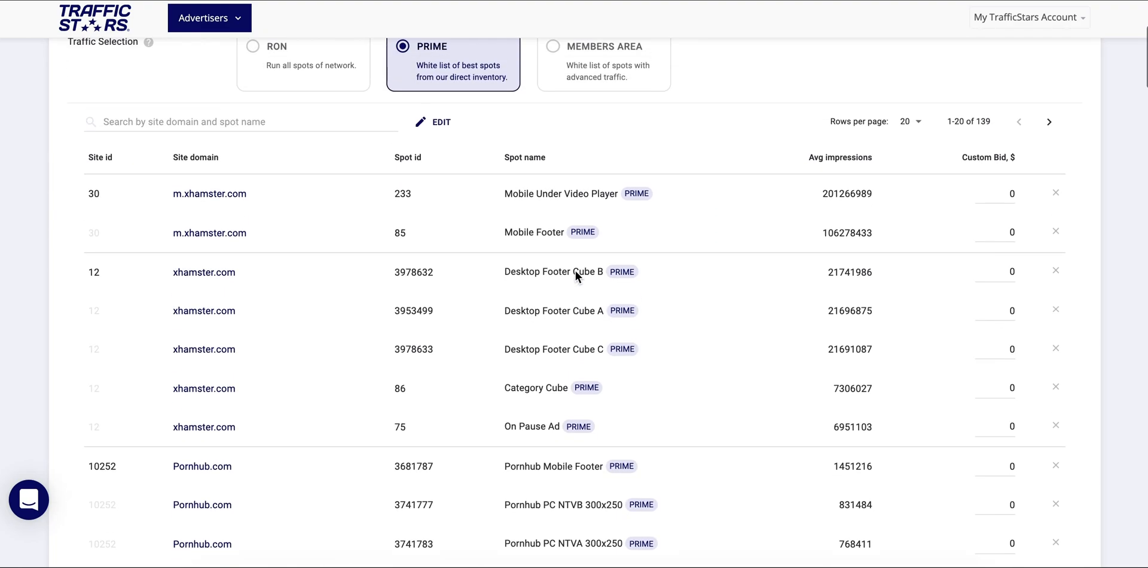
- Activate the first TrafficStars Prime spot's custom bid field for entry
left_click(1012, 213)
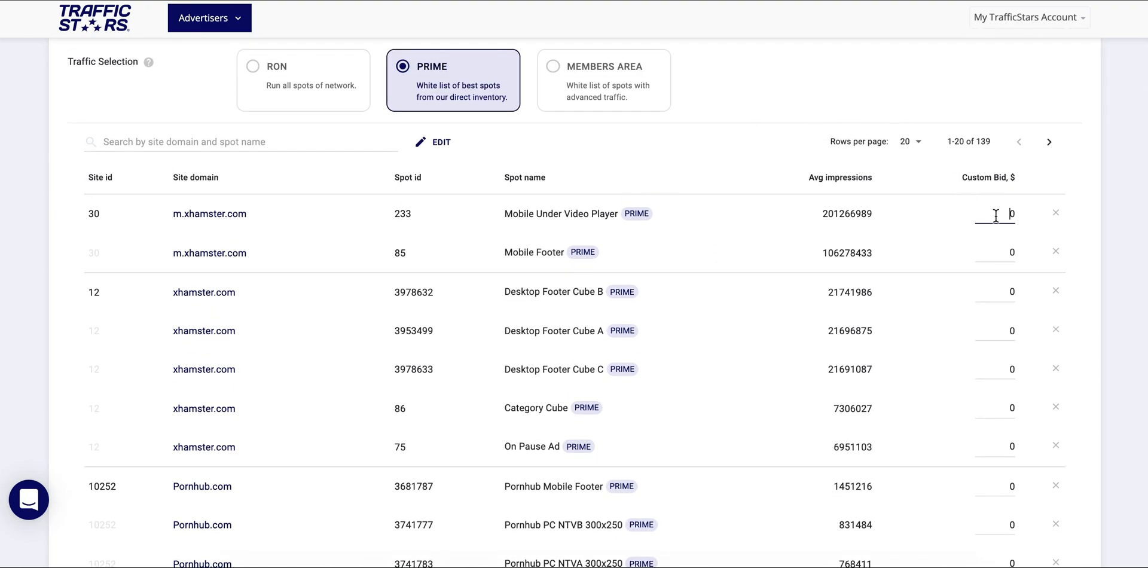
mouse_move(722, 199)
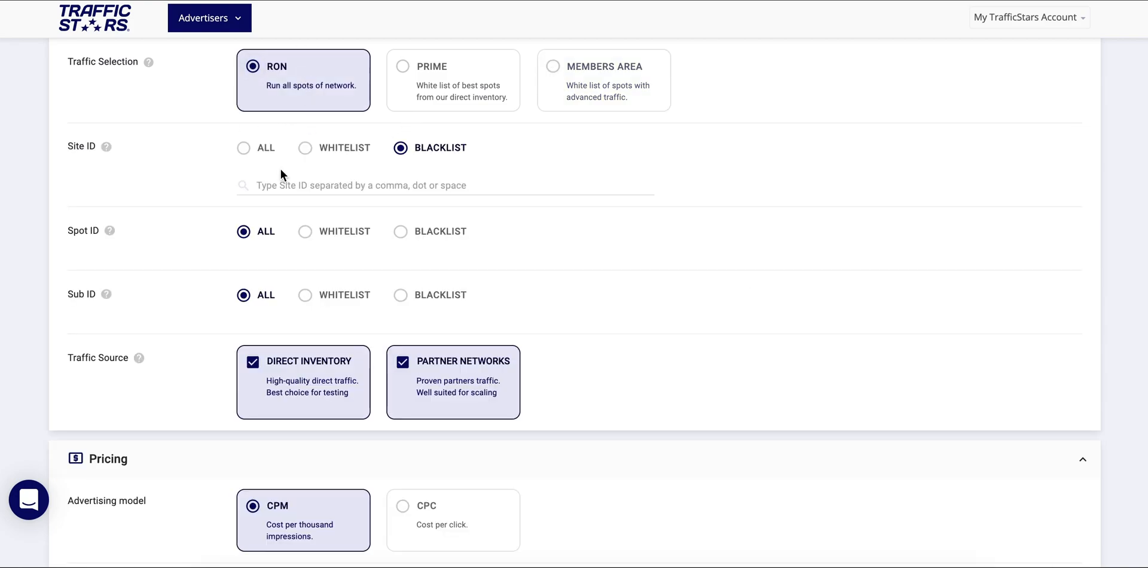
- Switch the $0.07 CPM price from Standard to Dynamic bidding
scroll("down", 3)
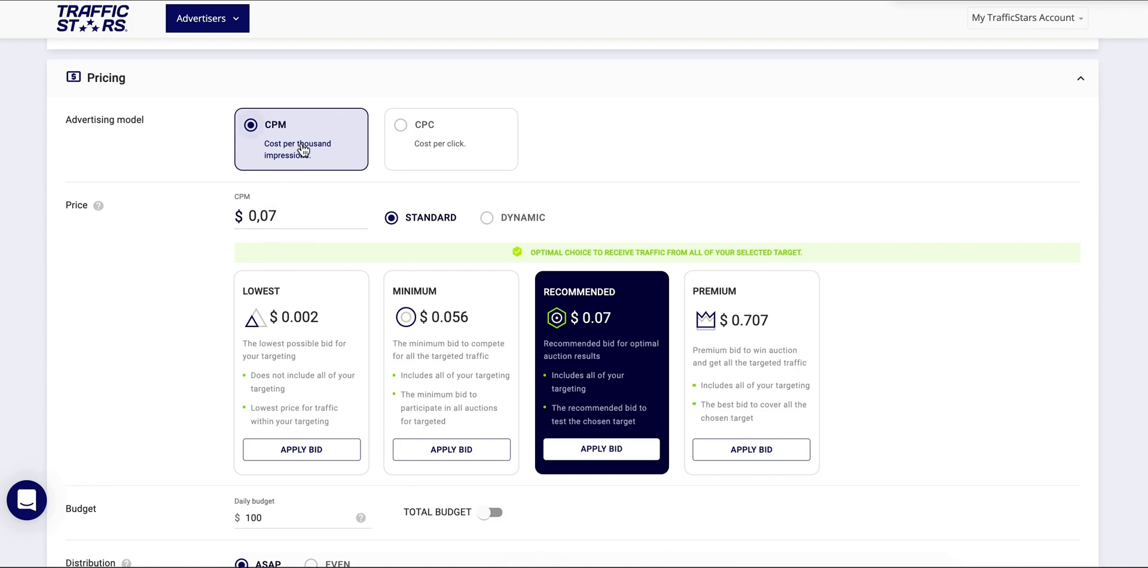
mouse_move(467, 154)
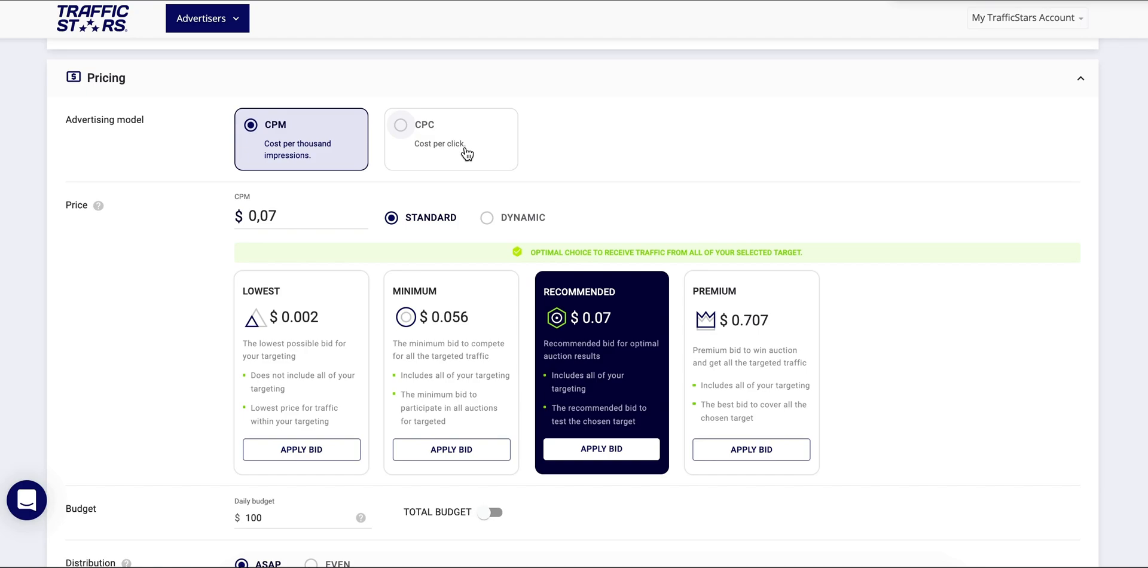
mouse_move(368, 191)
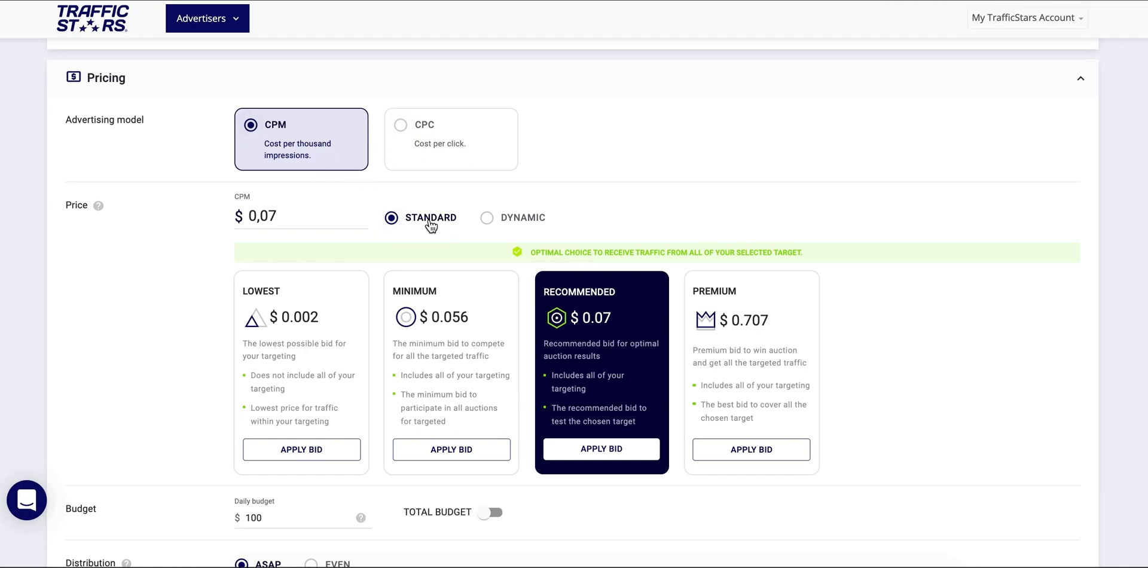
left_click(487, 217)
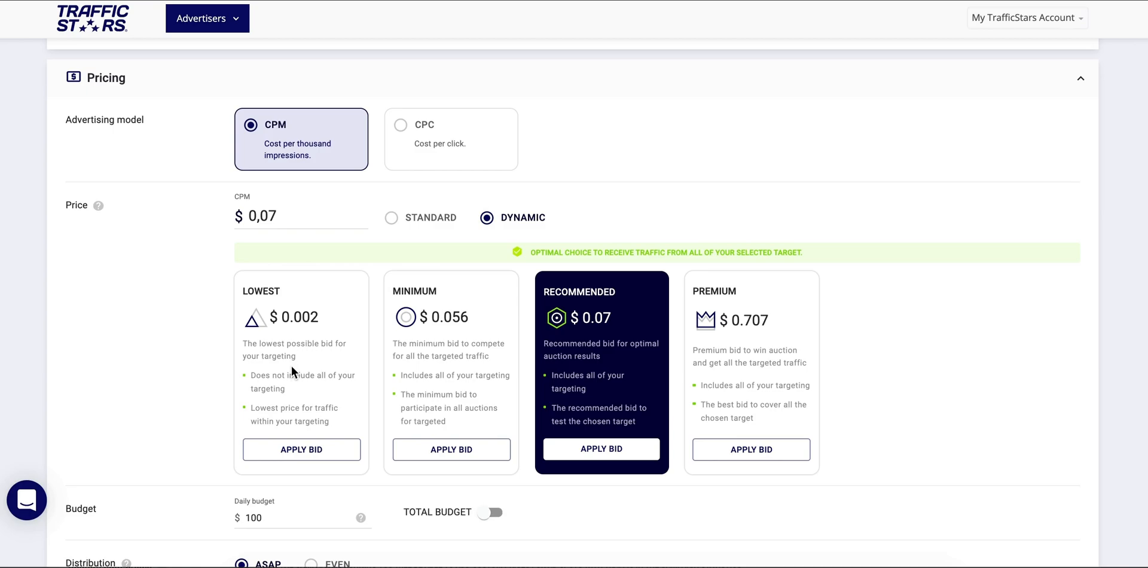
mouse_move(331, 366)
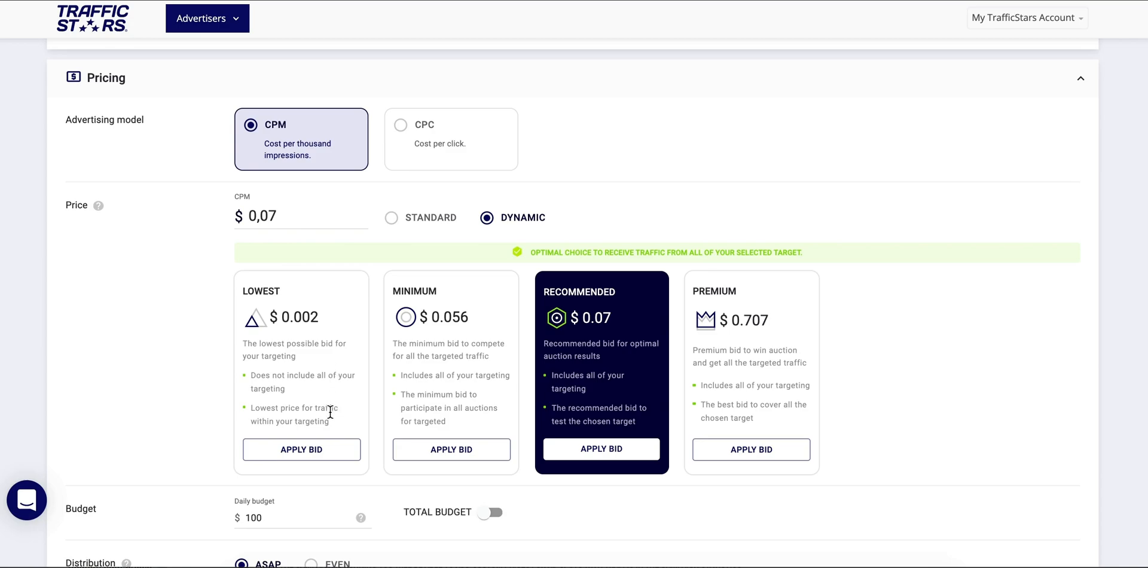
mouse_move(454, 391)
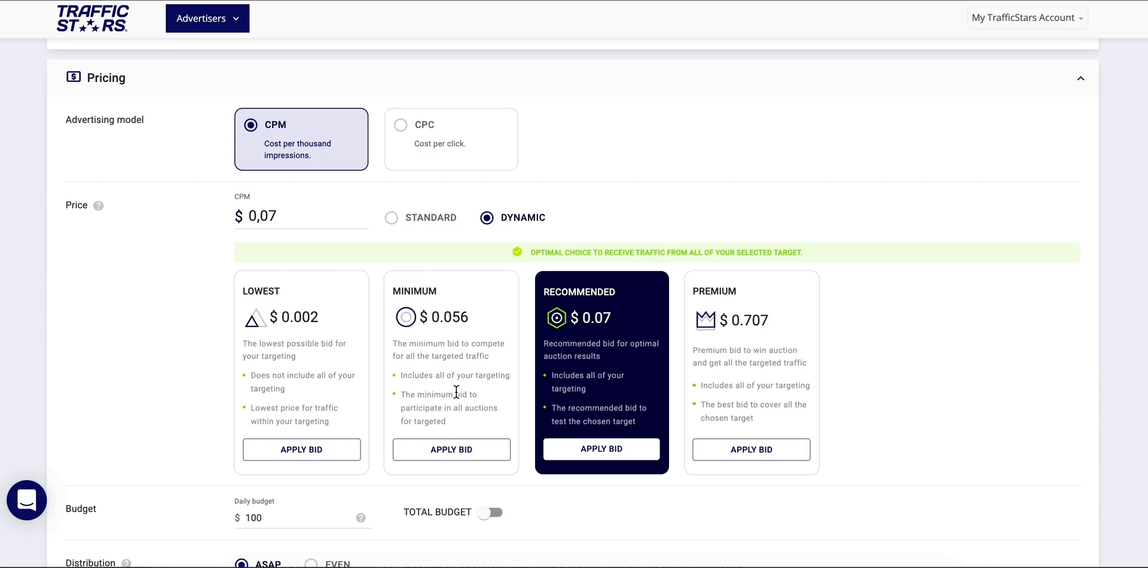
mouse_move(470, 393)
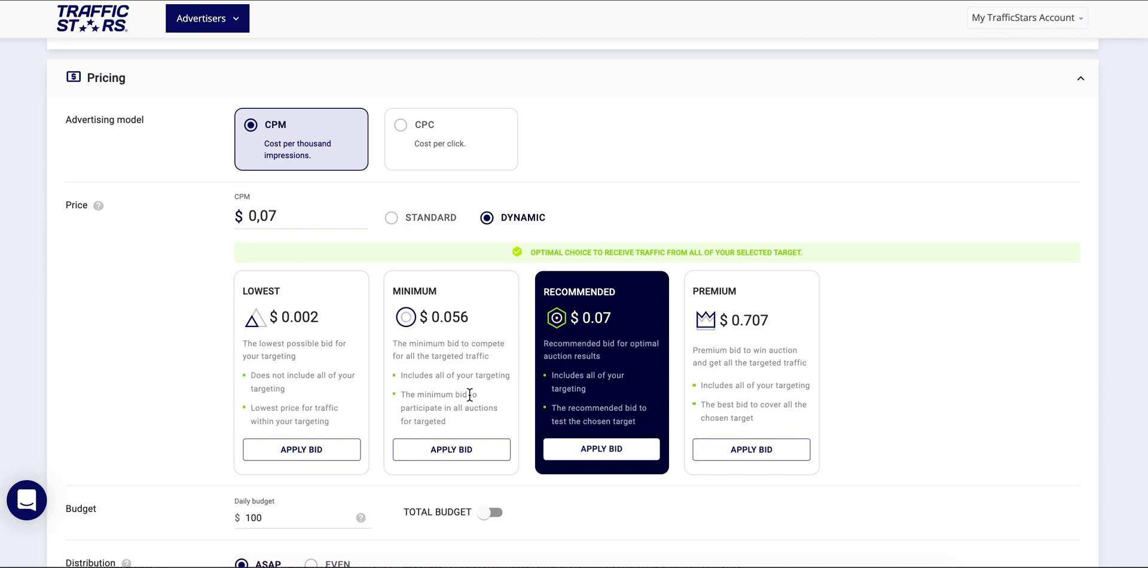
mouse_move(461, 394)
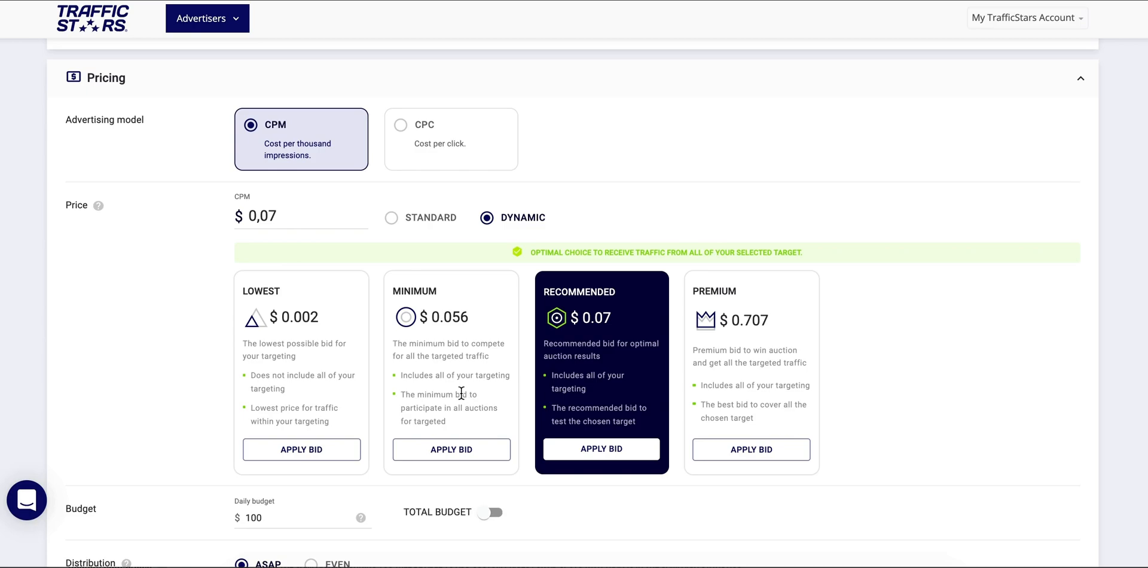
mouse_move(571, 329)
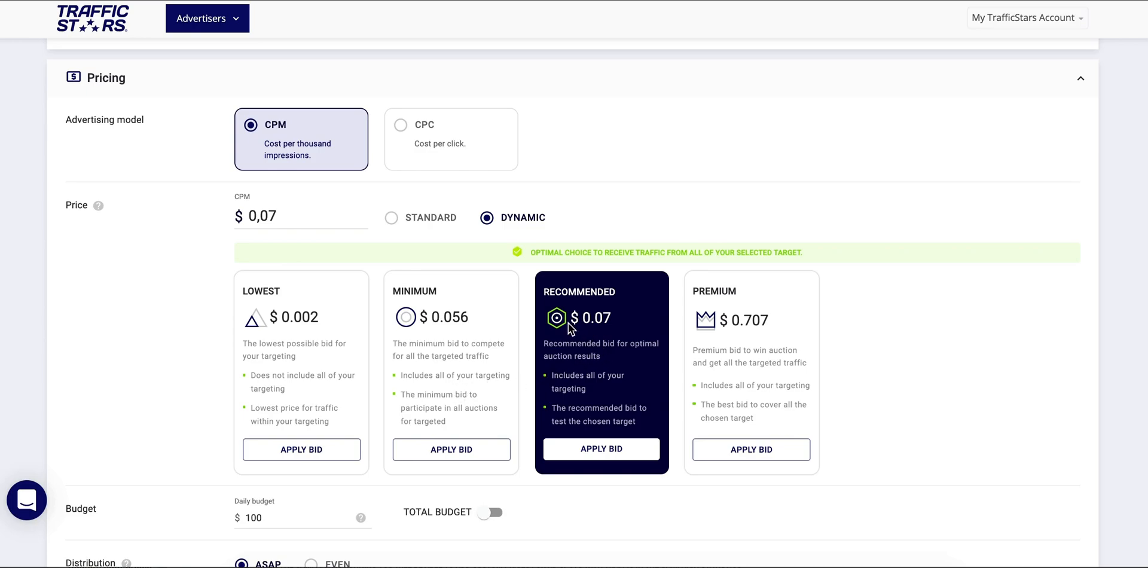
mouse_move(757, 354)
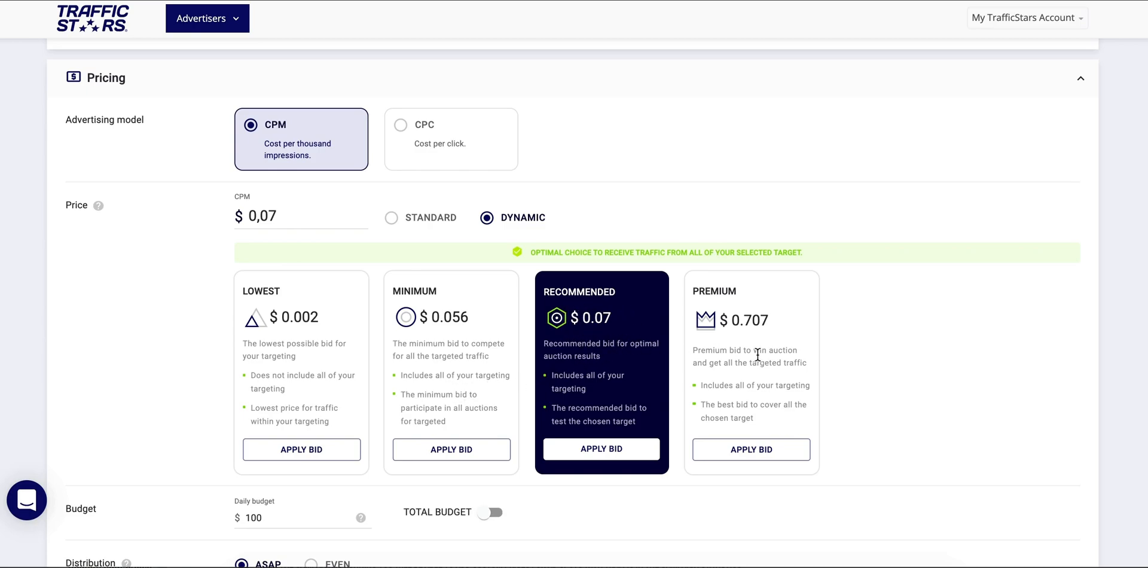
mouse_move(742, 337)
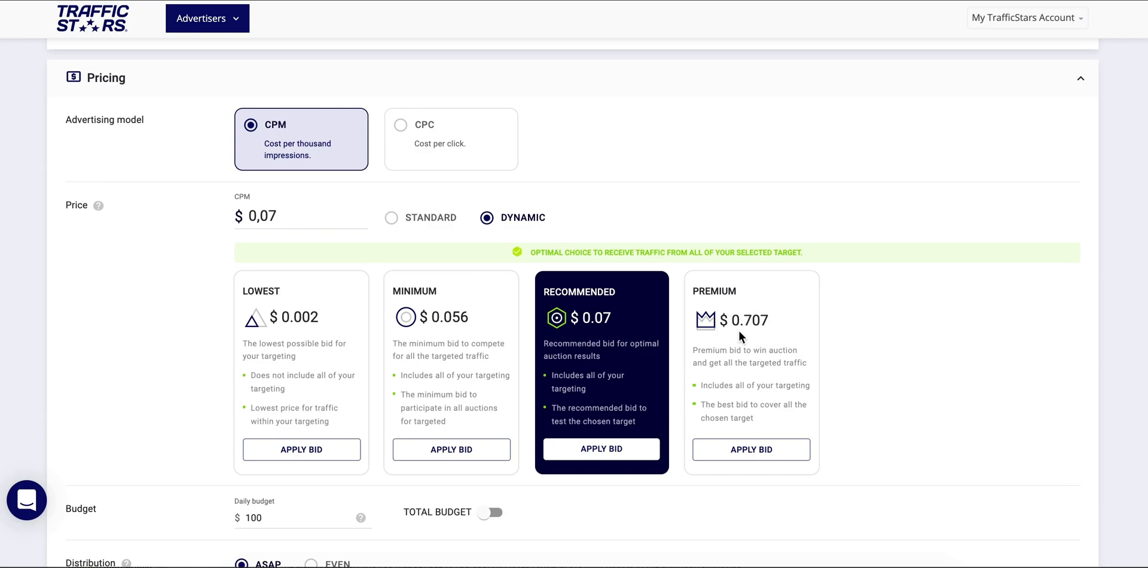
mouse_move(680, 431)
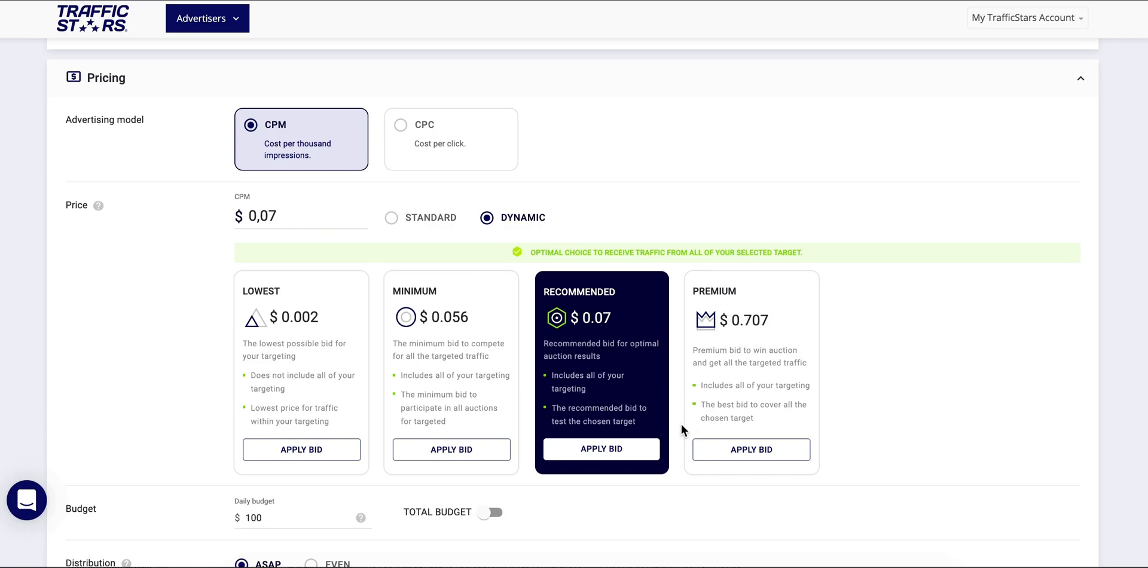
mouse_move(601, 454)
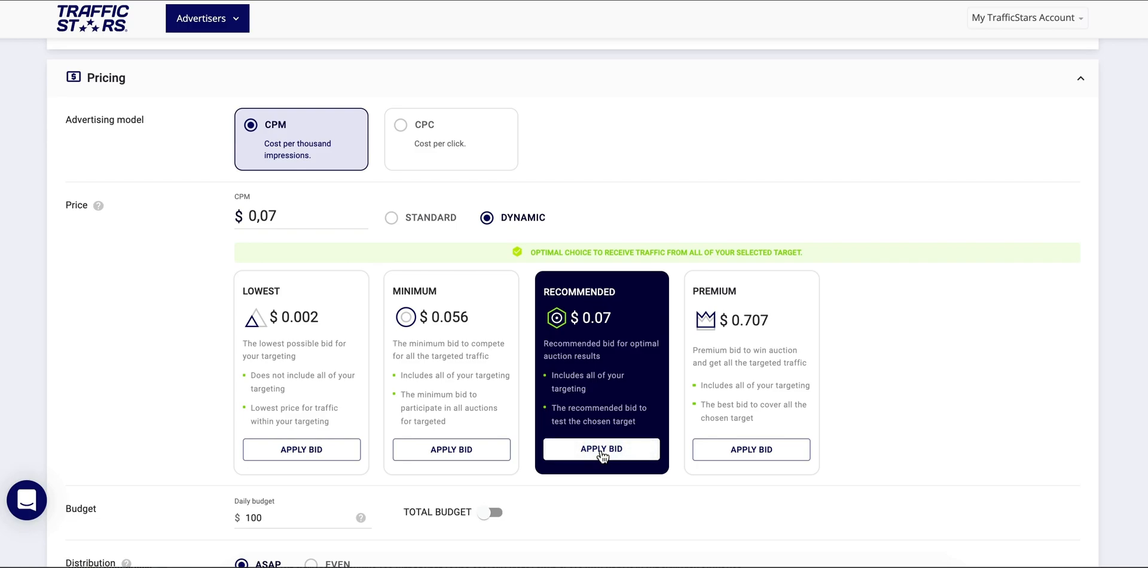
mouse_move(695, 458)
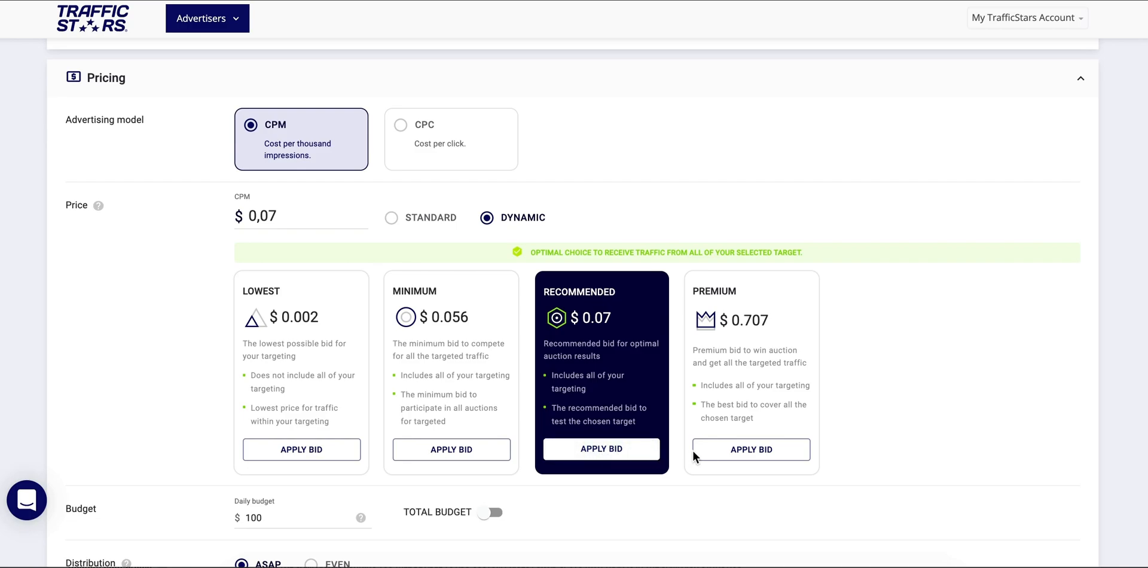
mouse_move(749, 449)
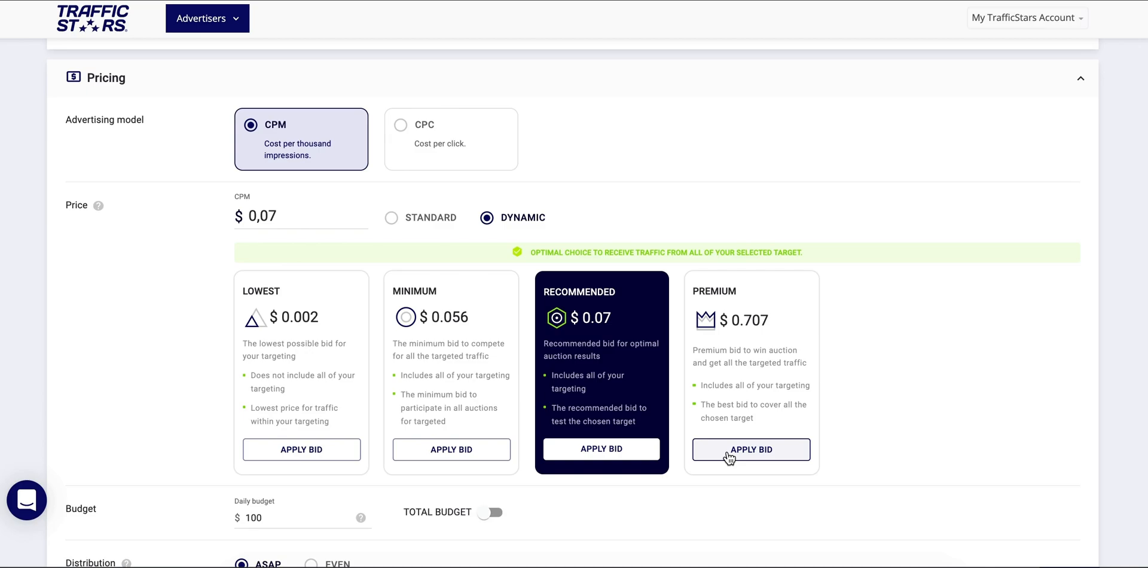
mouse_move(275, 499)
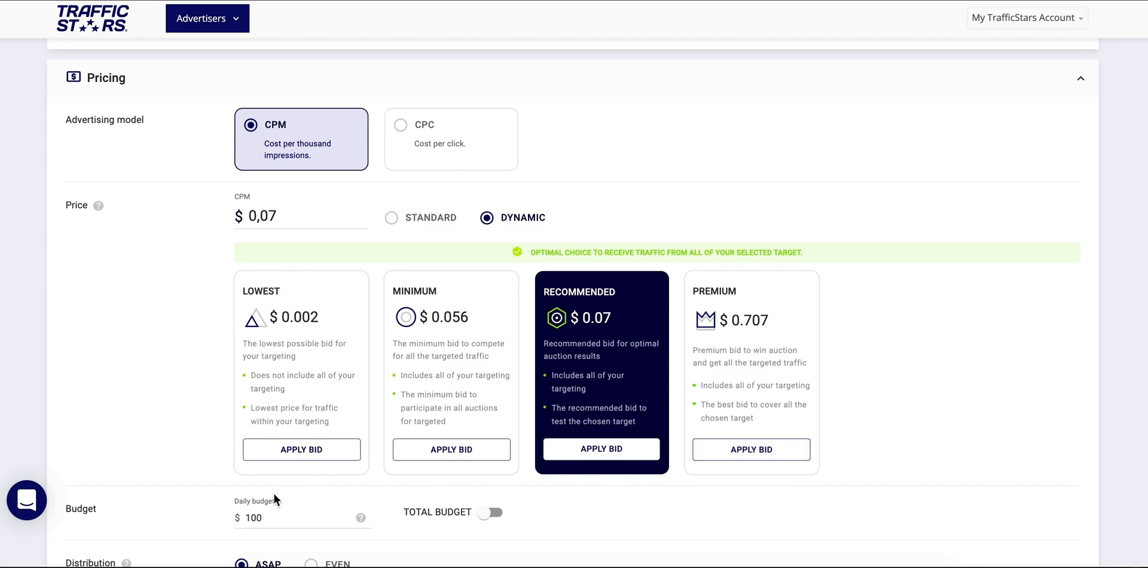
- Enable a total budget of 0 beside the $100 daily budget, trying Even then keeping ASAP distribution
left_click(293, 517)
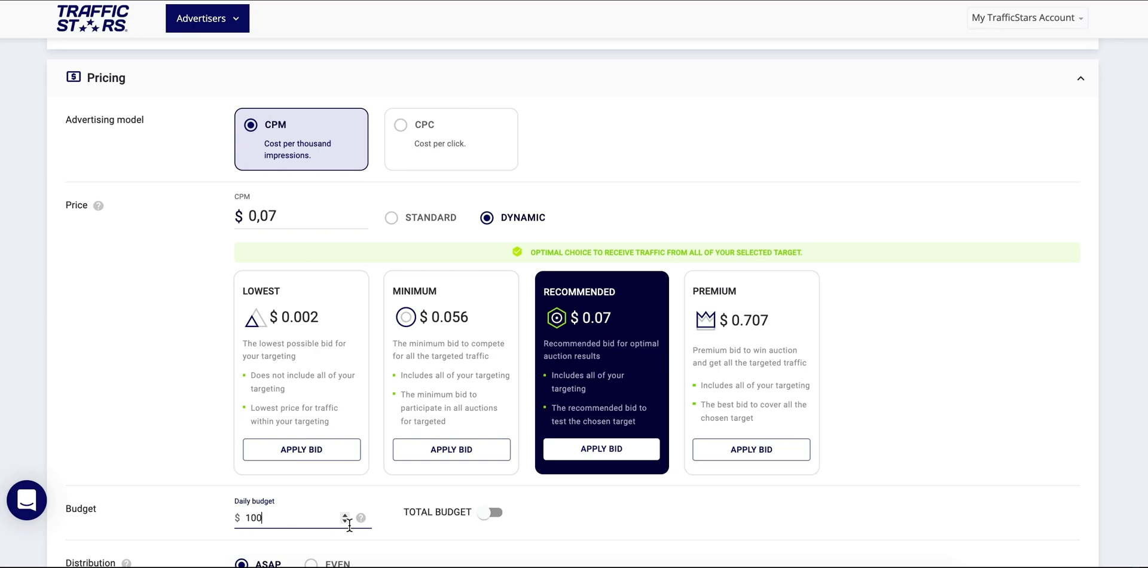
left_click(489, 512)
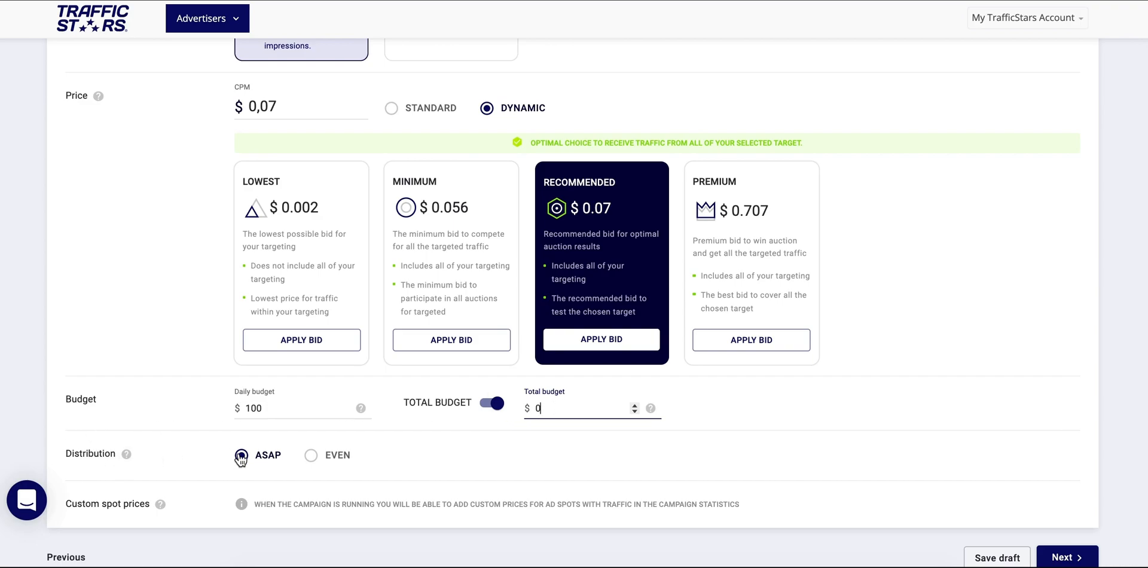
left_click(240, 455)
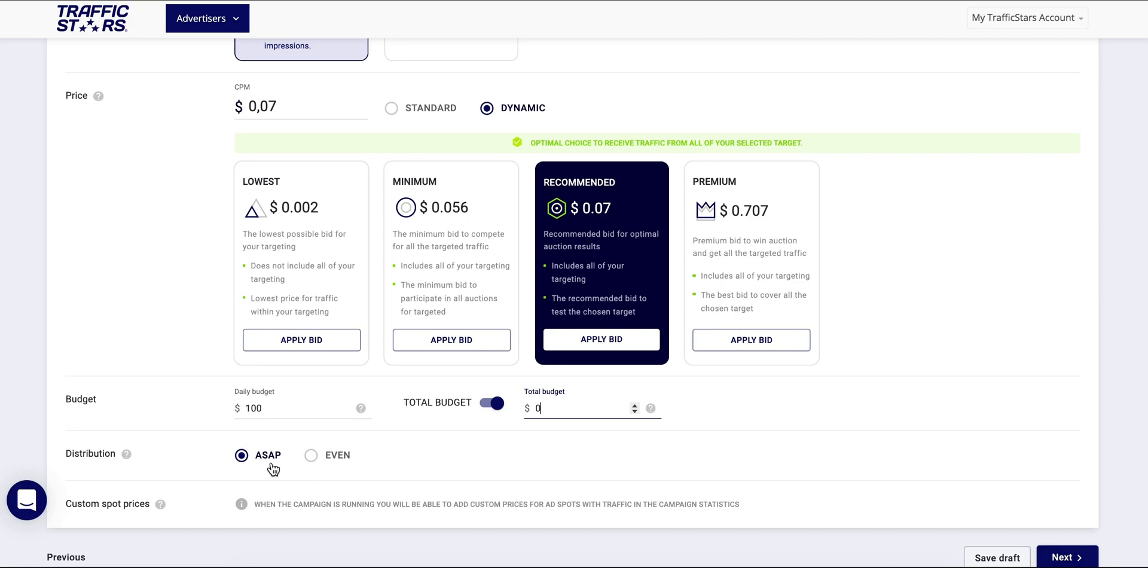
left_click(311, 454)
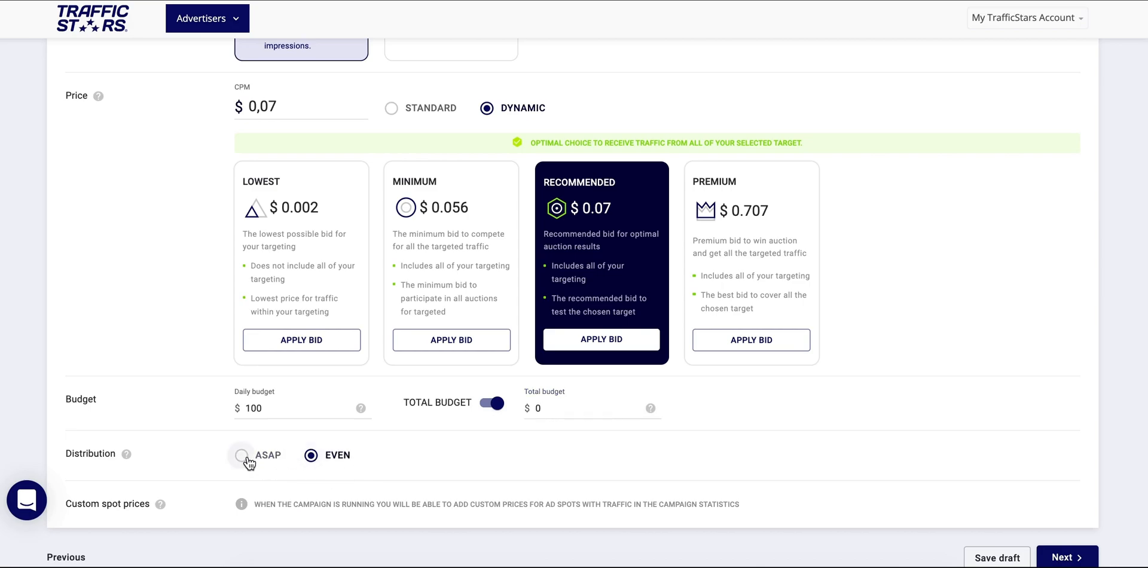
left_click(243, 454)
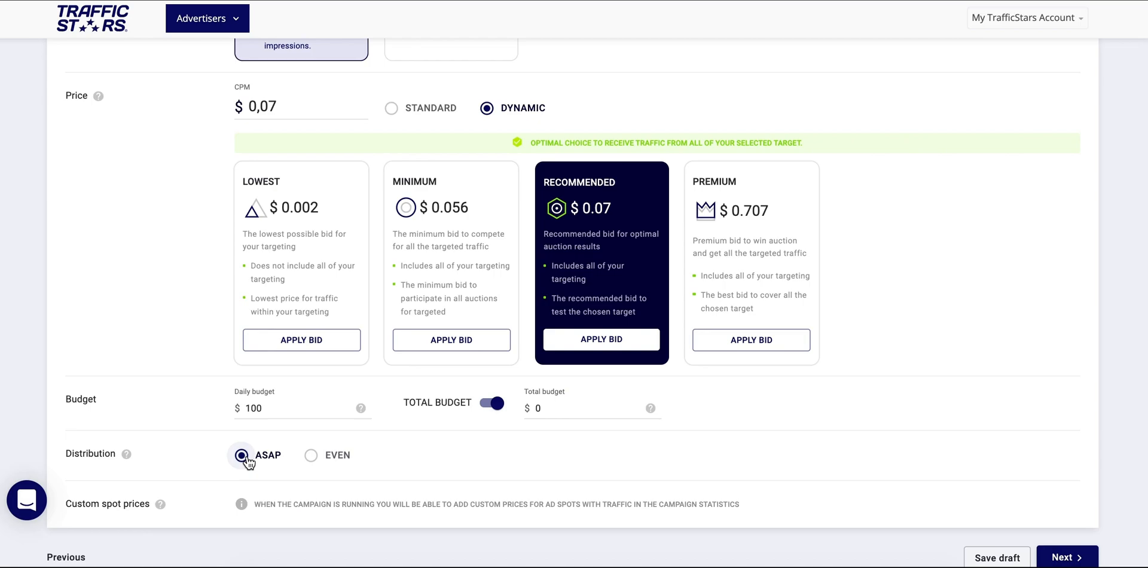
scroll("down", 3)
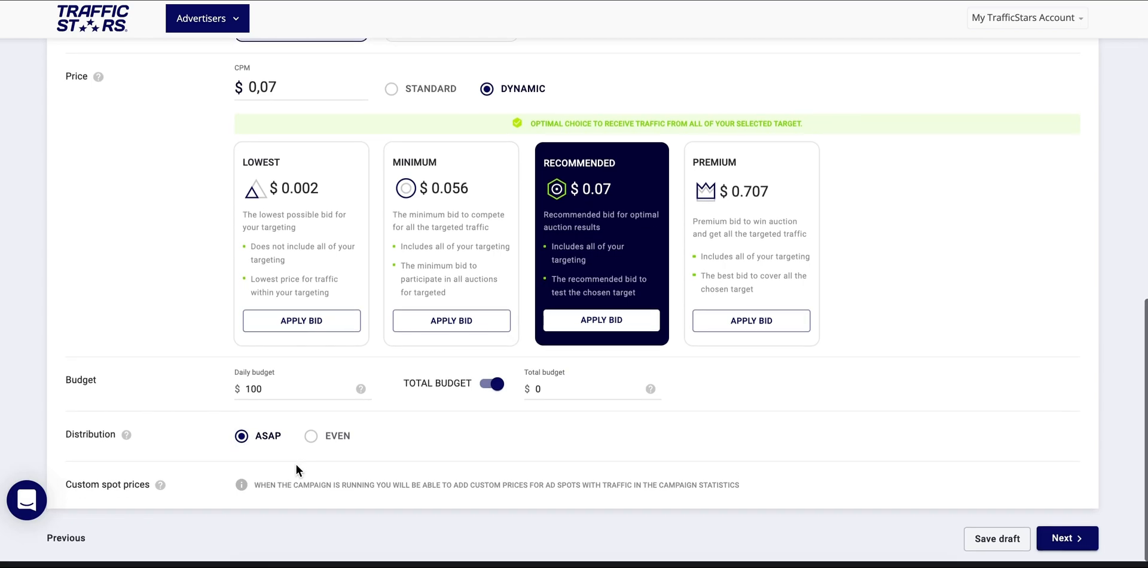
mouse_move(1065, 538)
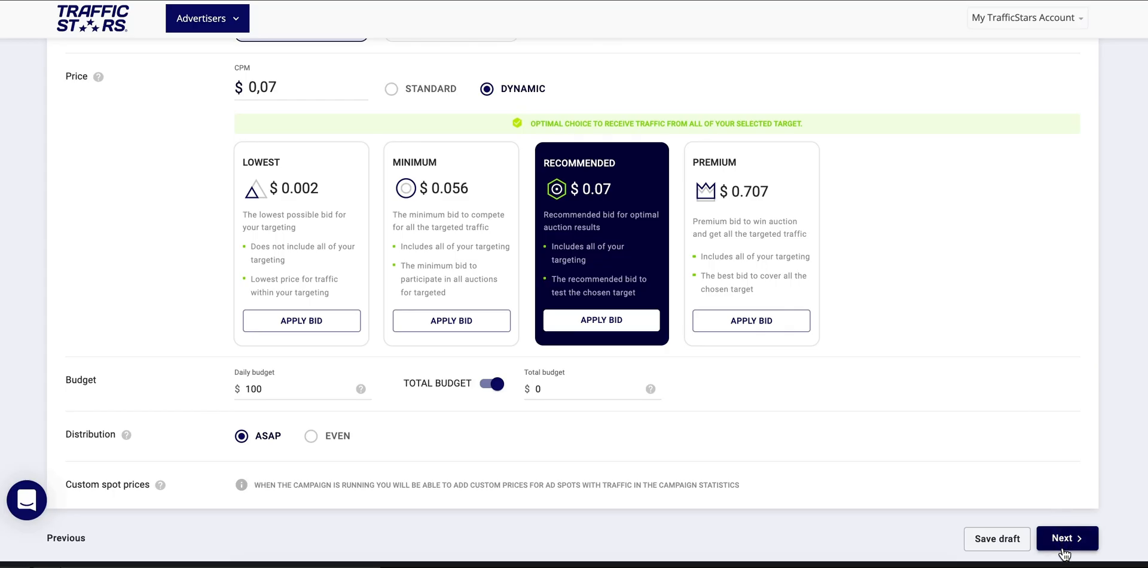
- Advance to the Creatives step with Image kept as the 300x250 banner type
left_click(1065, 538)
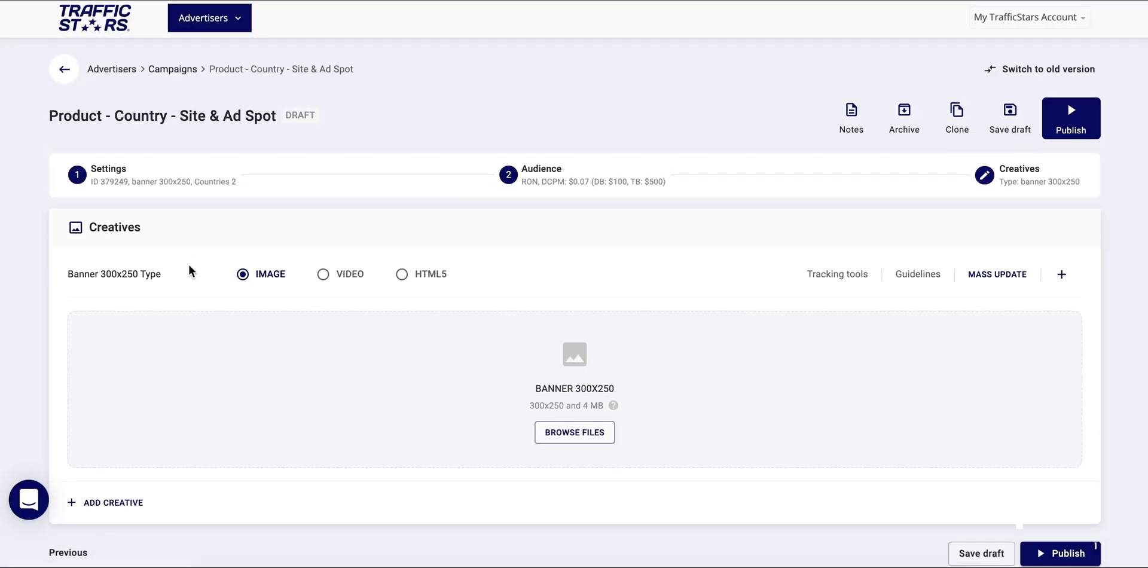
scroll("down", 3)
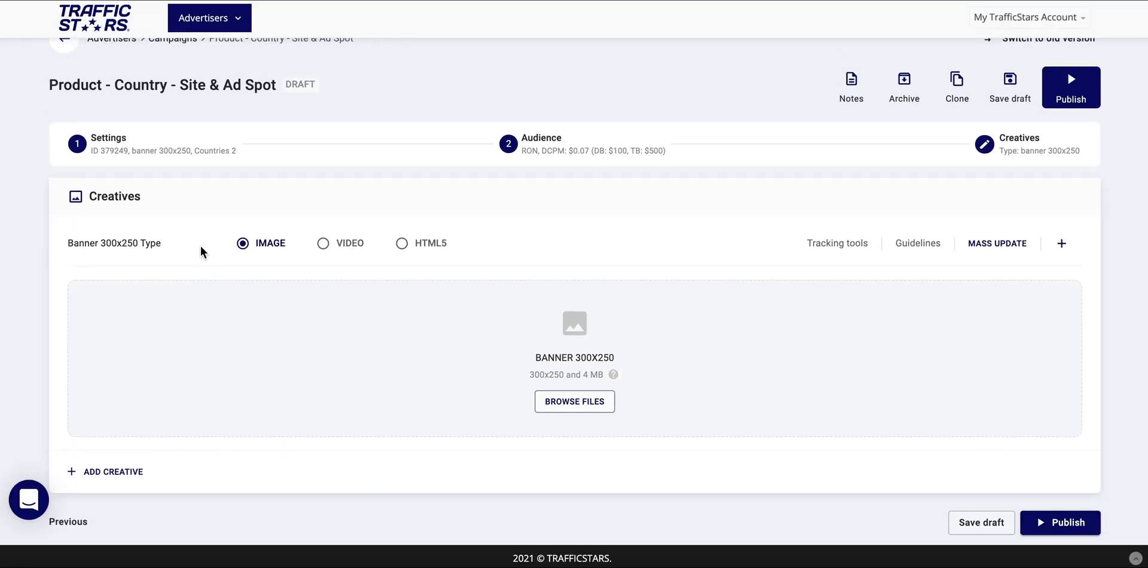
mouse_move(253, 265)
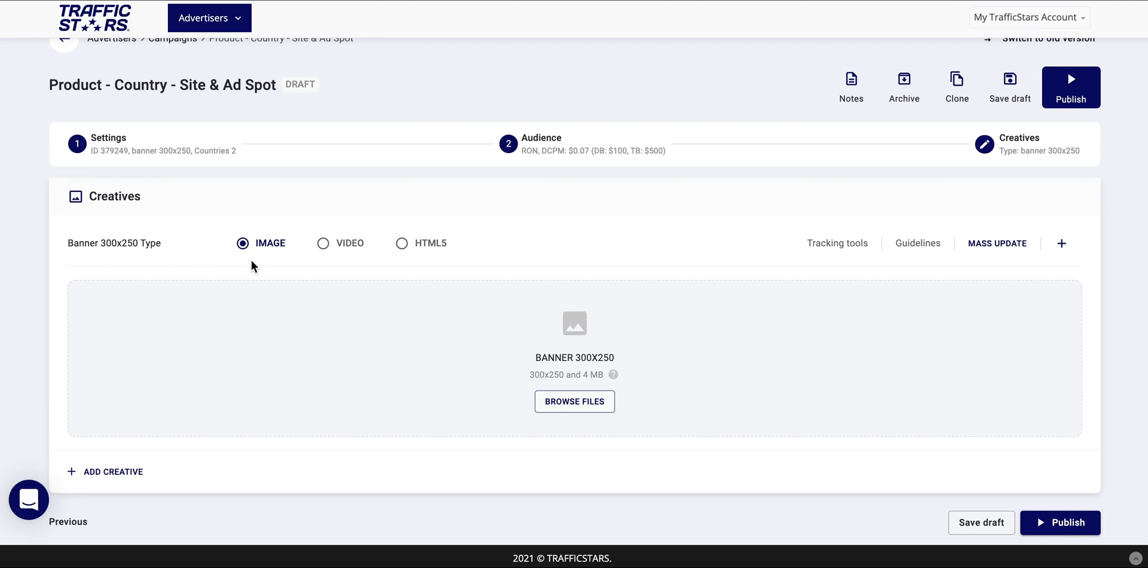
mouse_move(276, 252)
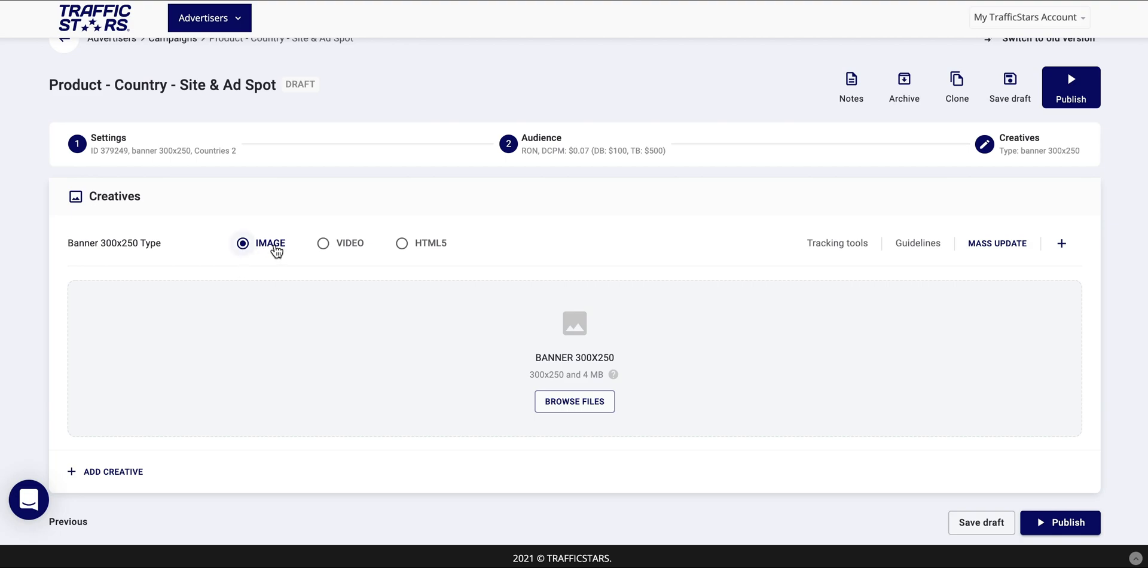
mouse_move(416, 256)
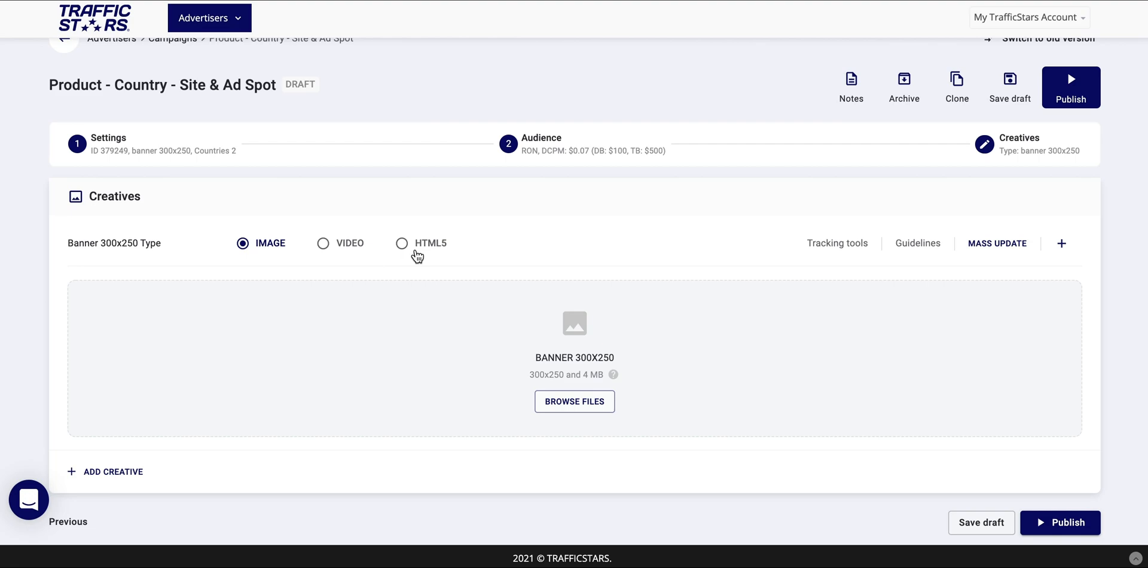
mouse_move(550, 386)
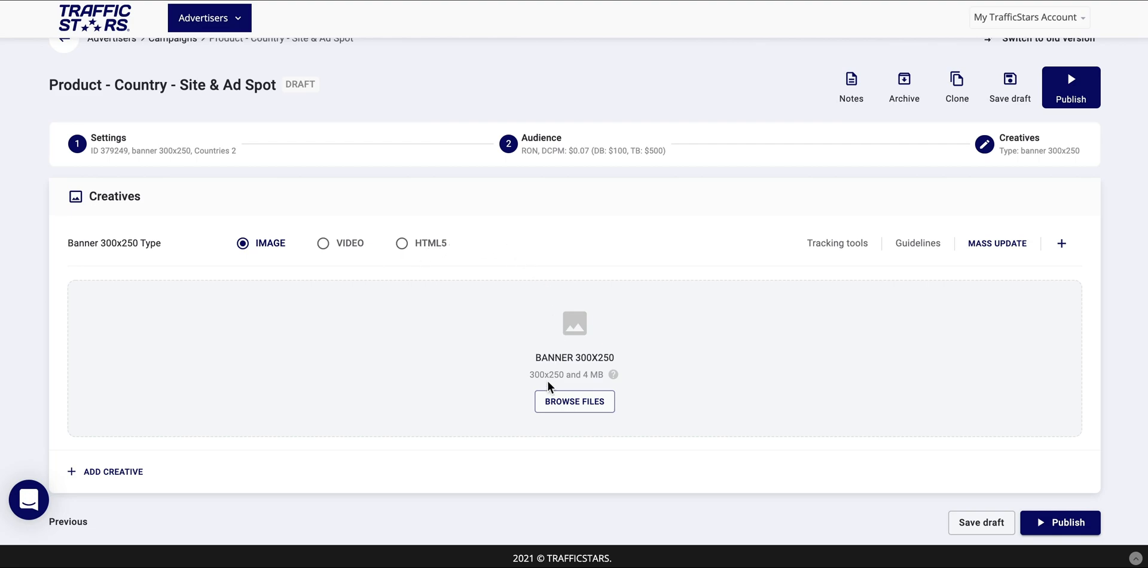
- Upload the LETS PLAY image and save its crop as the 300x250 creative
left_click(574, 400)
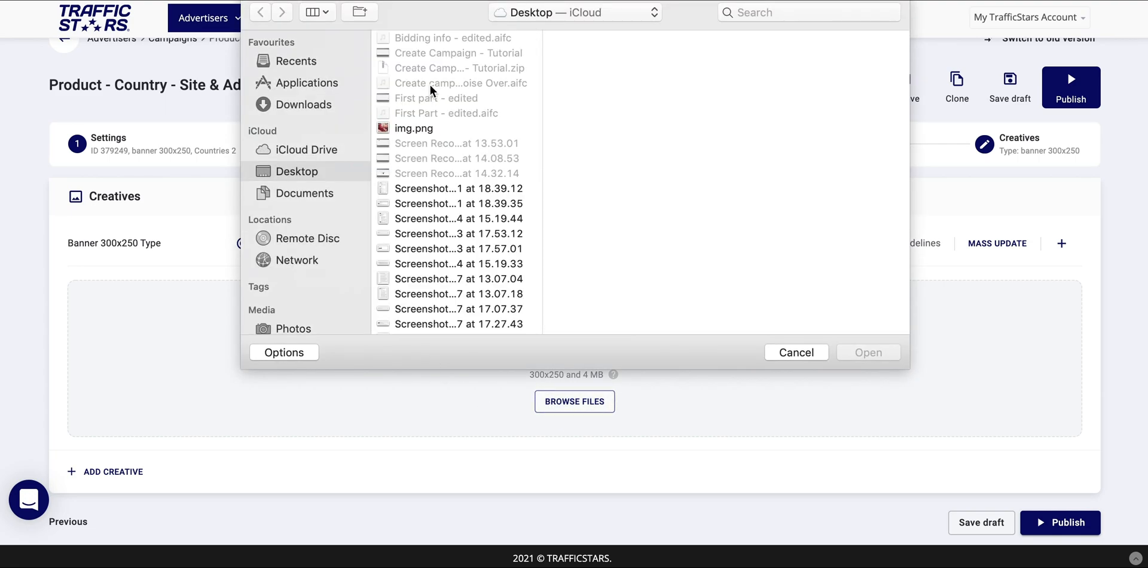
left_click(795, 351)
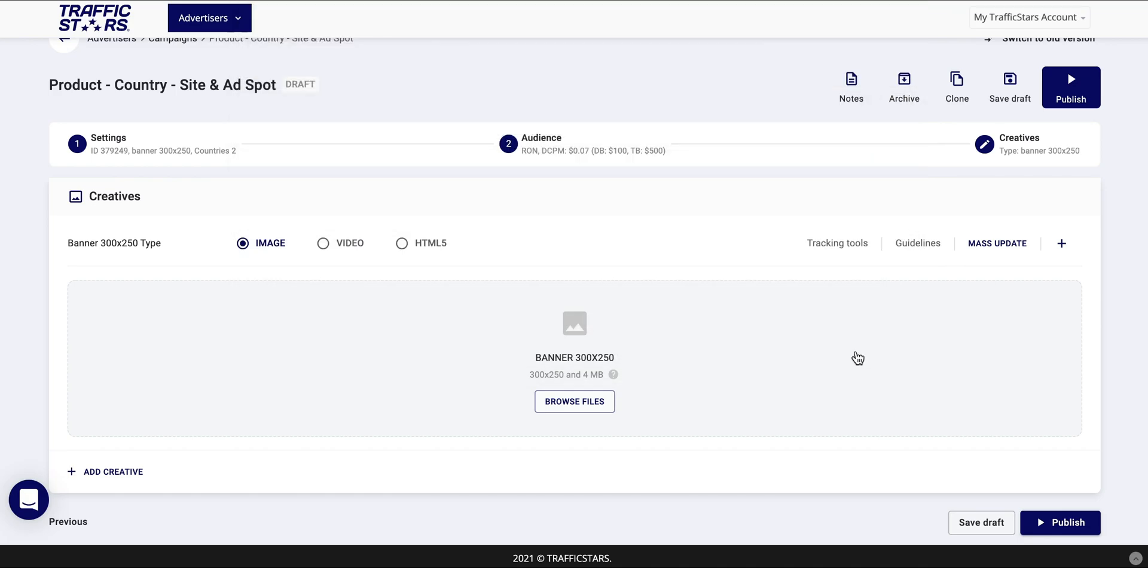
left_click(574, 400)
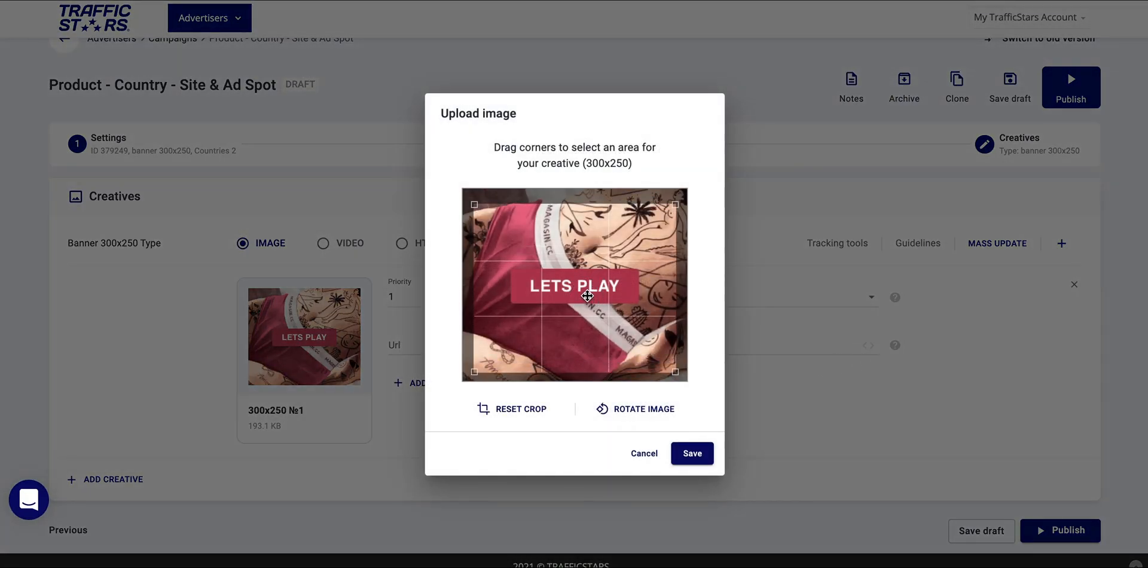
mouse_move(691, 453)
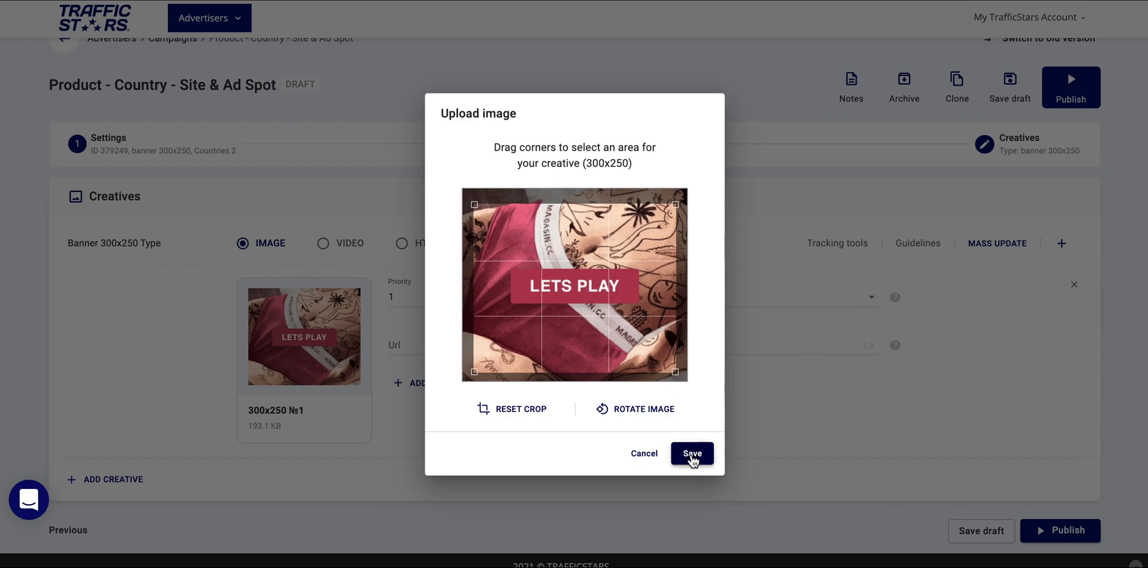
mouse_move(630, 417)
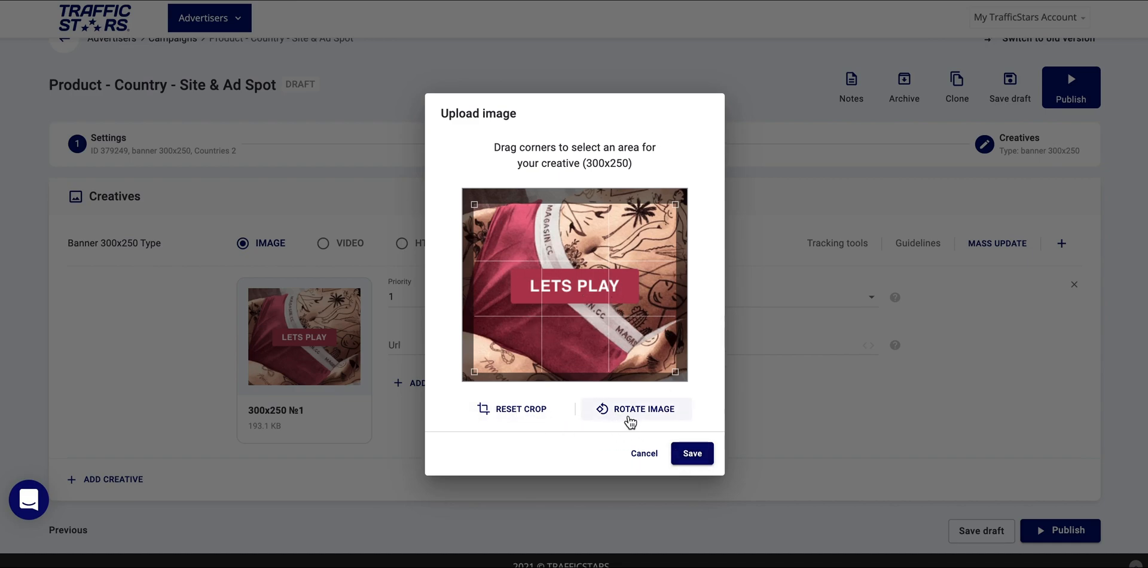
left_click(691, 453)
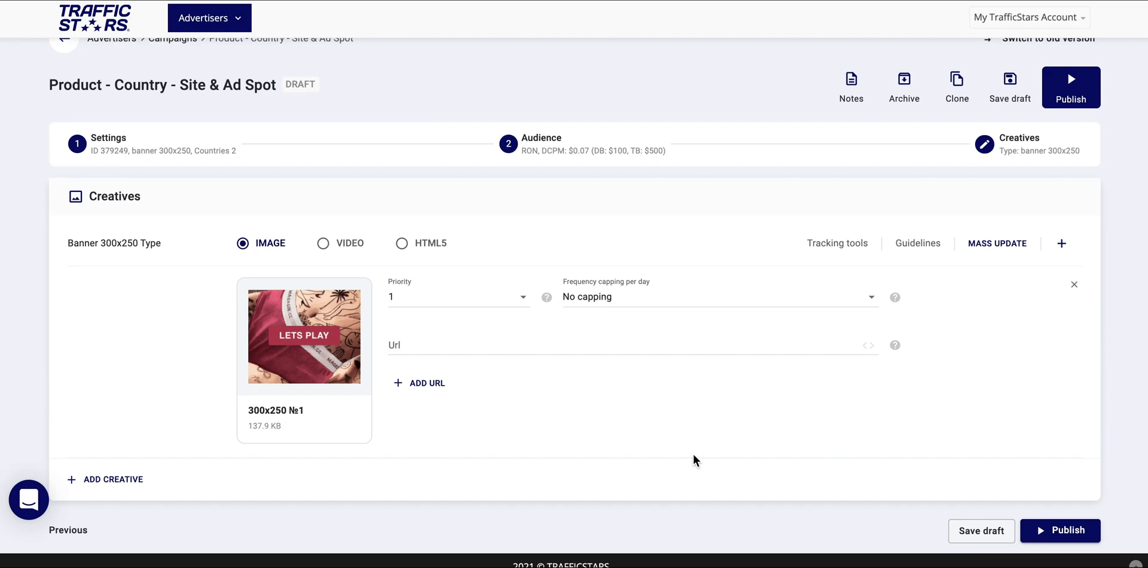
mouse_move(502, 458)
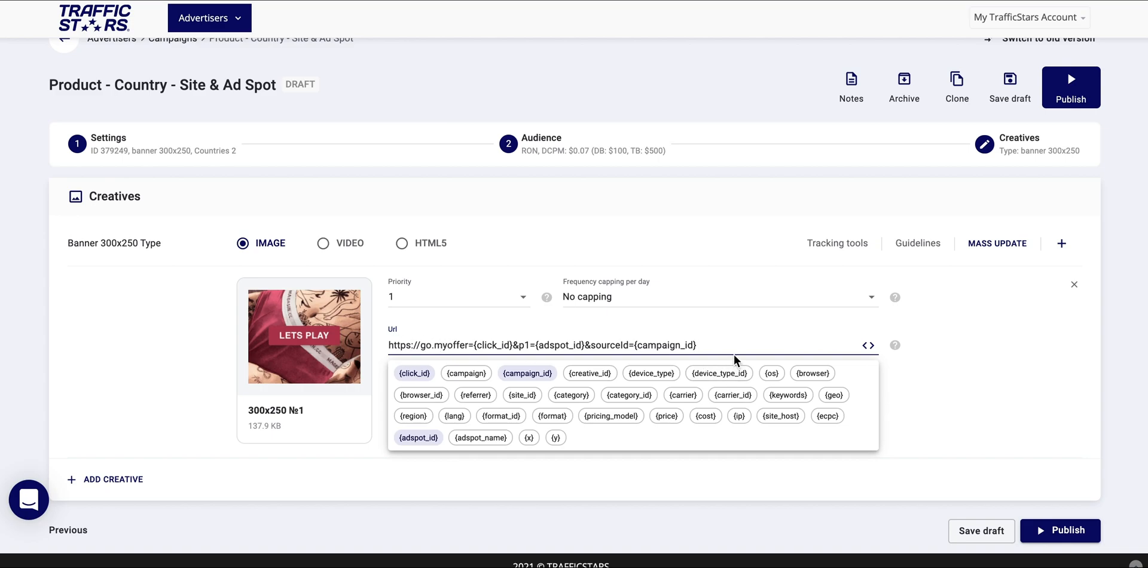
mouse_move(717, 411)
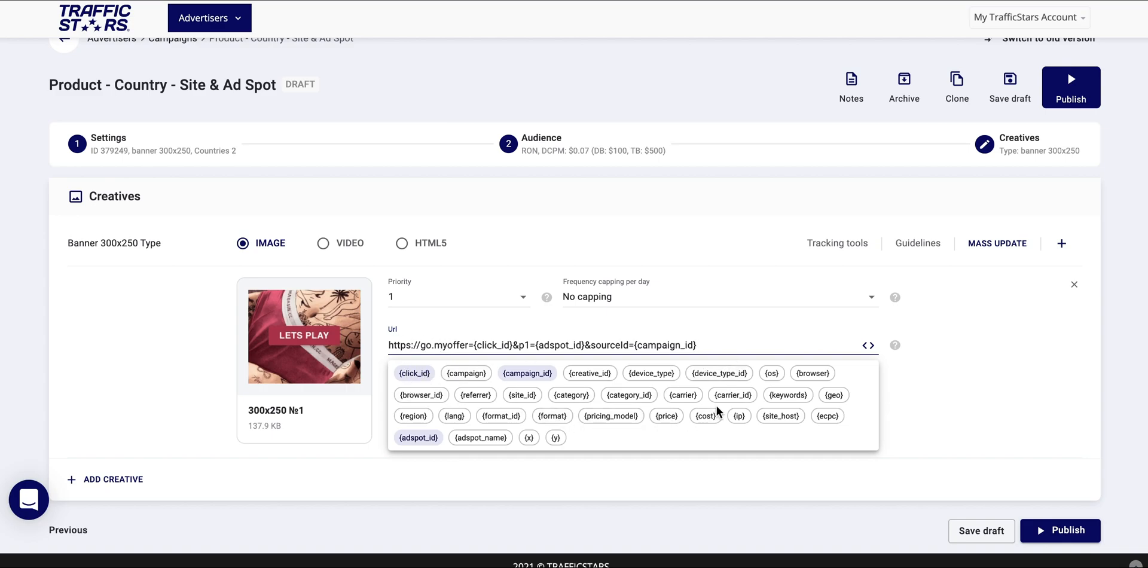
mouse_move(539, 410)
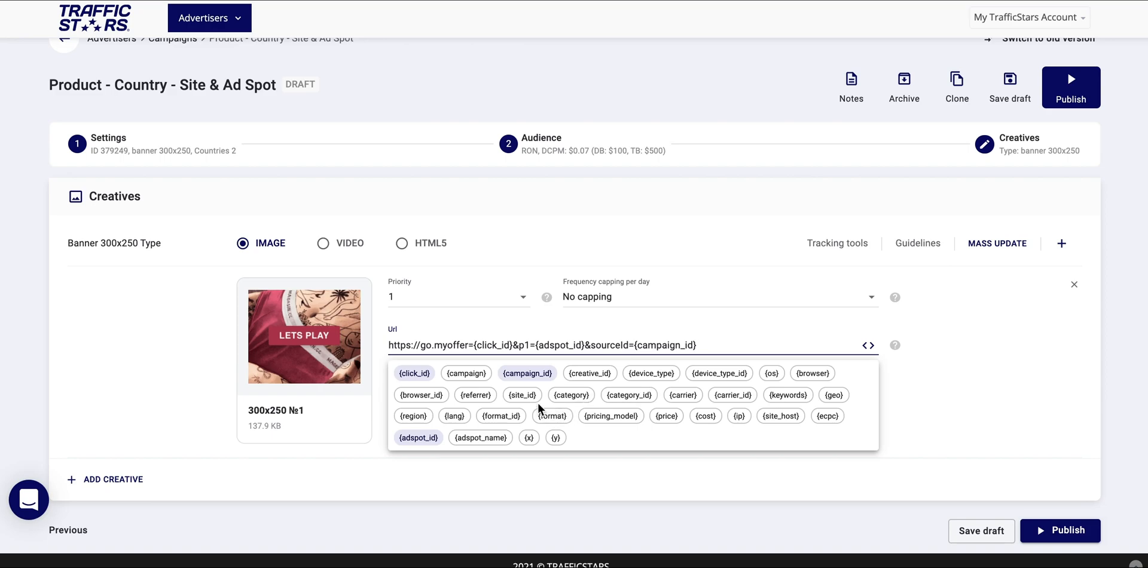
mouse_move(722, 387)
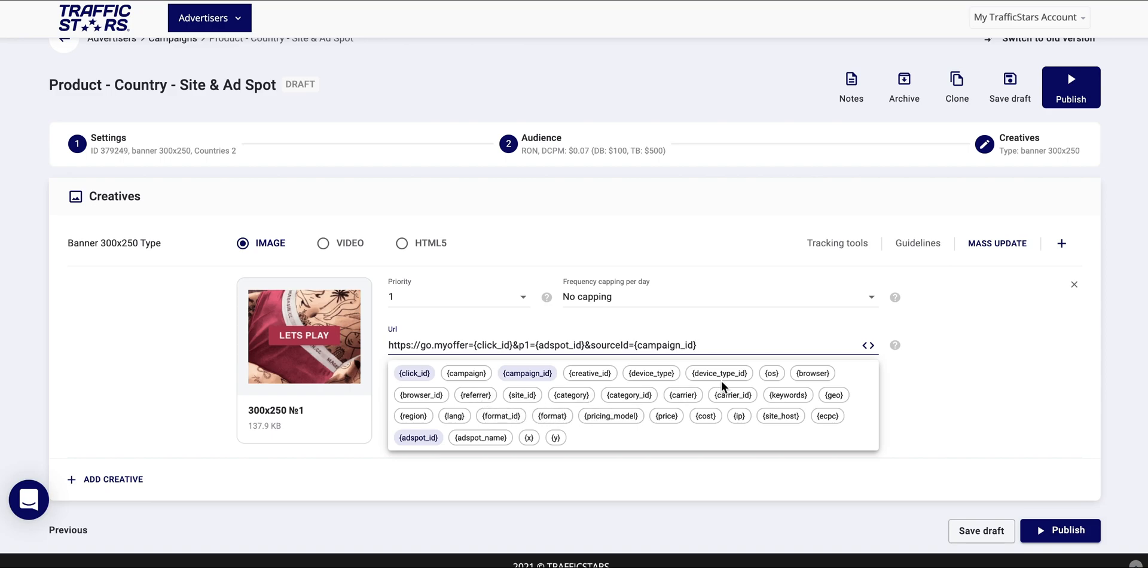
- Append the {os} macro chip to the tracking URL, then start removing it again
left_click(770, 373)
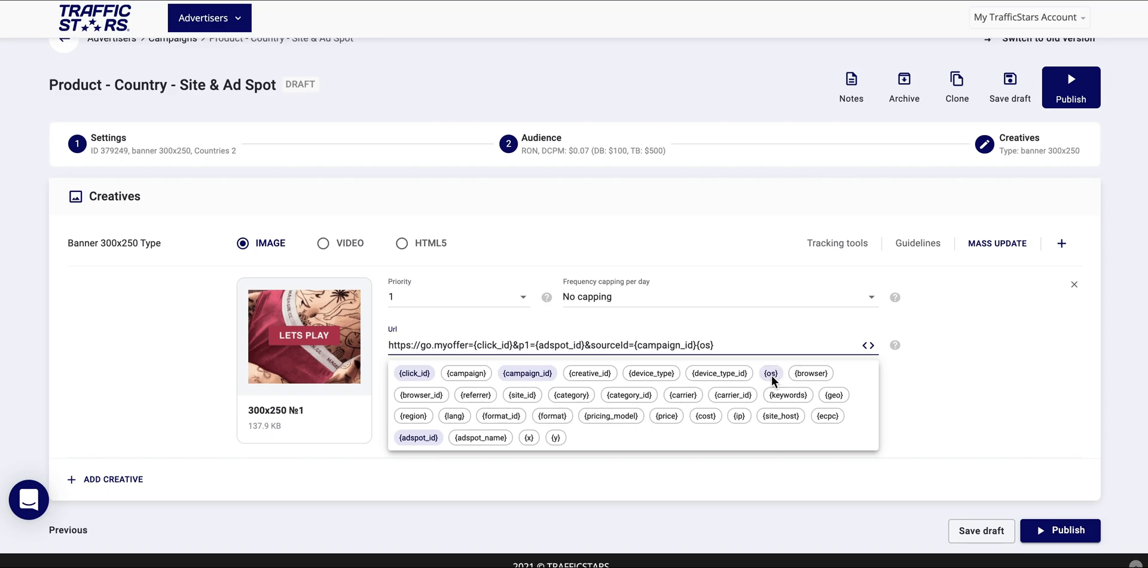
left_click(769, 373)
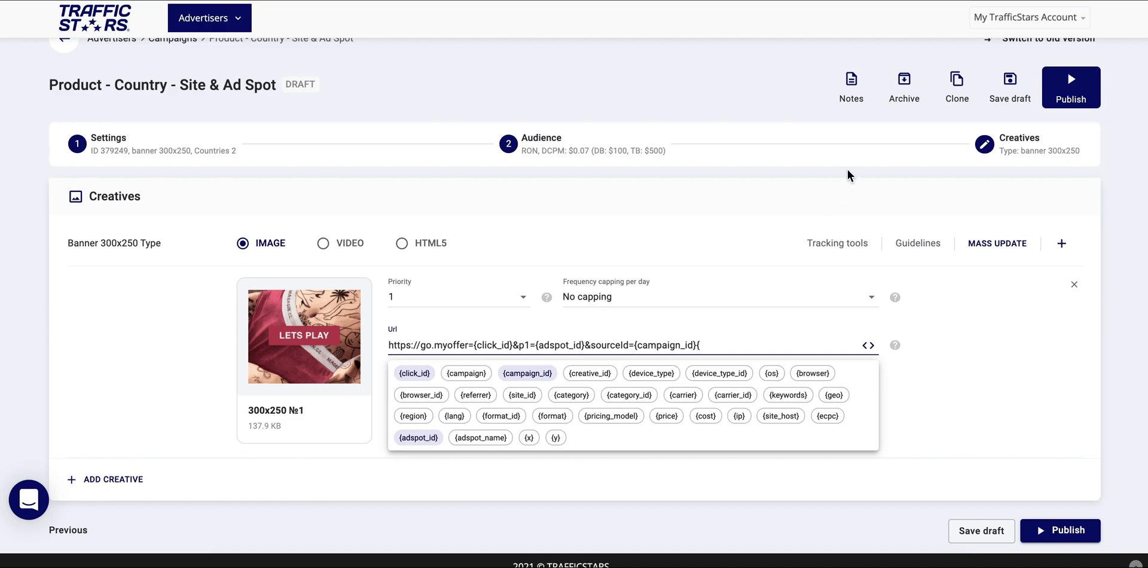
mouse_move(837, 243)
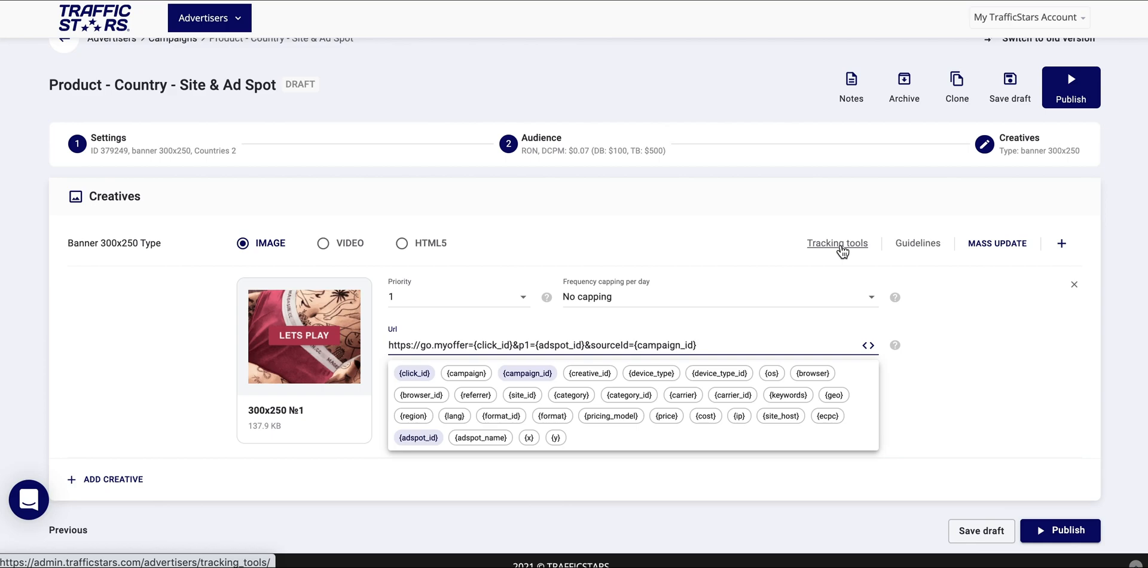
mouse_move(805, 247)
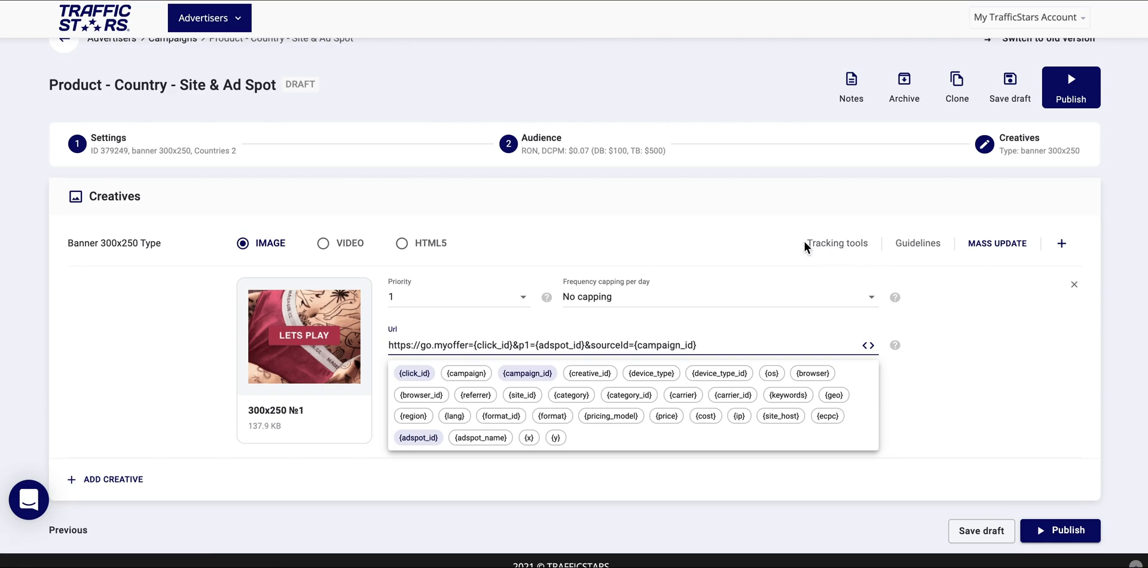
mouse_move(850, 256)
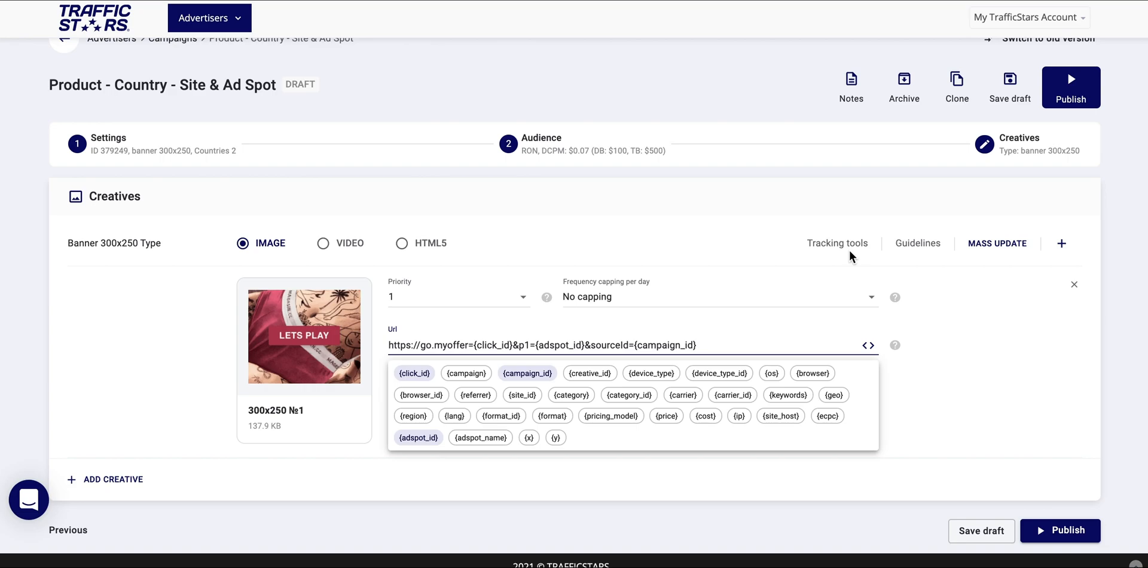
mouse_move(880, 267)
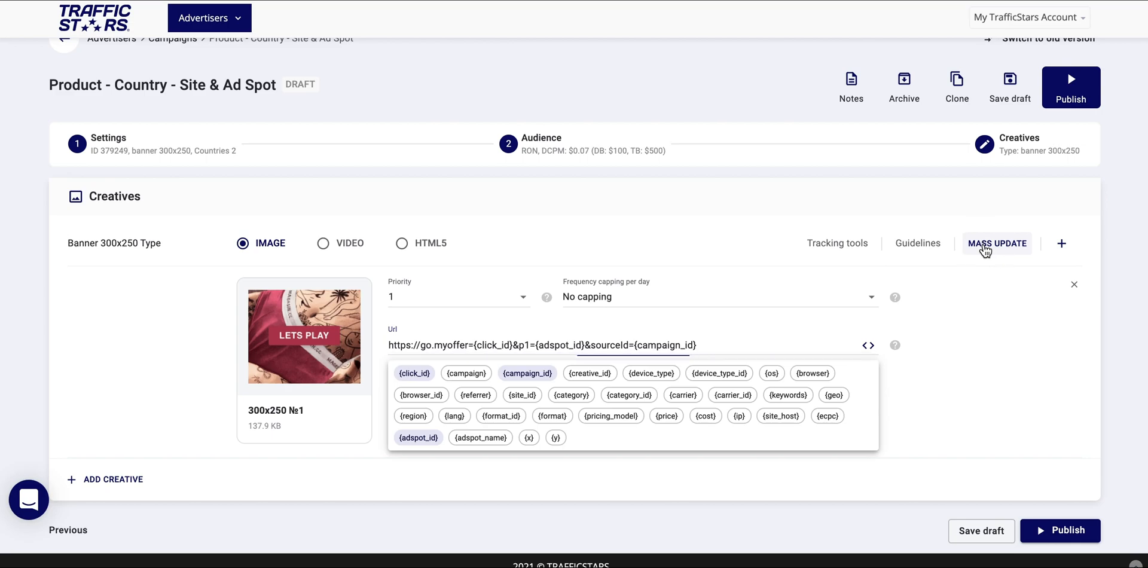
left_click(996, 243)
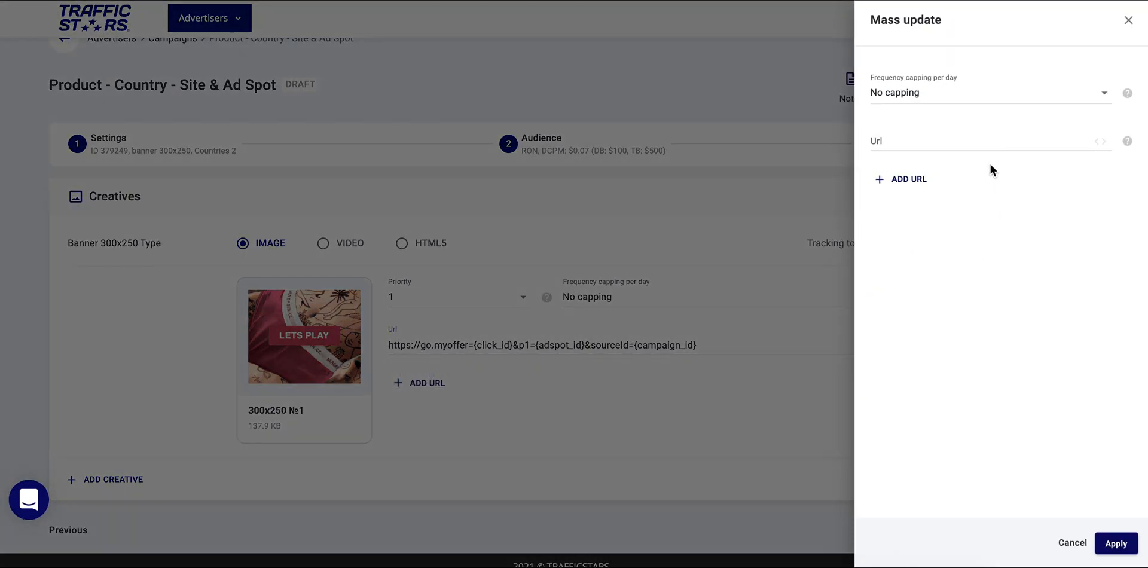
left_click(1127, 20)
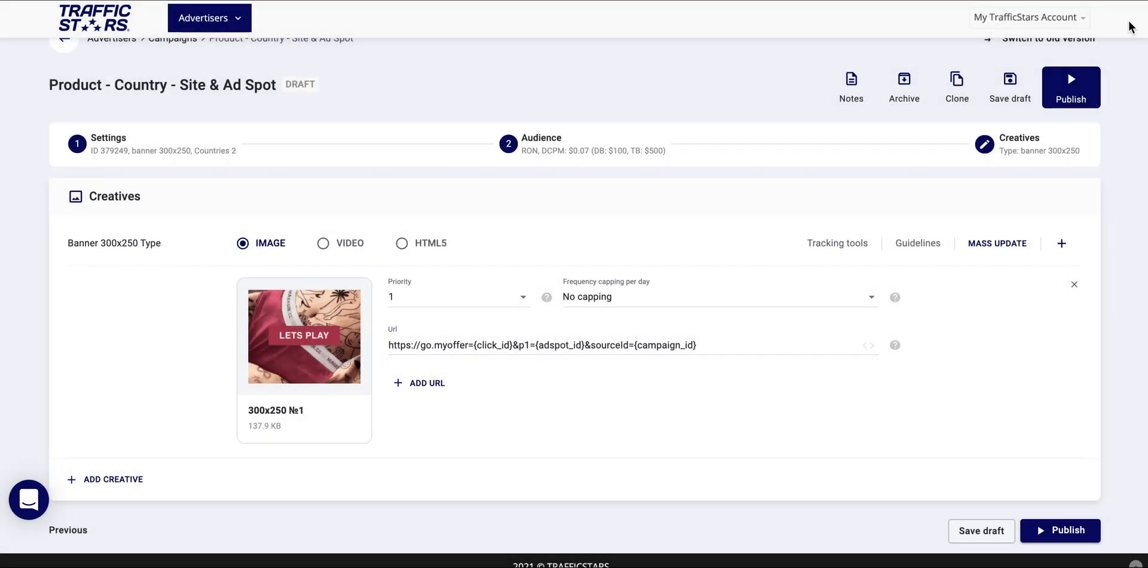
mouse_move(861, 395)
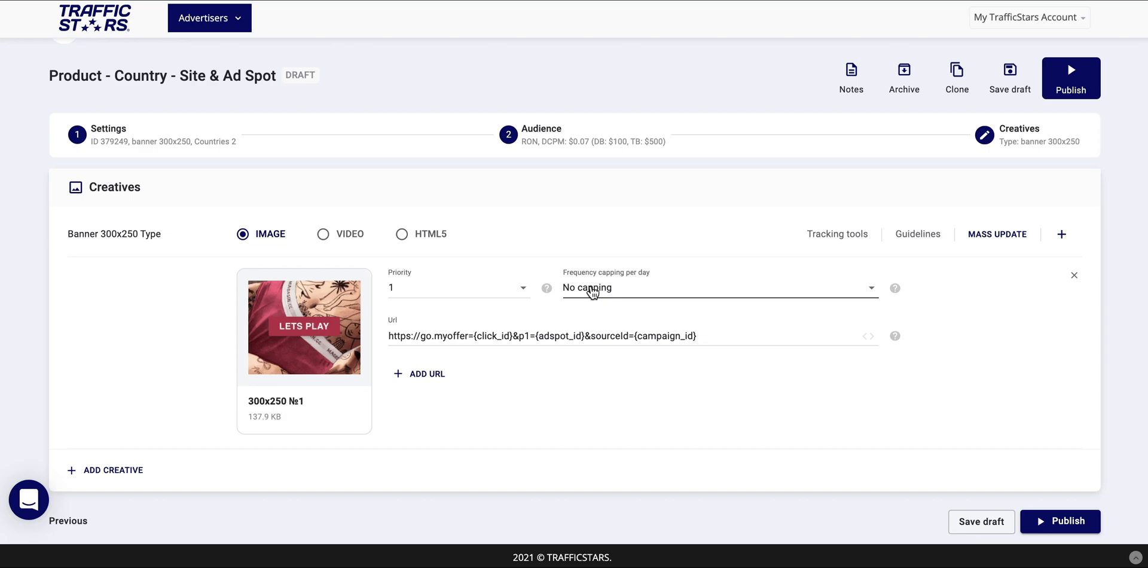
left_click(458, 286)
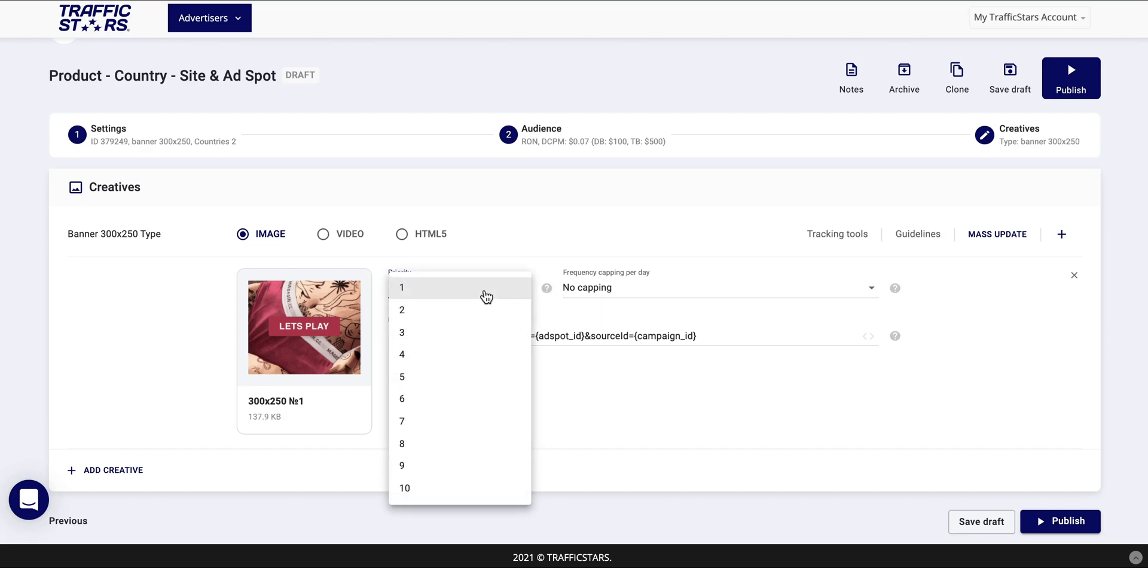
mouse_move(461, 354)
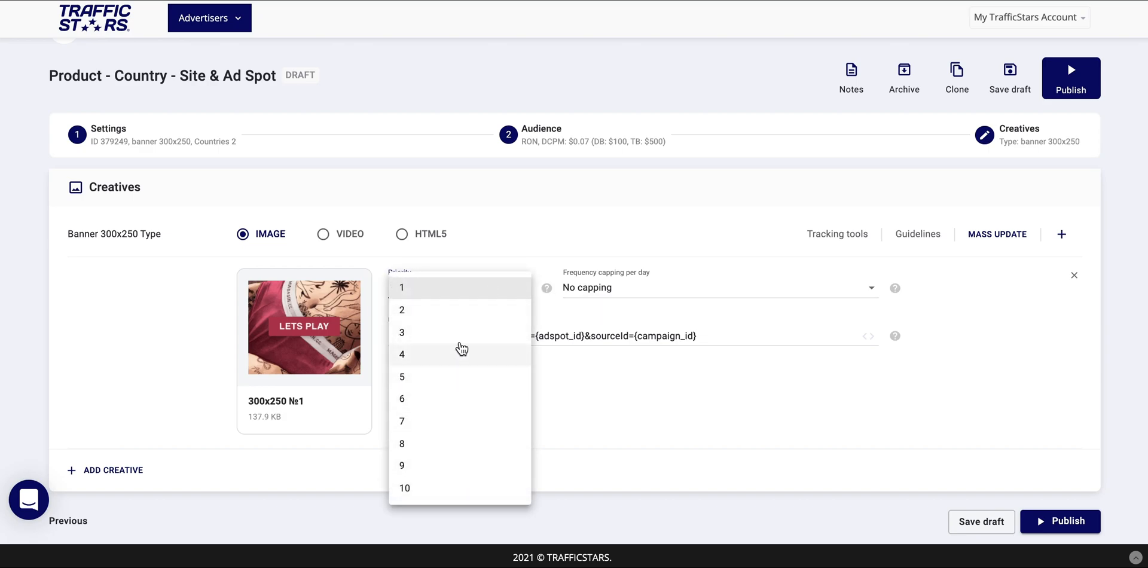
mouse_move(450, 287)
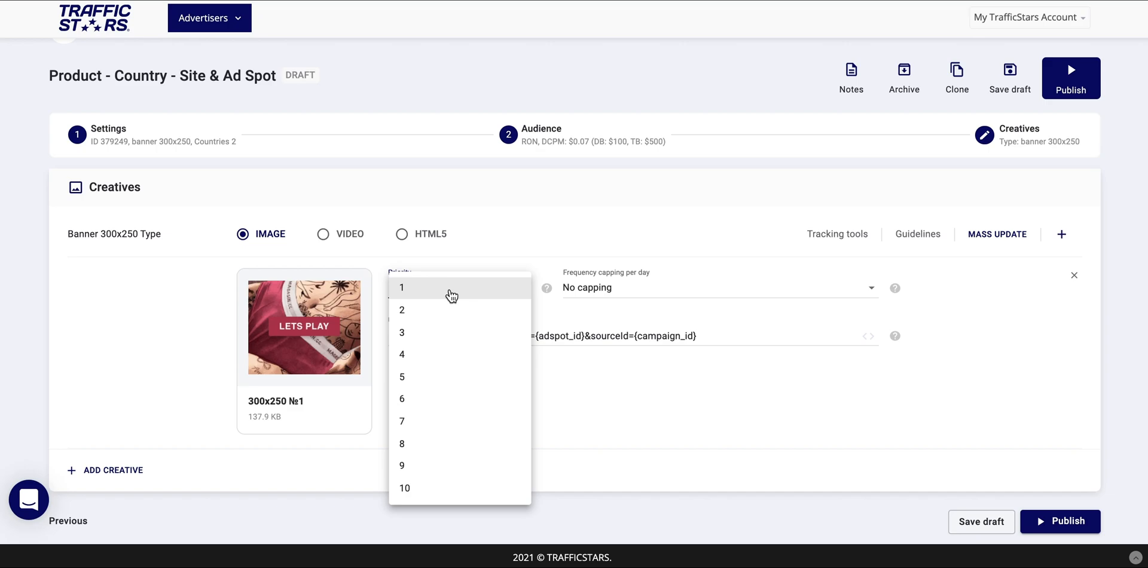
left_click(404, 487)
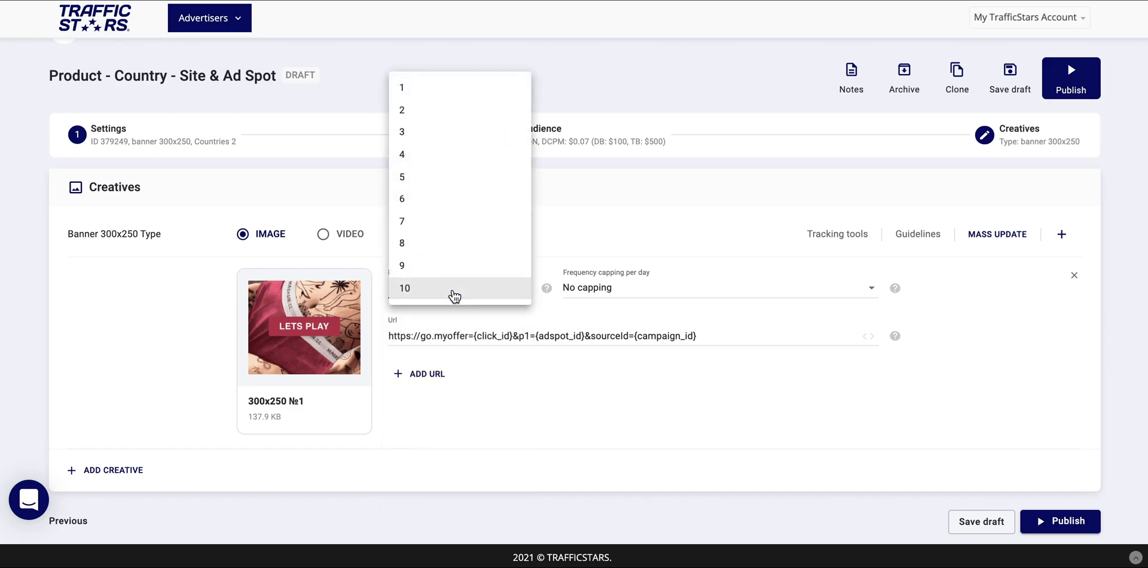
- Set the creative's frequency capping to 1 per day, keeping priority 1
left_click(718, 287)
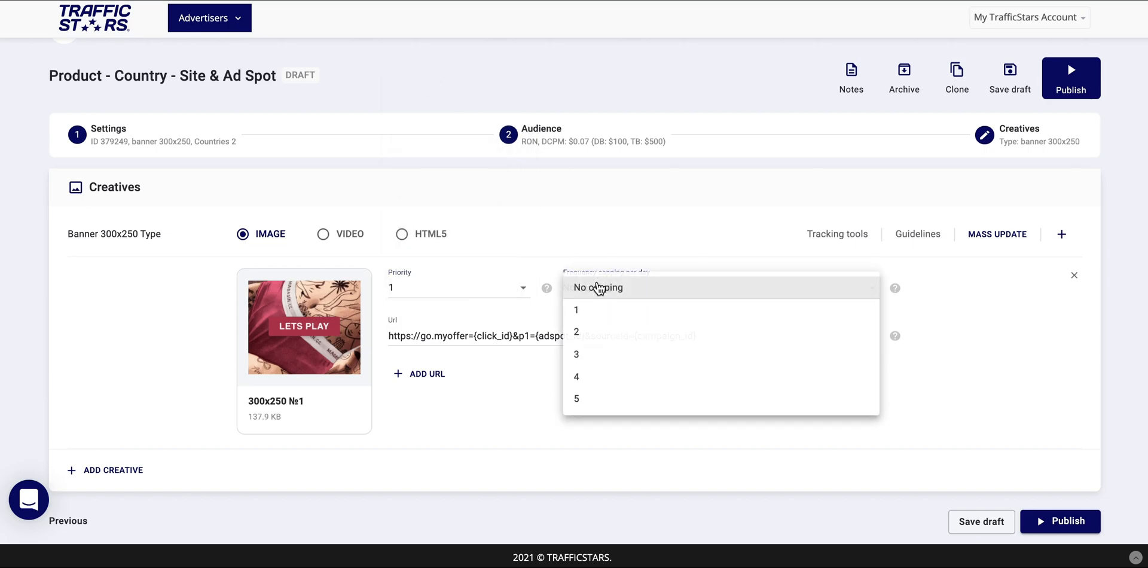
mouse_move(609, 403)
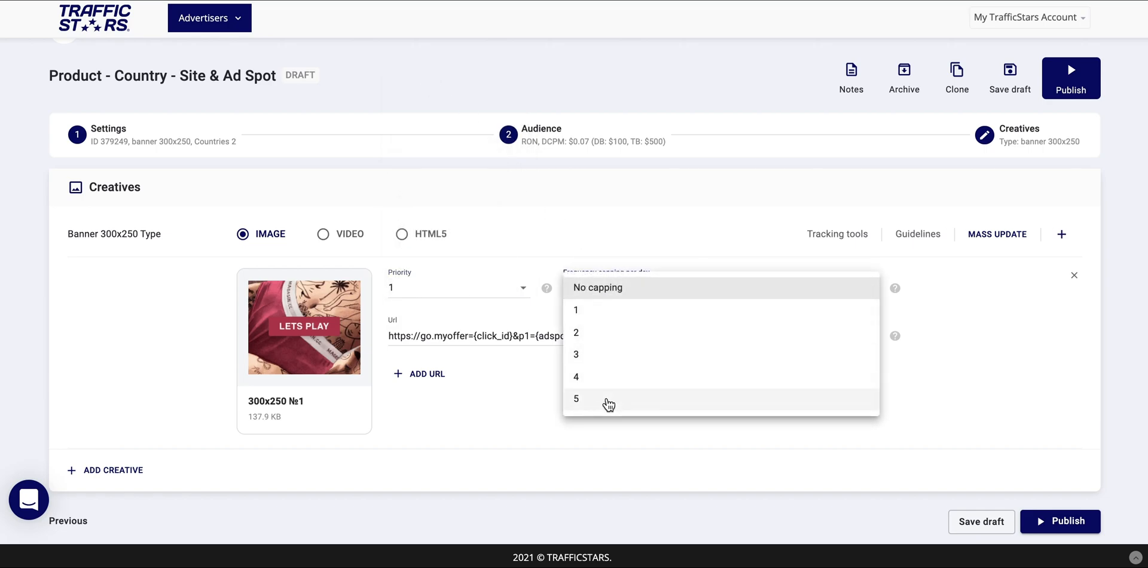
mouse_move(610, 320)
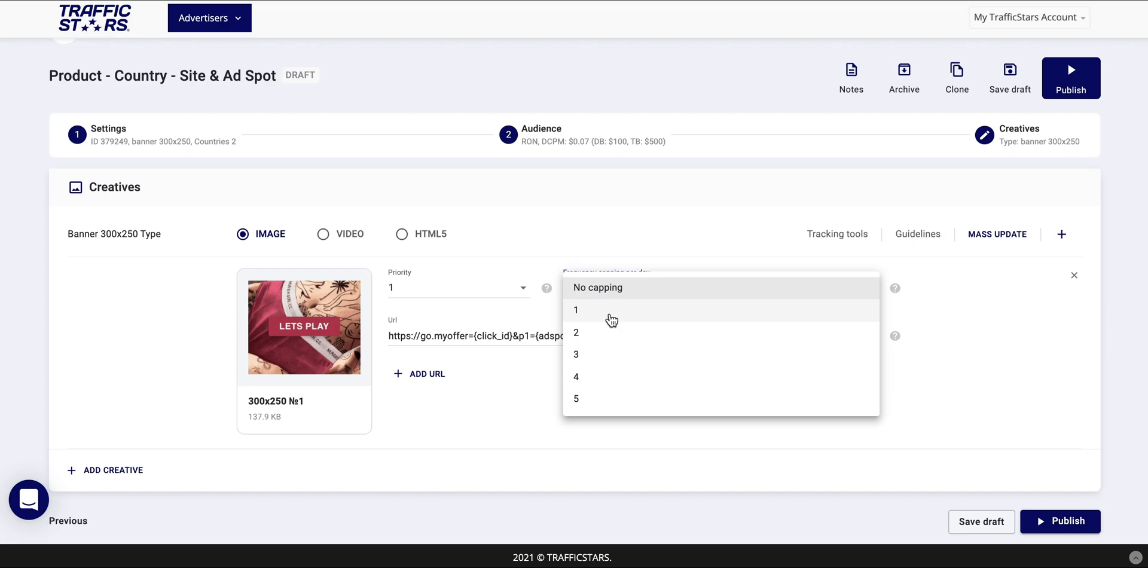
left_click(575, 310)
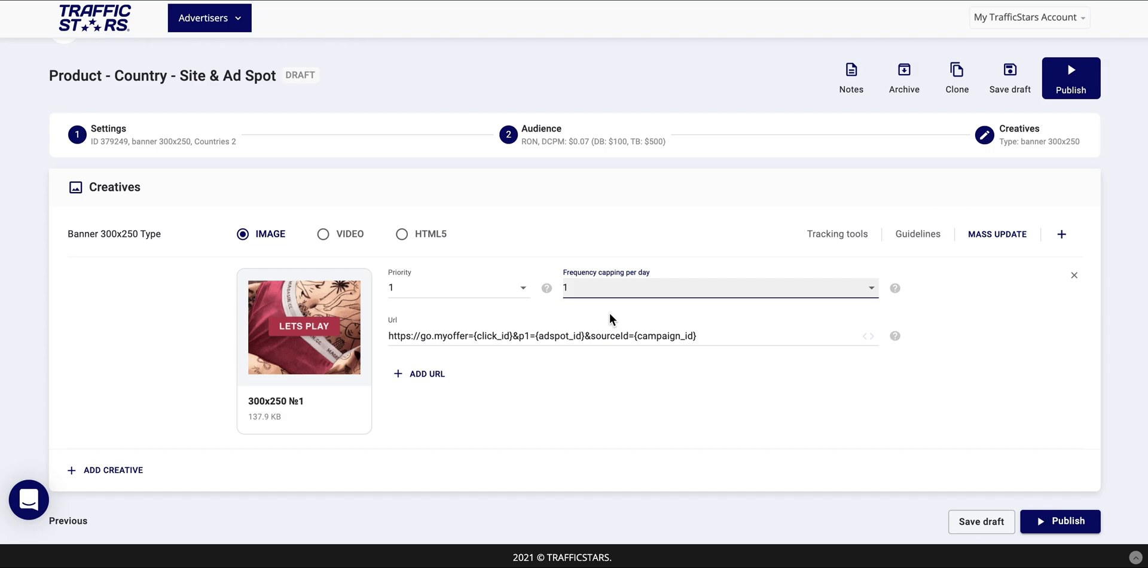
mouse_move(657, 316)
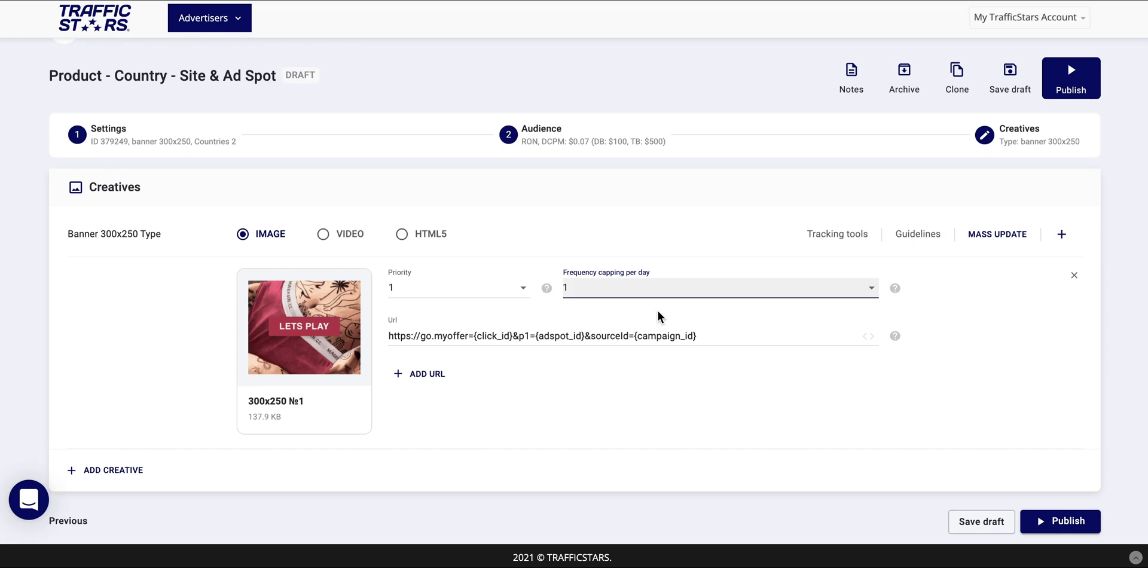
mouse_move(749, 327)
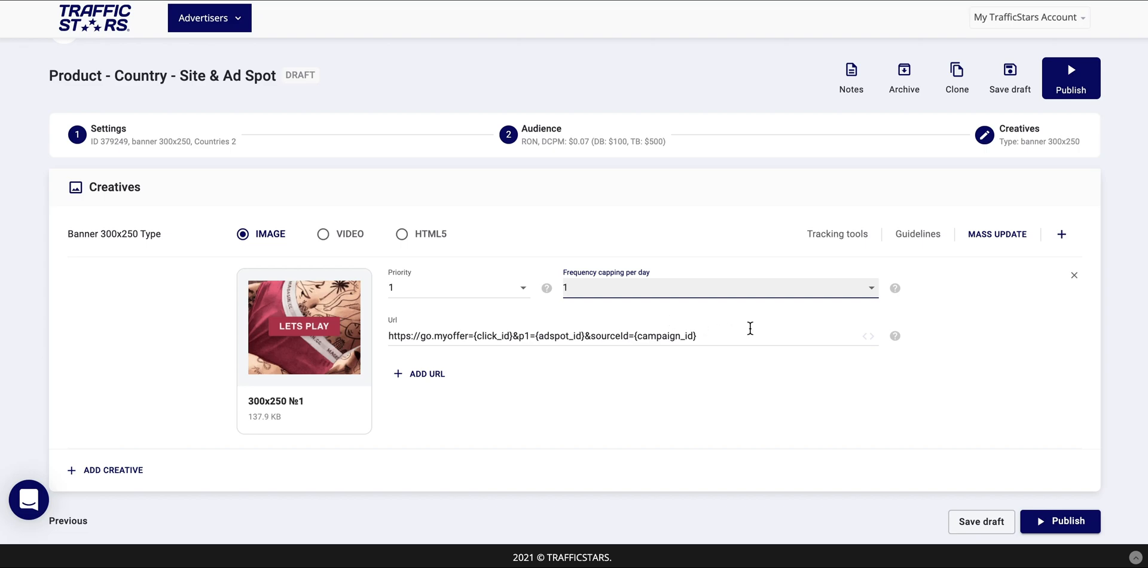
mouse_move(899, 306)
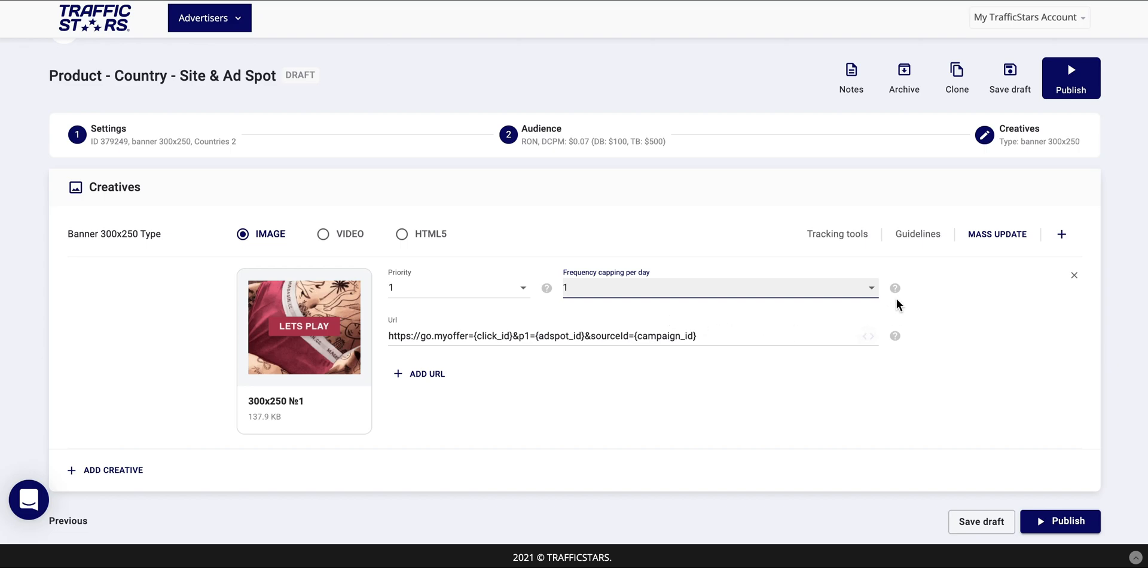
mouse_move(1065, 49)
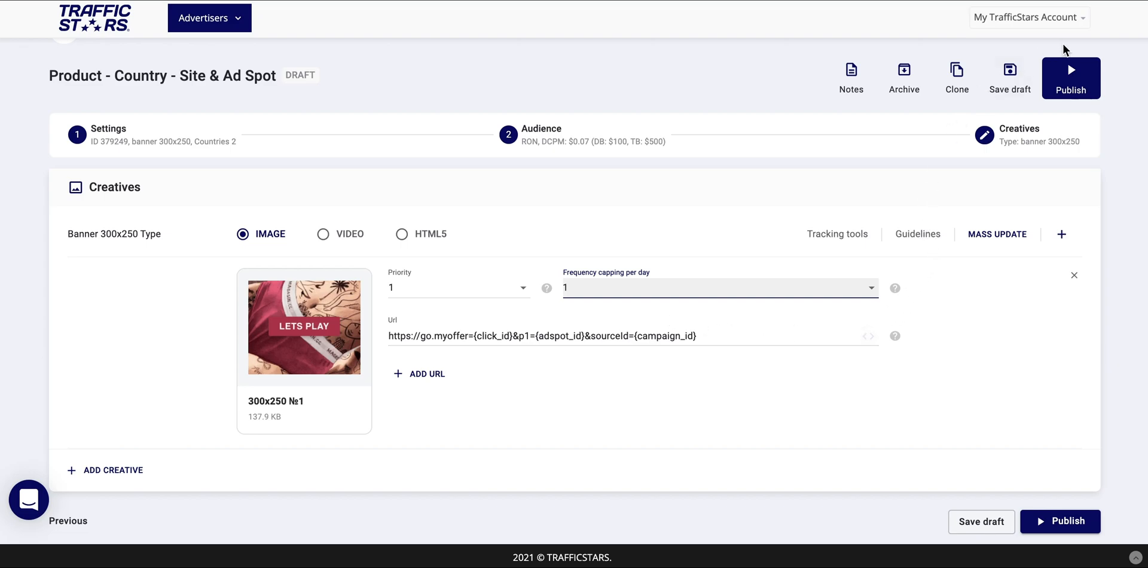